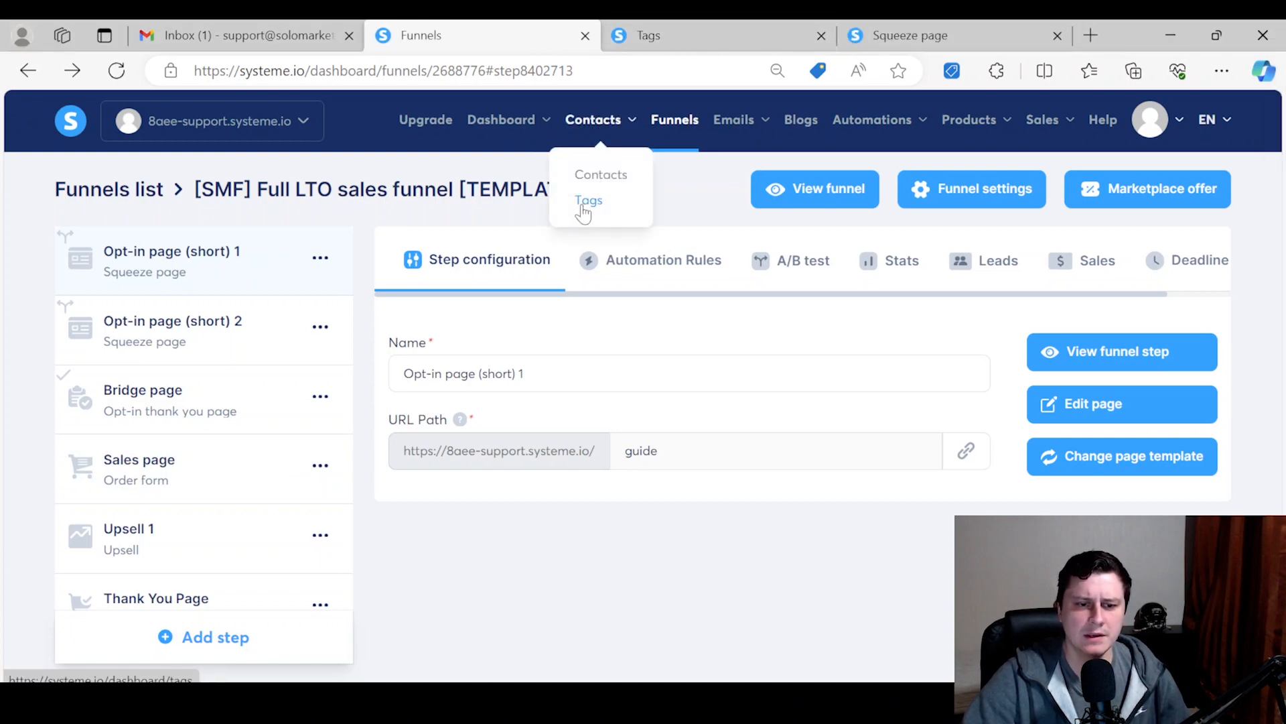
# - Create and save a contact tag named 'Lead magnet signup' from the Tags list
pyautogui.click(589, 200)
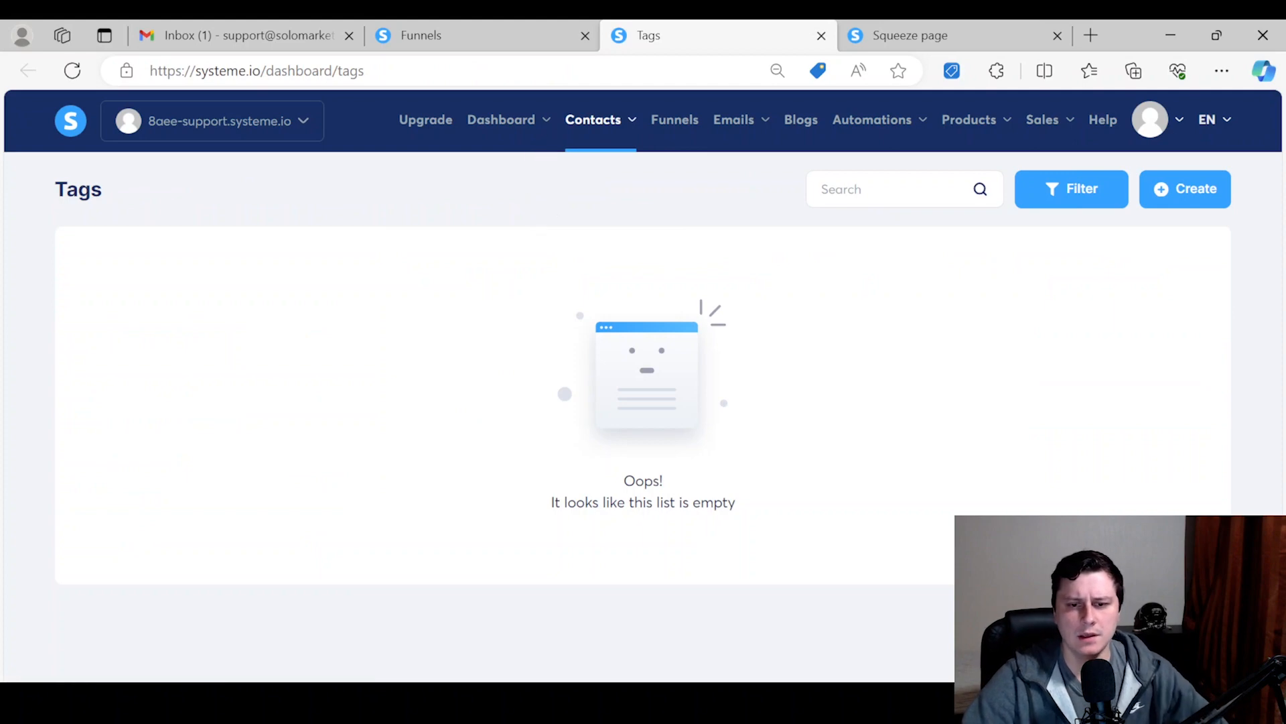
pyautogui.click(1184, 187)
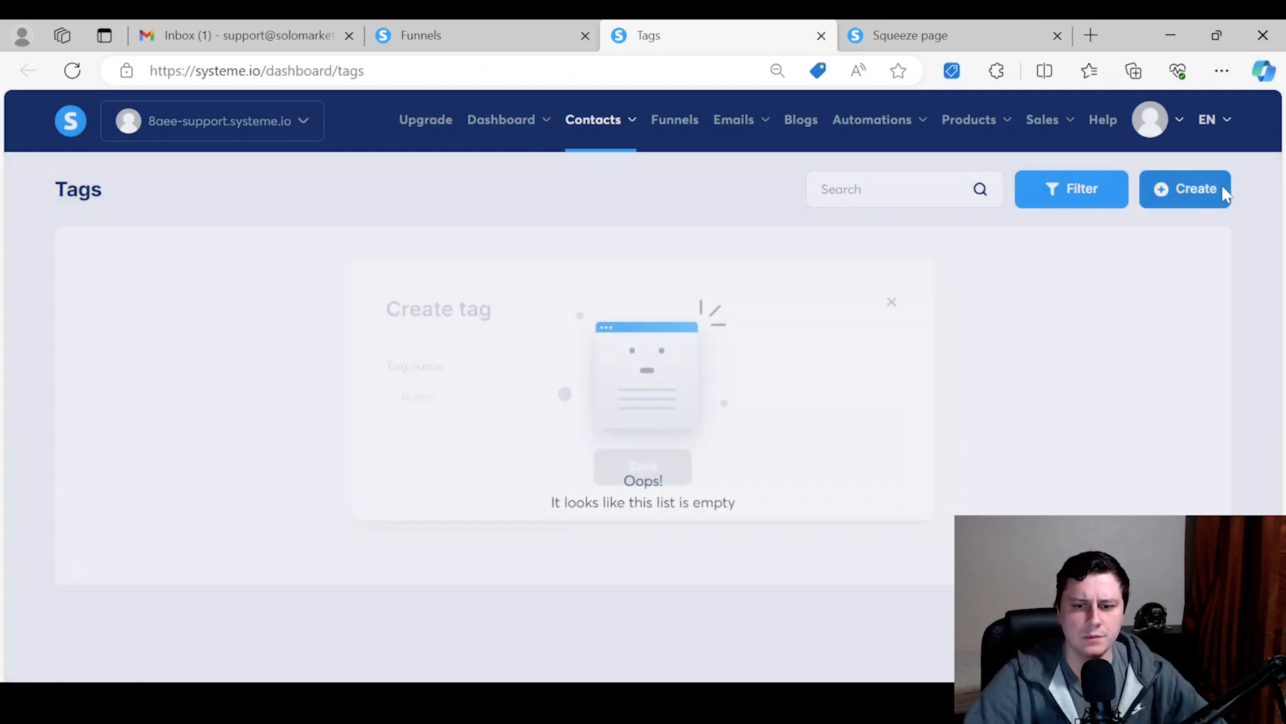
pyautogui.click(1185, 188)
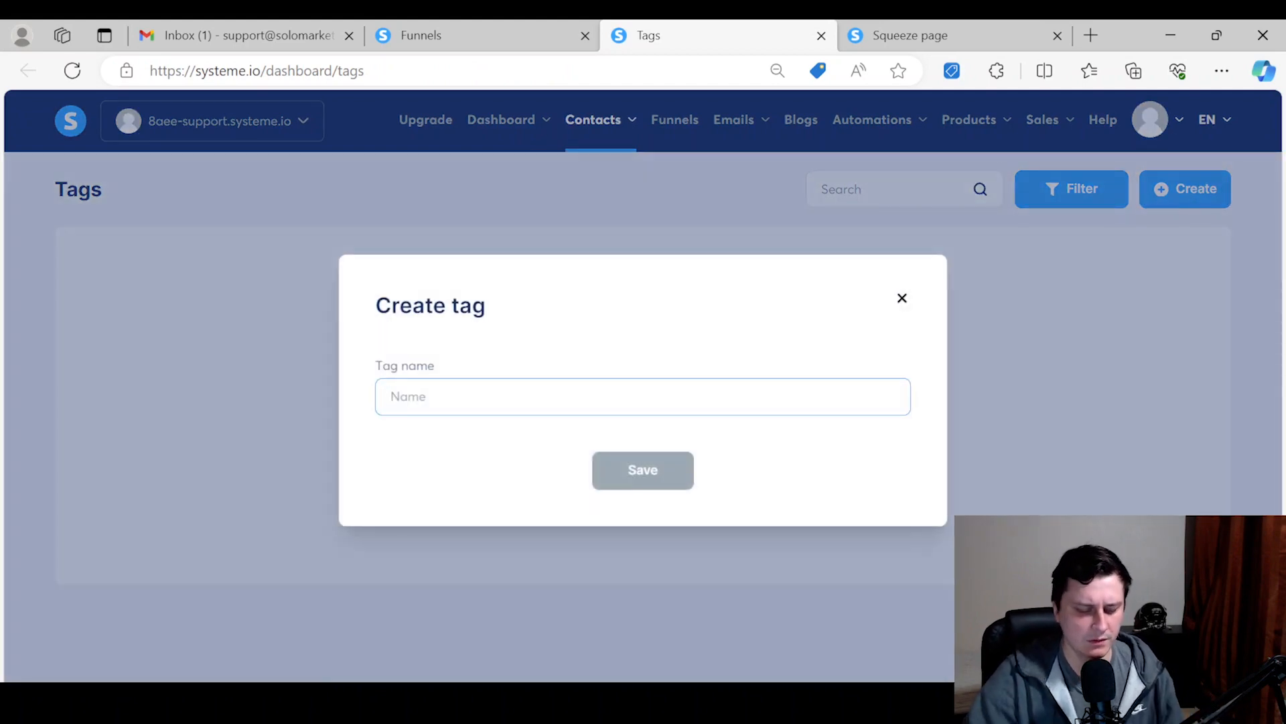
pyautogui.write('Lead')
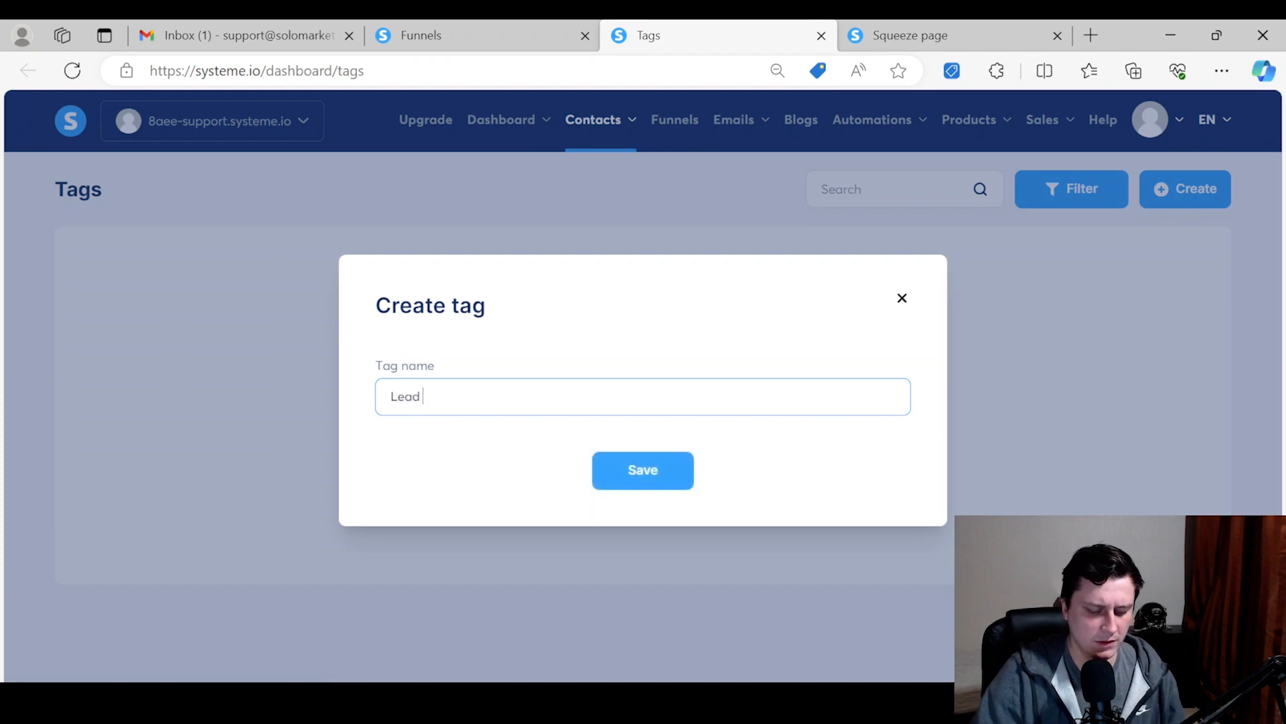
pyautogui.write('magnet signu')
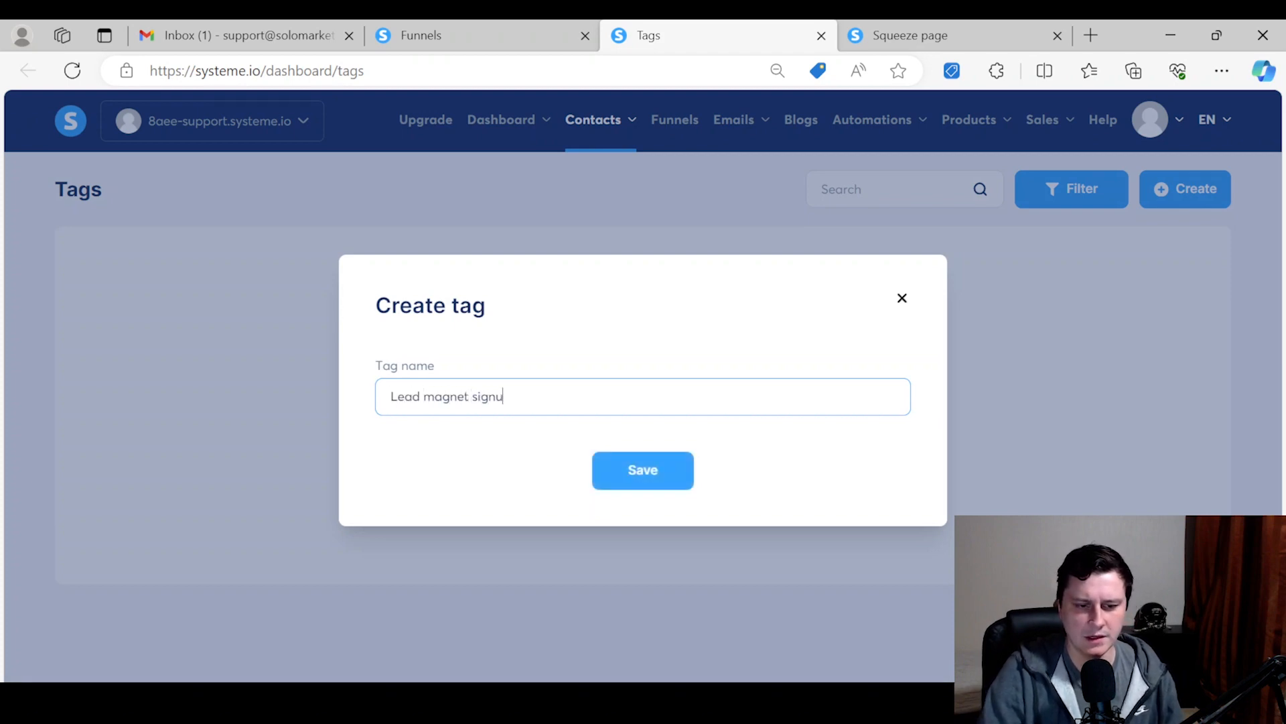
pyautogui.write('p')
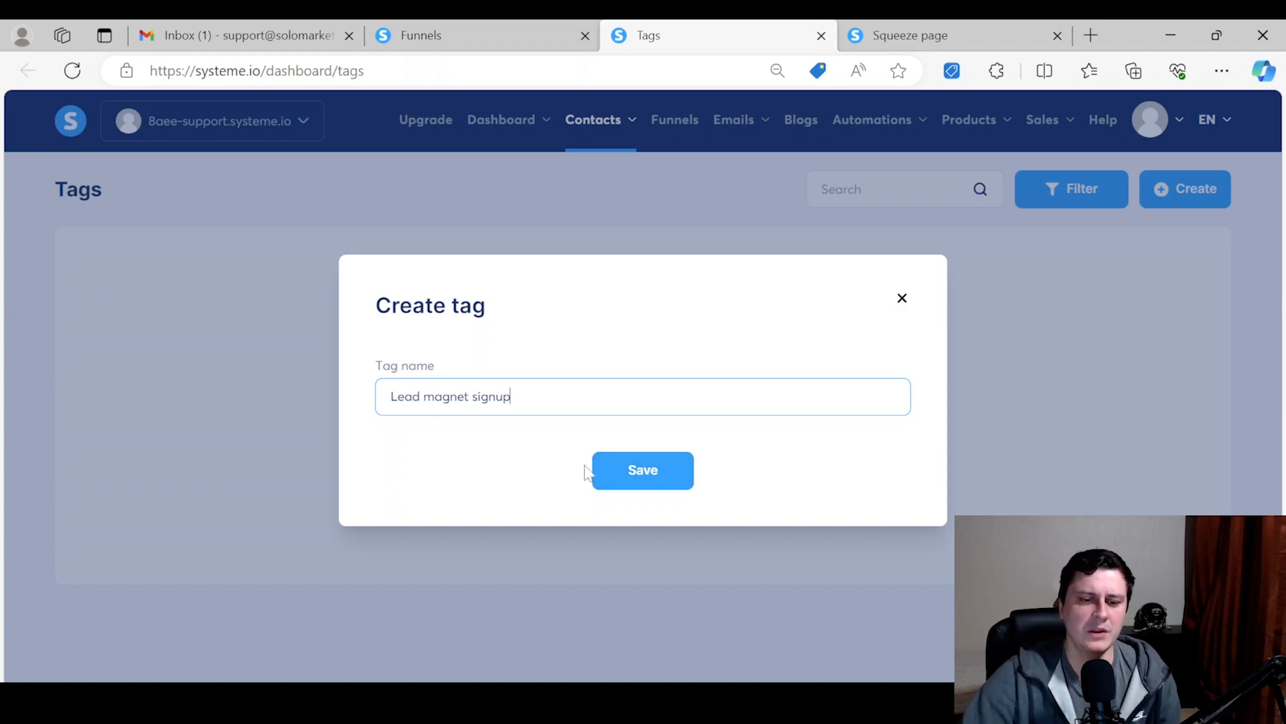
pyautogui.click(643, 469)
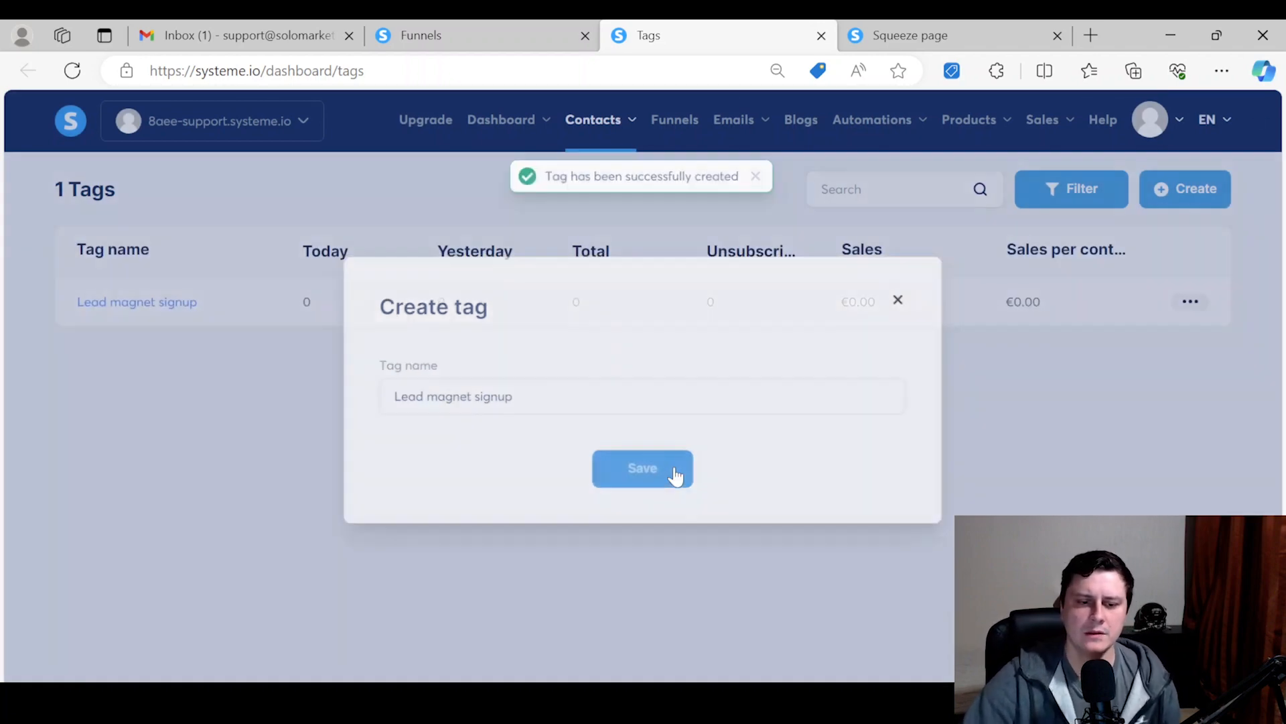
# - Reload the funnel editor, check the squeeze page, and open the [SMF] Full LTO sales funnel
pyautogui.click(420, 36)
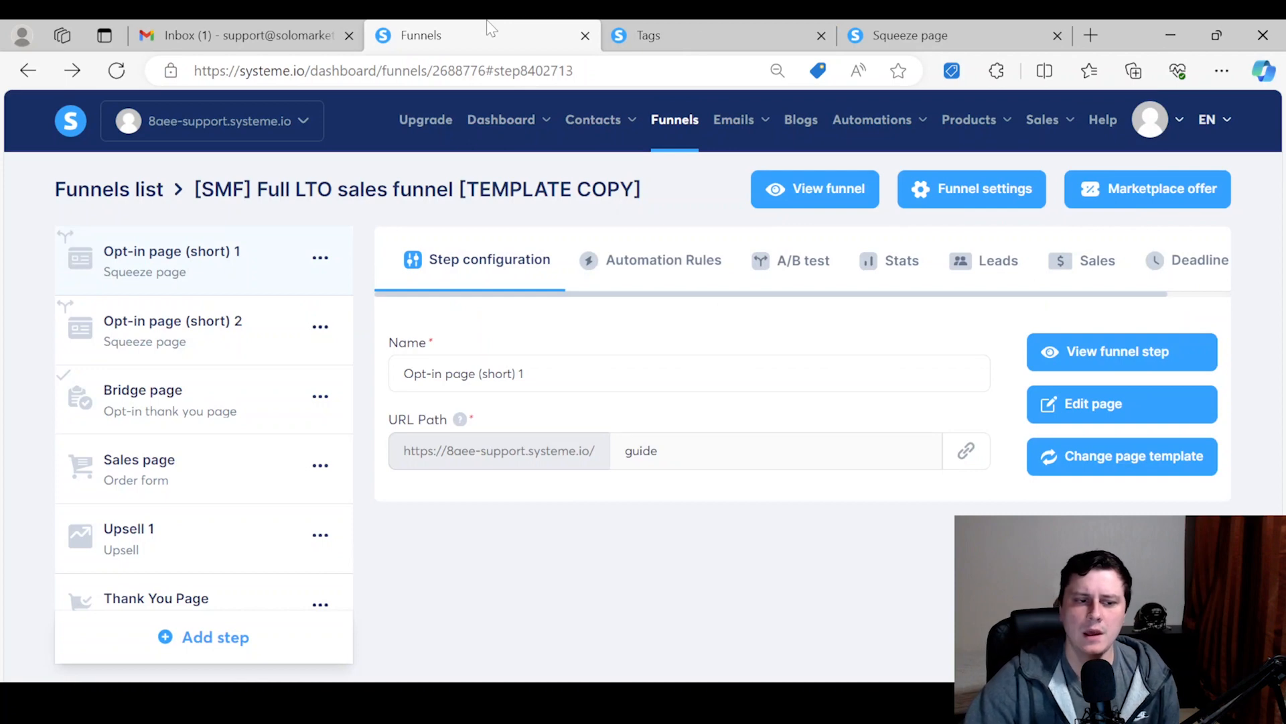
pyautogui.moveTo(244, 345)
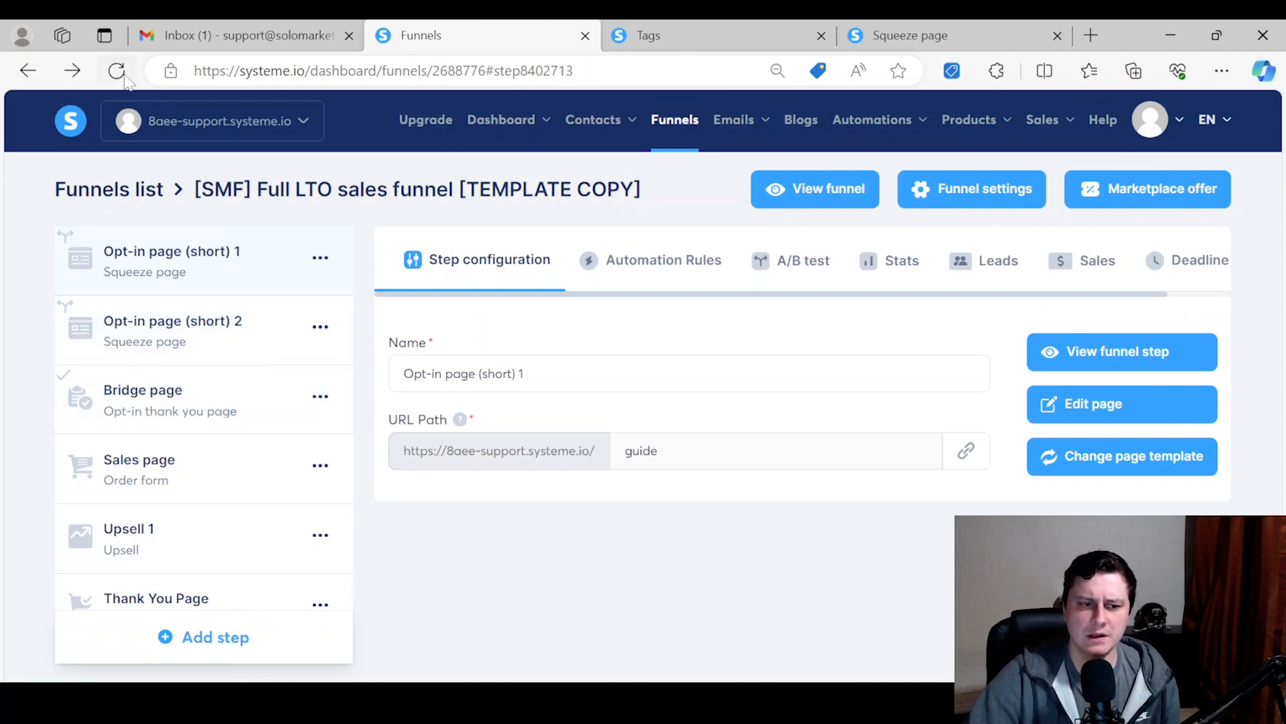
pyautogui.click(117, 70)
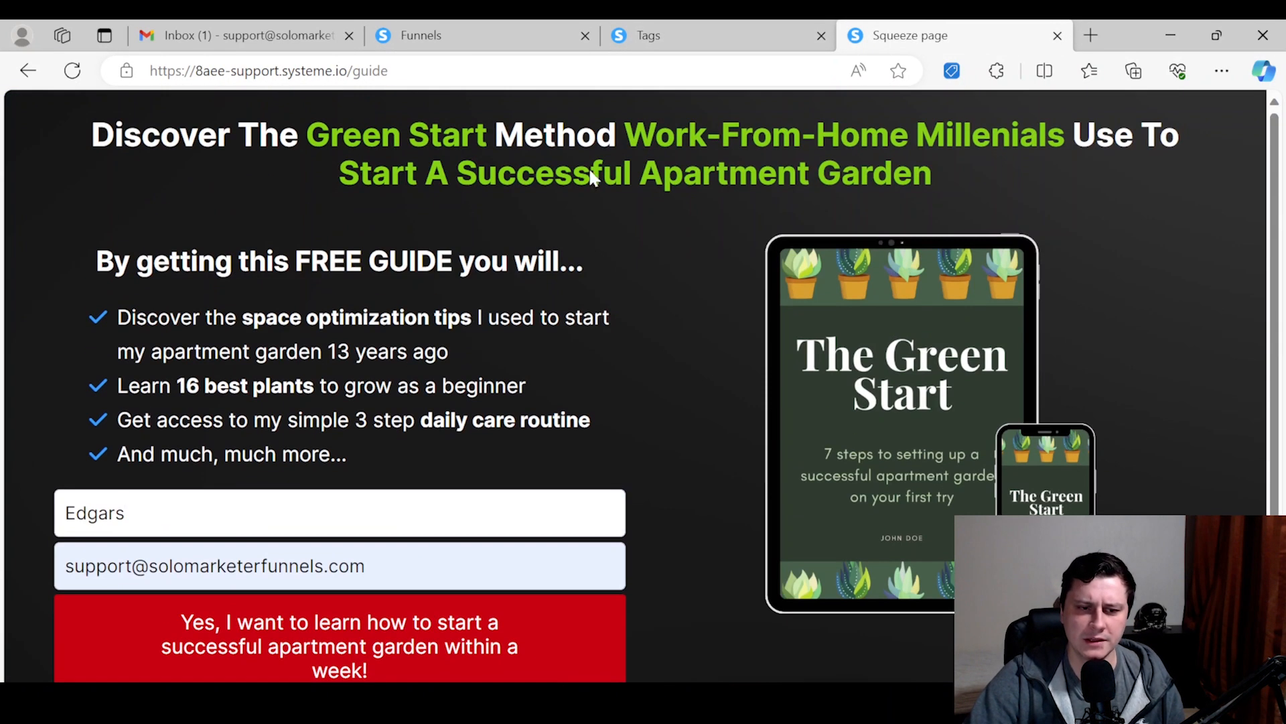
pyautogui.click(648, 35)
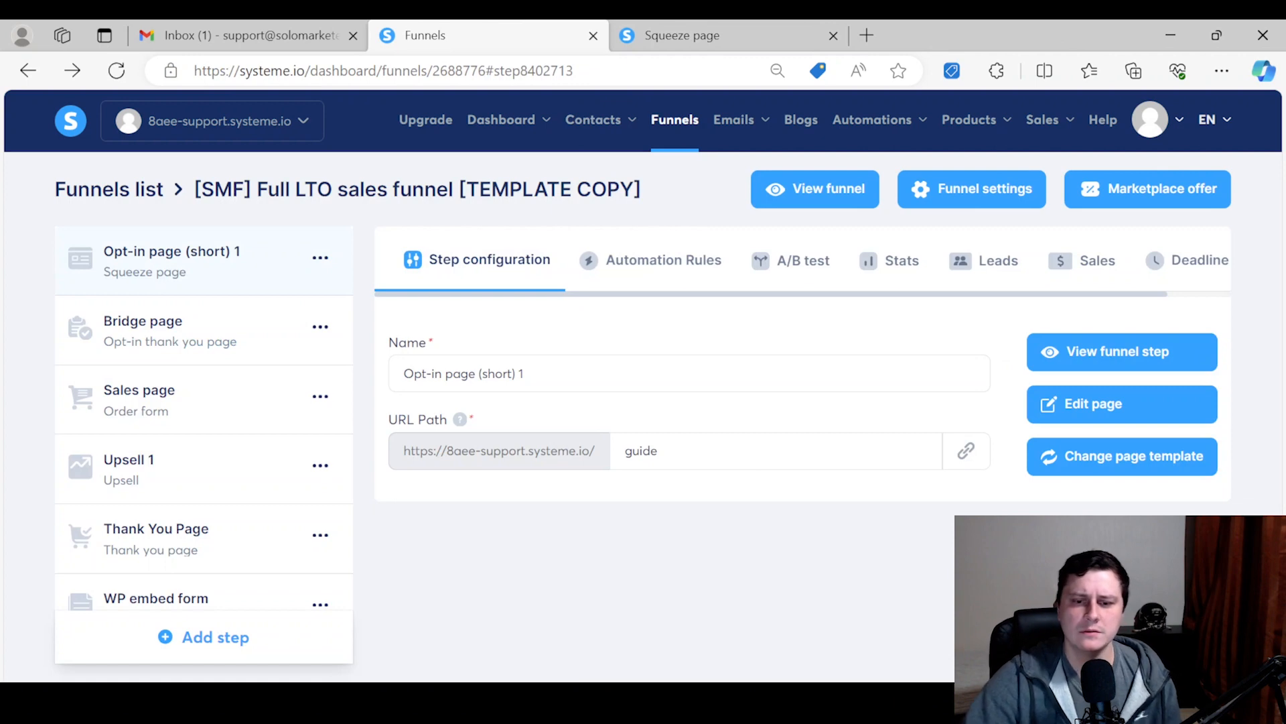
pyautogui.moveTo(869, 500)
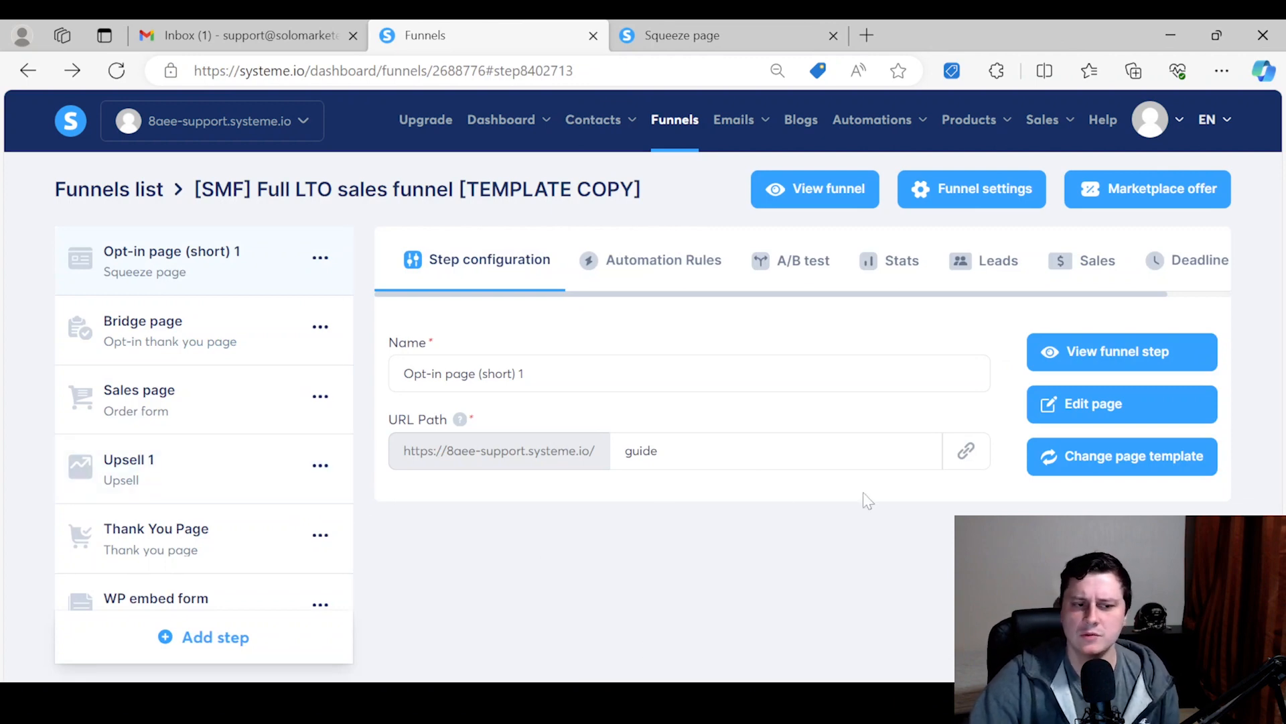
pyautogui.moveTo(282, 284)
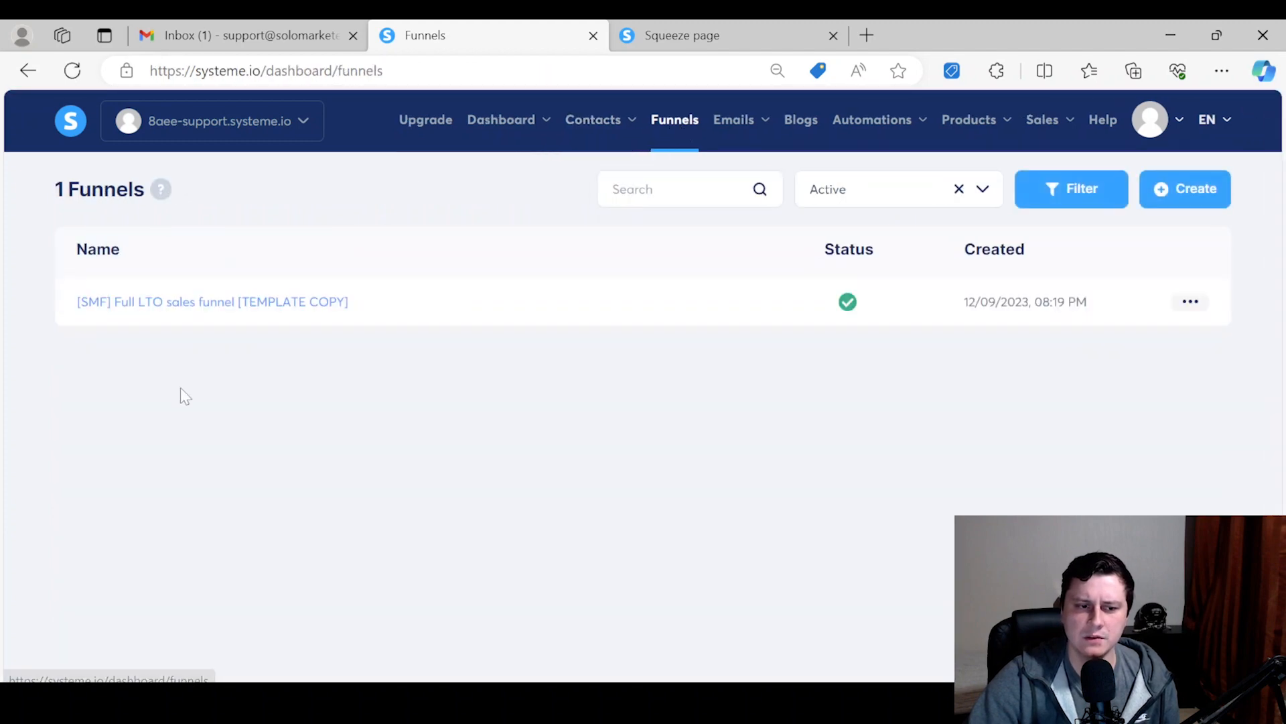
pyautogui.click(211, 301)
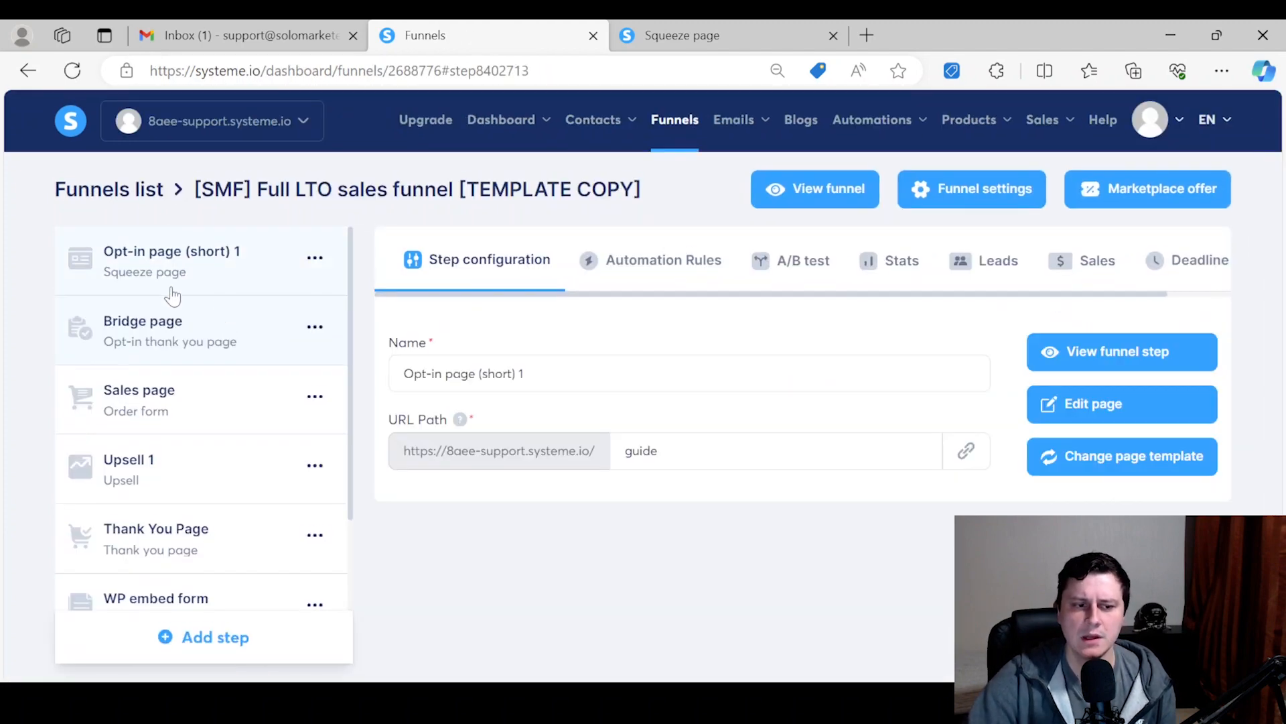
pyautogui.moveTo(195, 265)
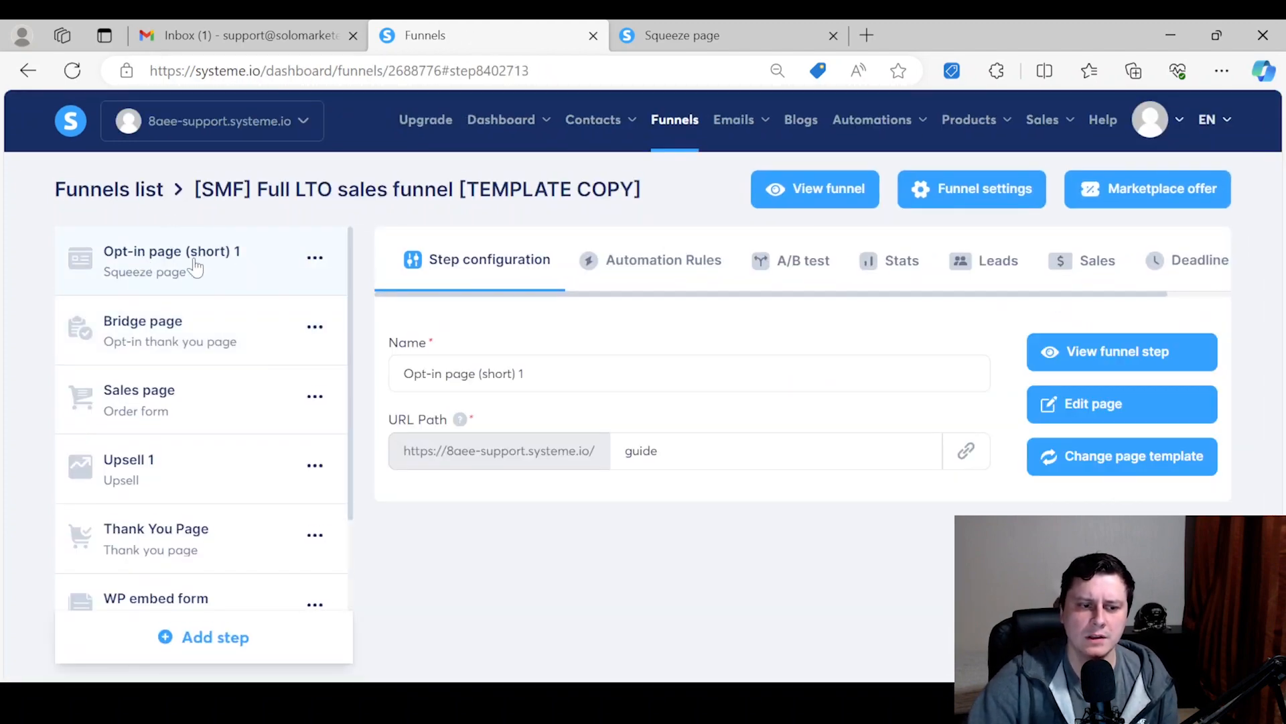
# - Delete the opt-in step's existing form-subscribed rule and add a new 'Funnel step form subscribed' rule
pyautogui.click(662, 260)
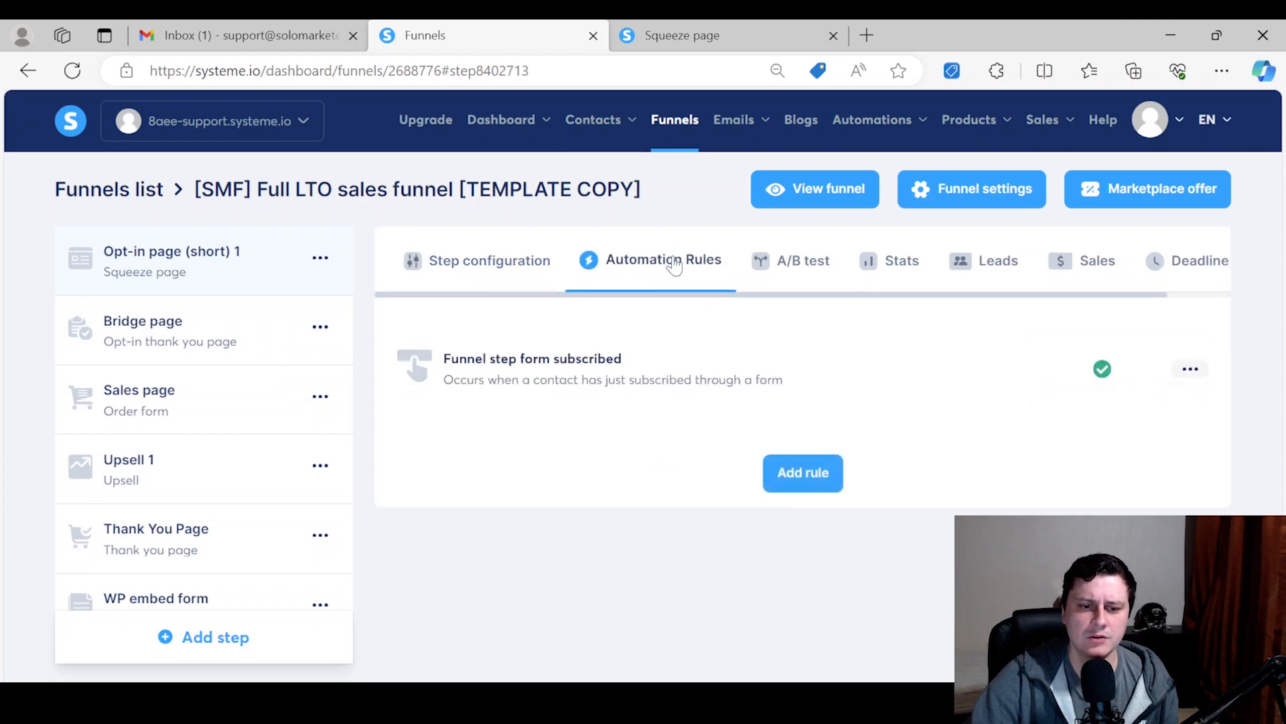
pyautogui.click(1189, 368)
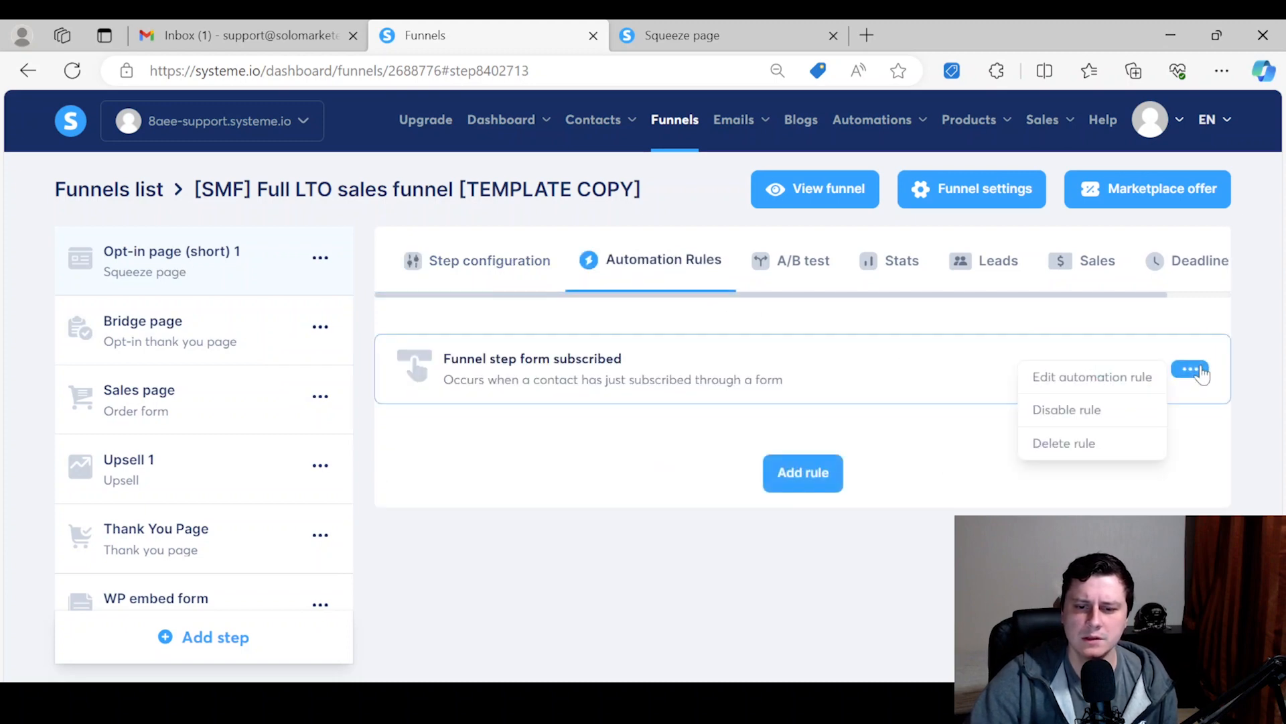
pyautogui.click(1064, 443)
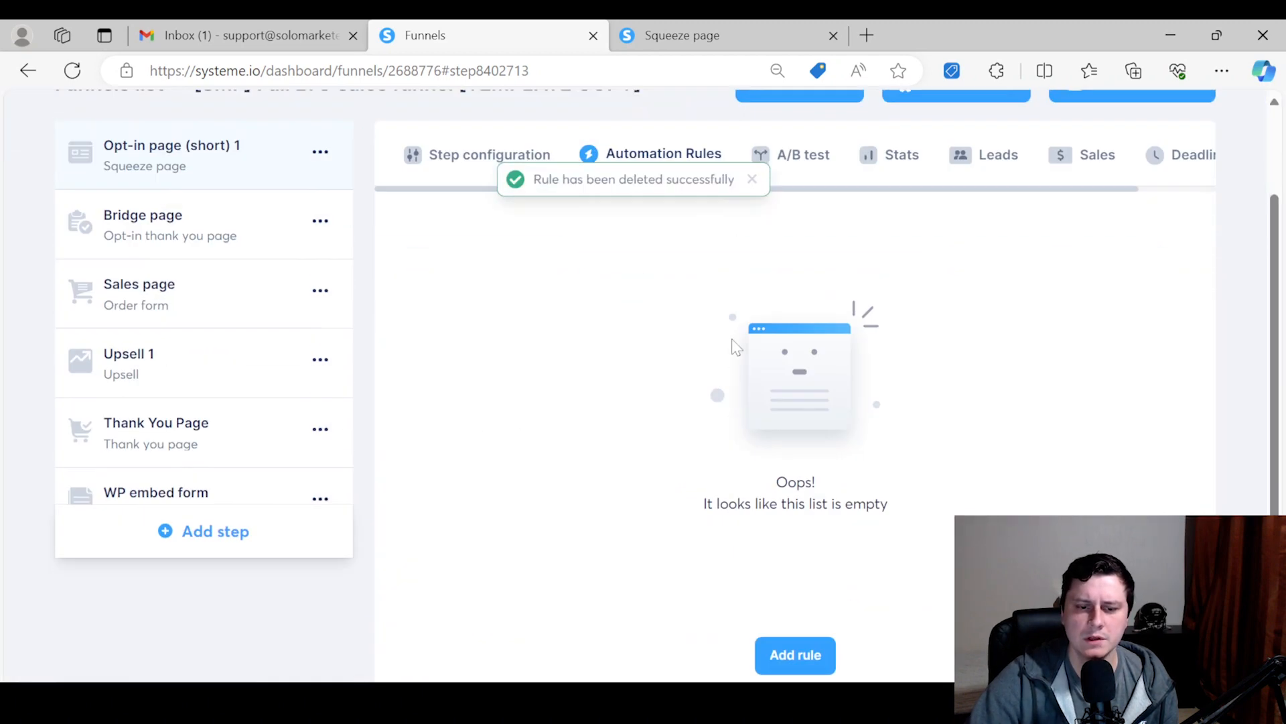
pyautogui.click(793, 655)
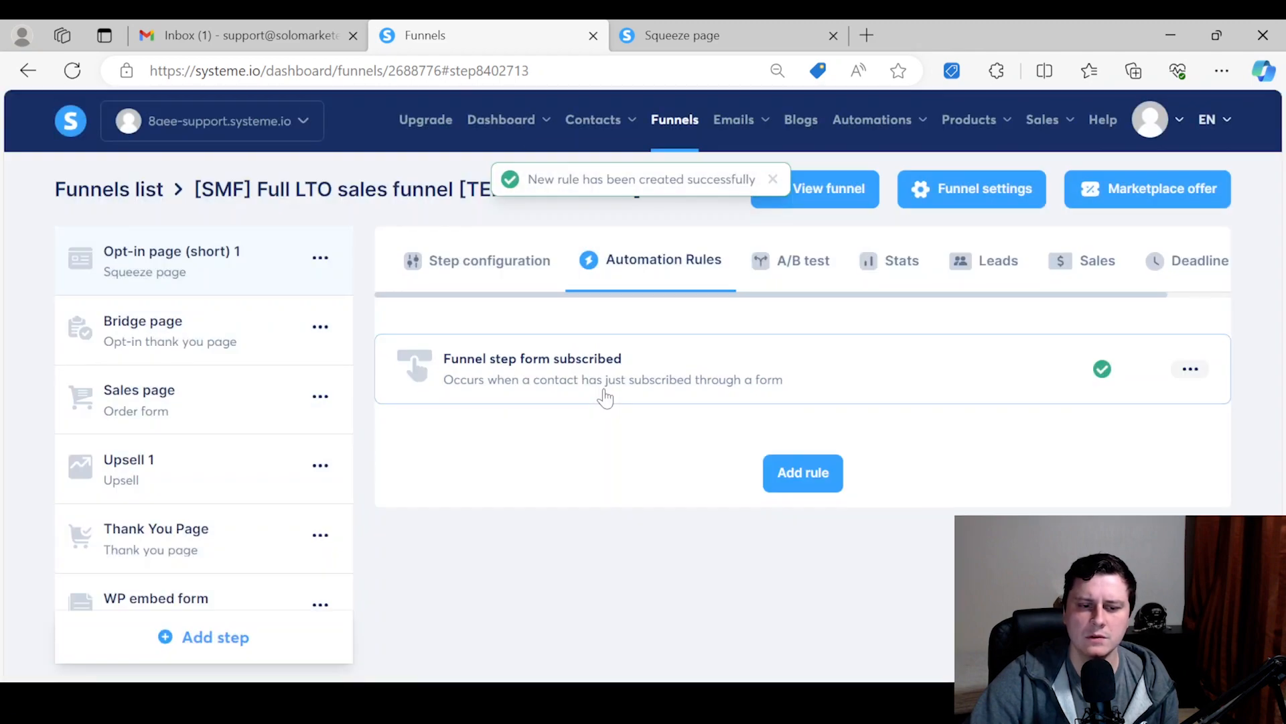
pyautogui.click(1189, 369)
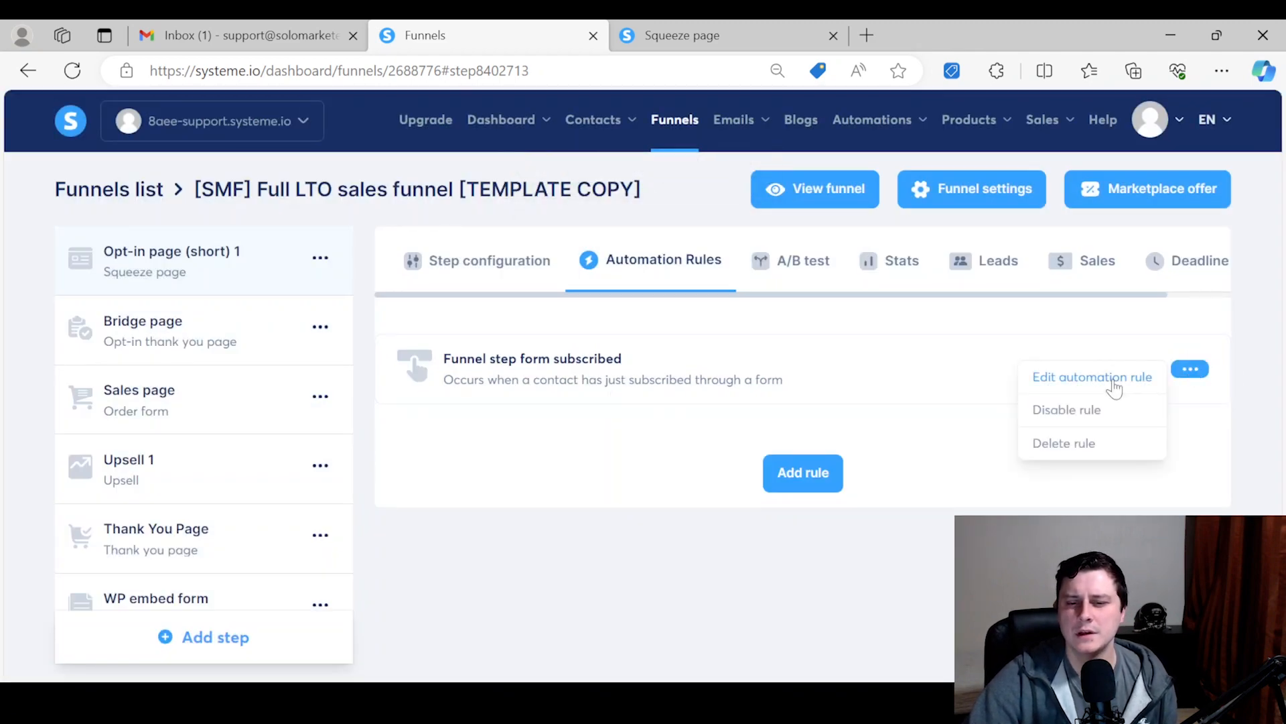
# - Give the new rule an 'Add a tag' action using 'Lead magnet signup' and save it
pyautogui.click(1092, 376)
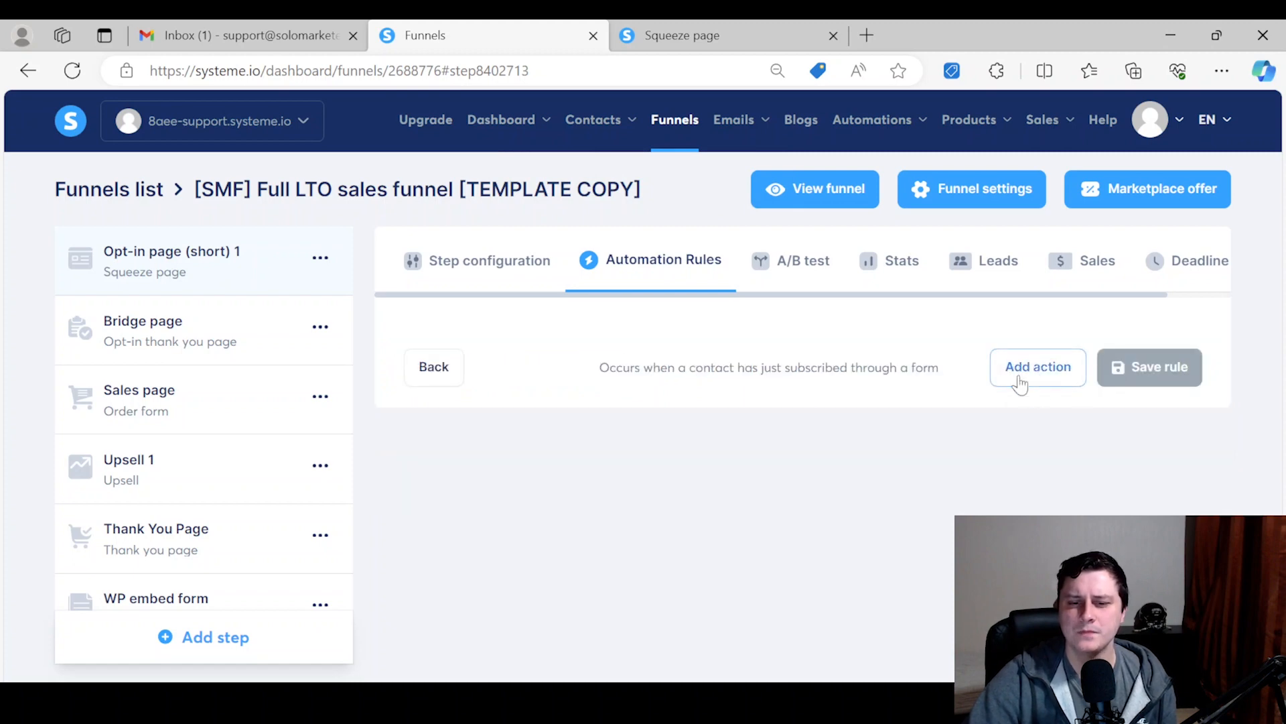
pyautogui.click(1037, 366)
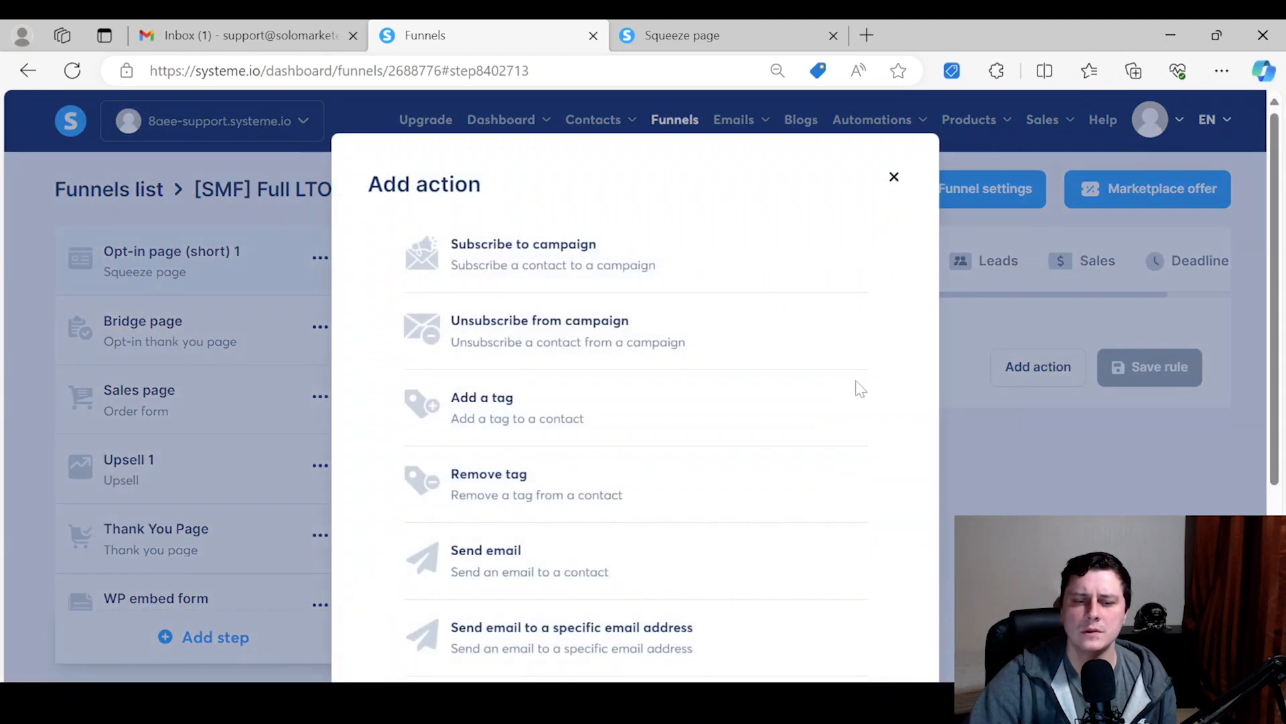
pyautogui.click(482, 406)
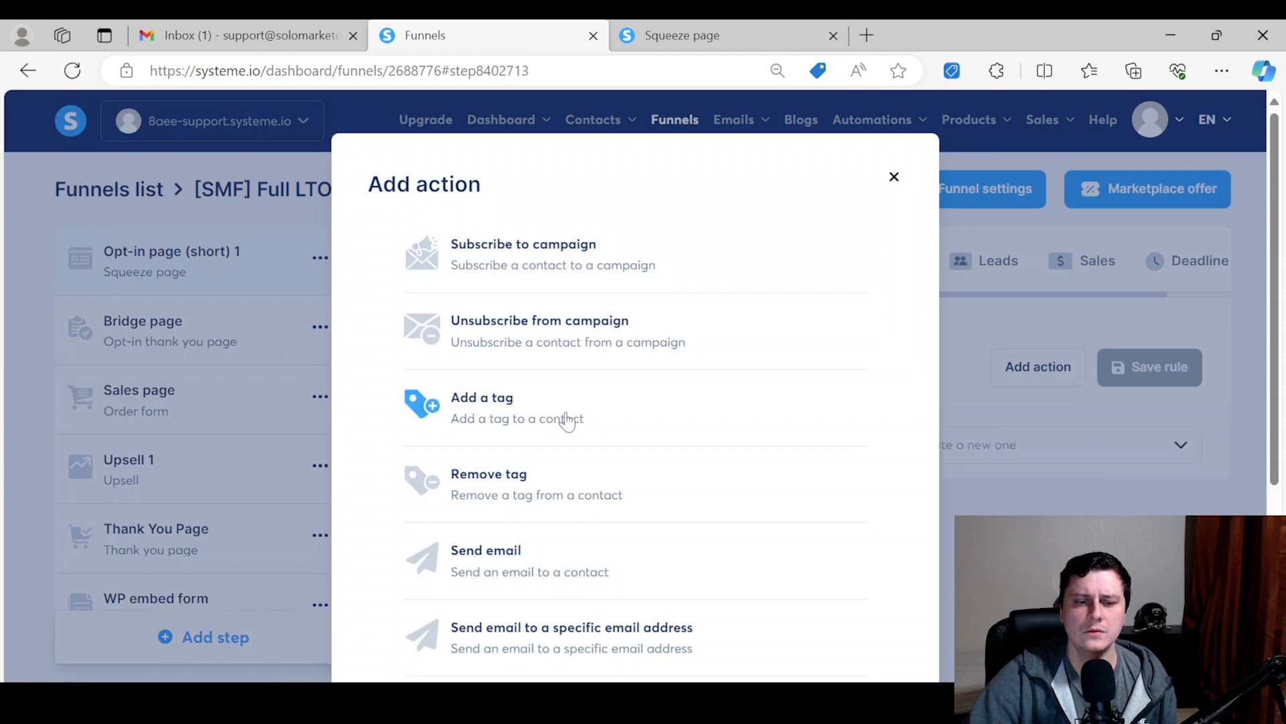
pyautogui.click(483, 408)
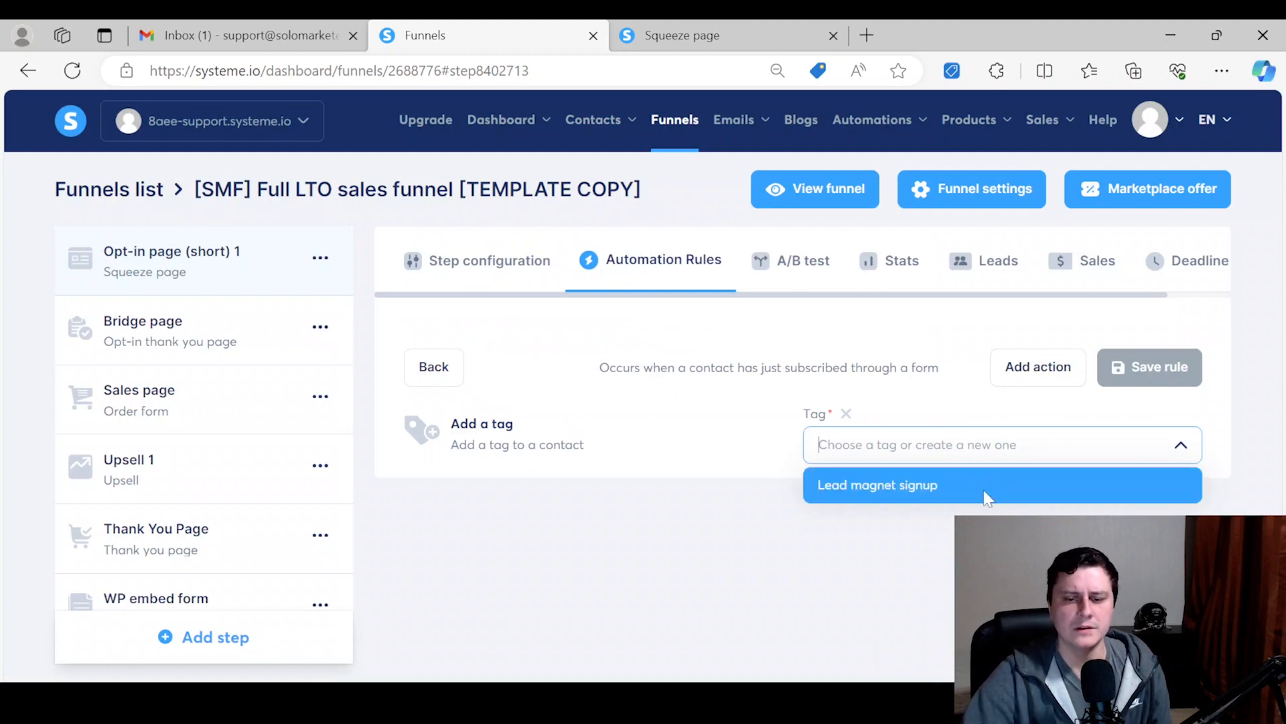
pyautogui.click(877, 484)
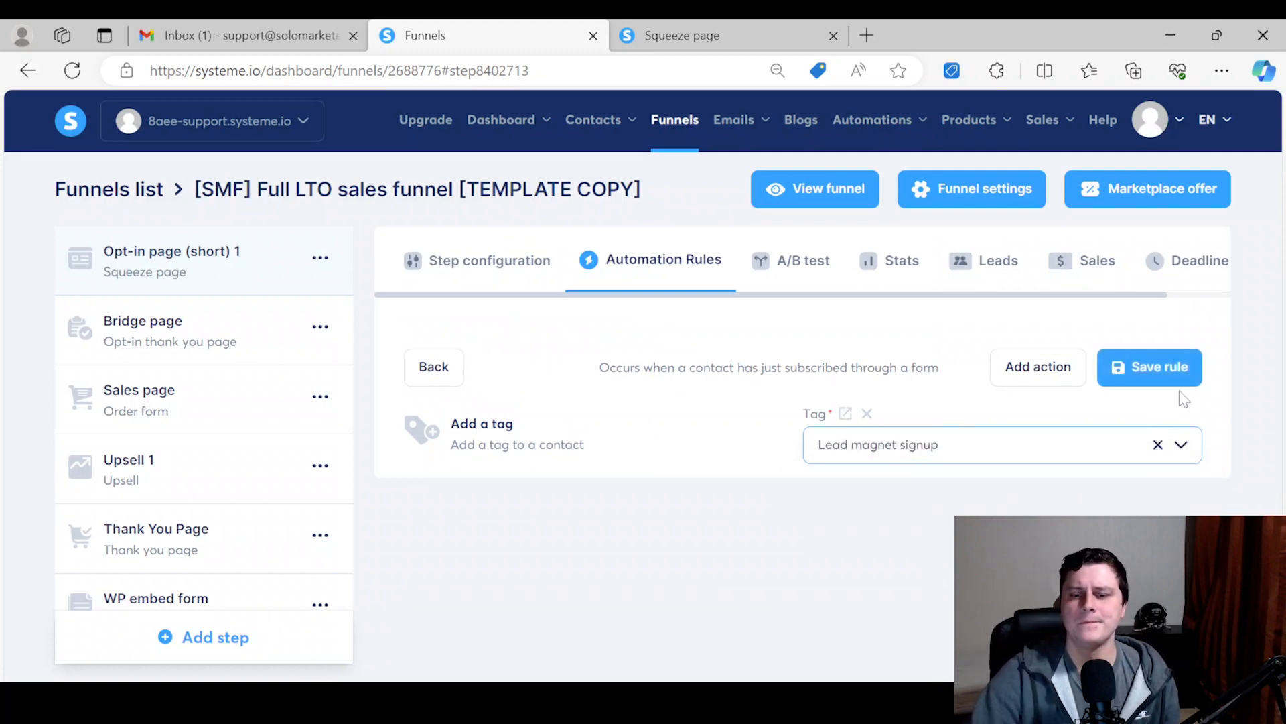
pyautogui.click(1150, 366)
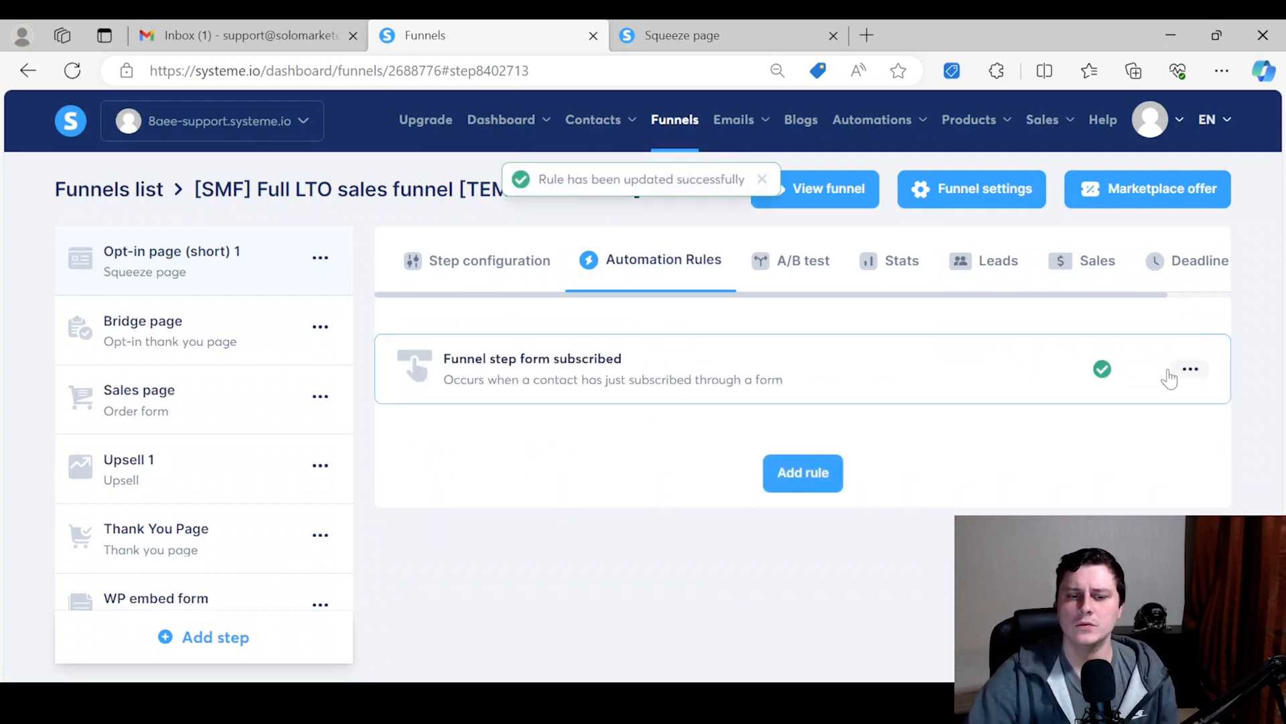
pyautogui.click(684, 36)
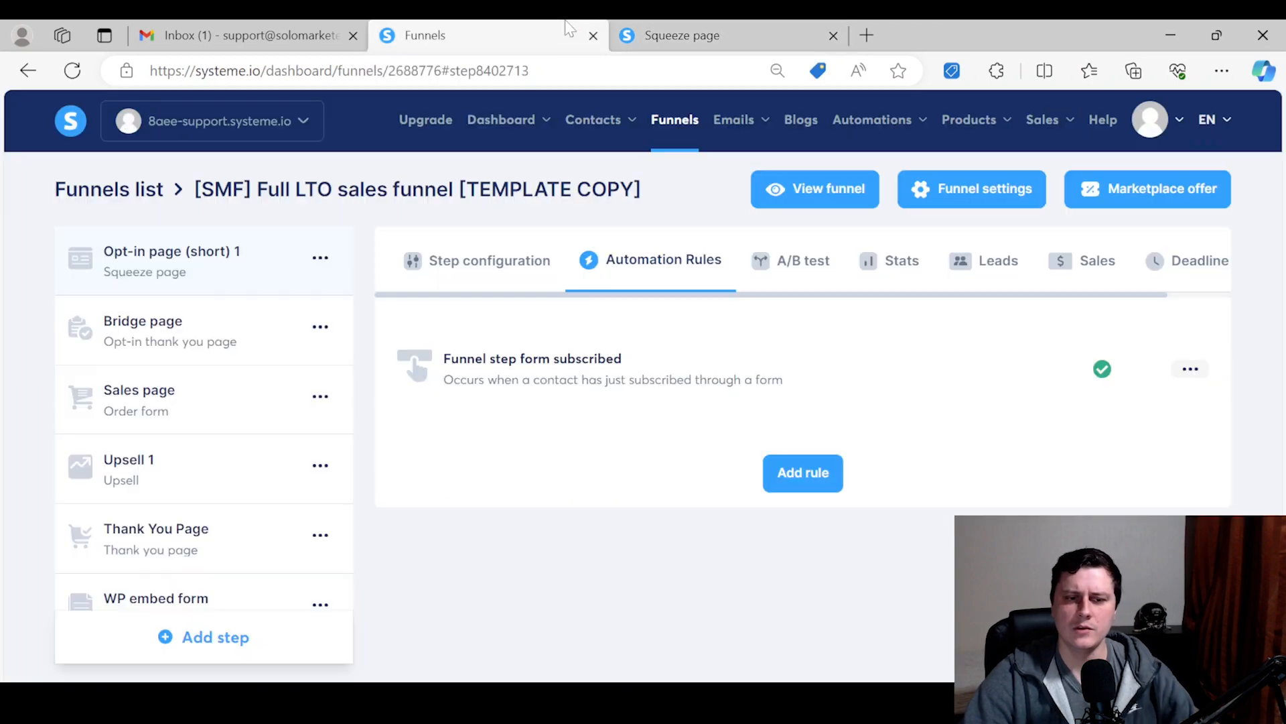
pyautogui.moveTo(593, 120)
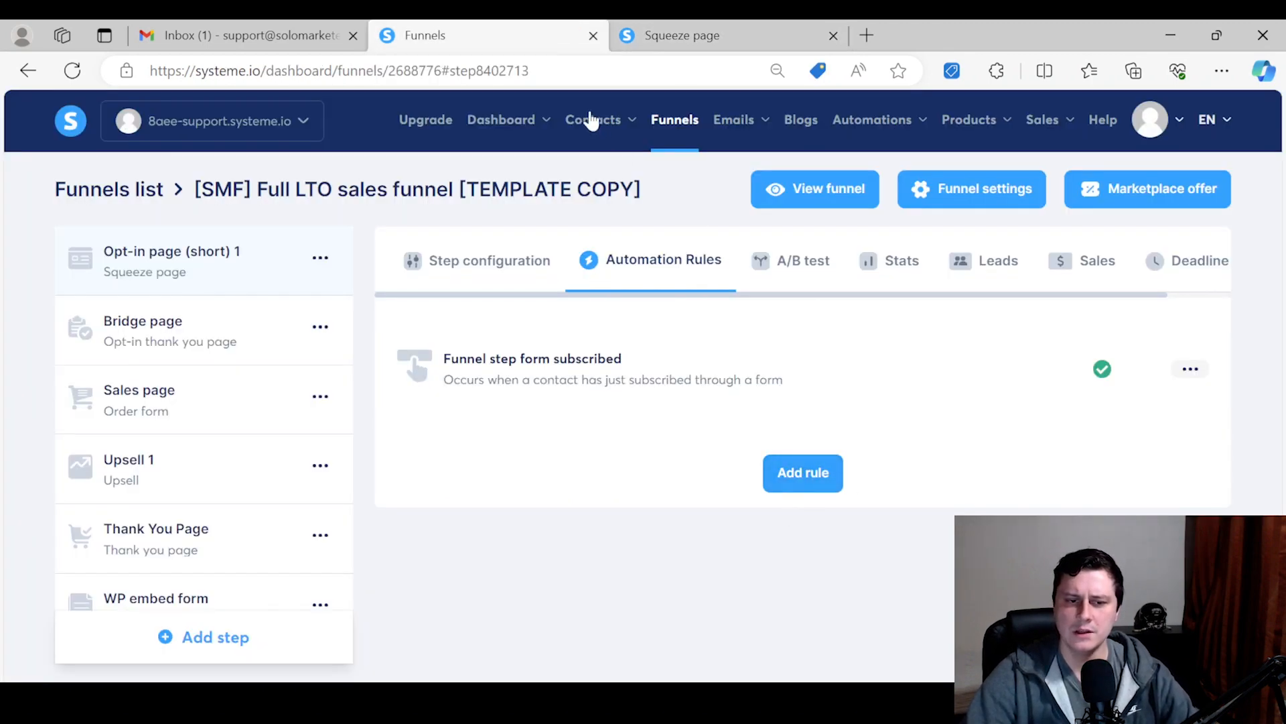
pyautogui.moveTo(803, 632)
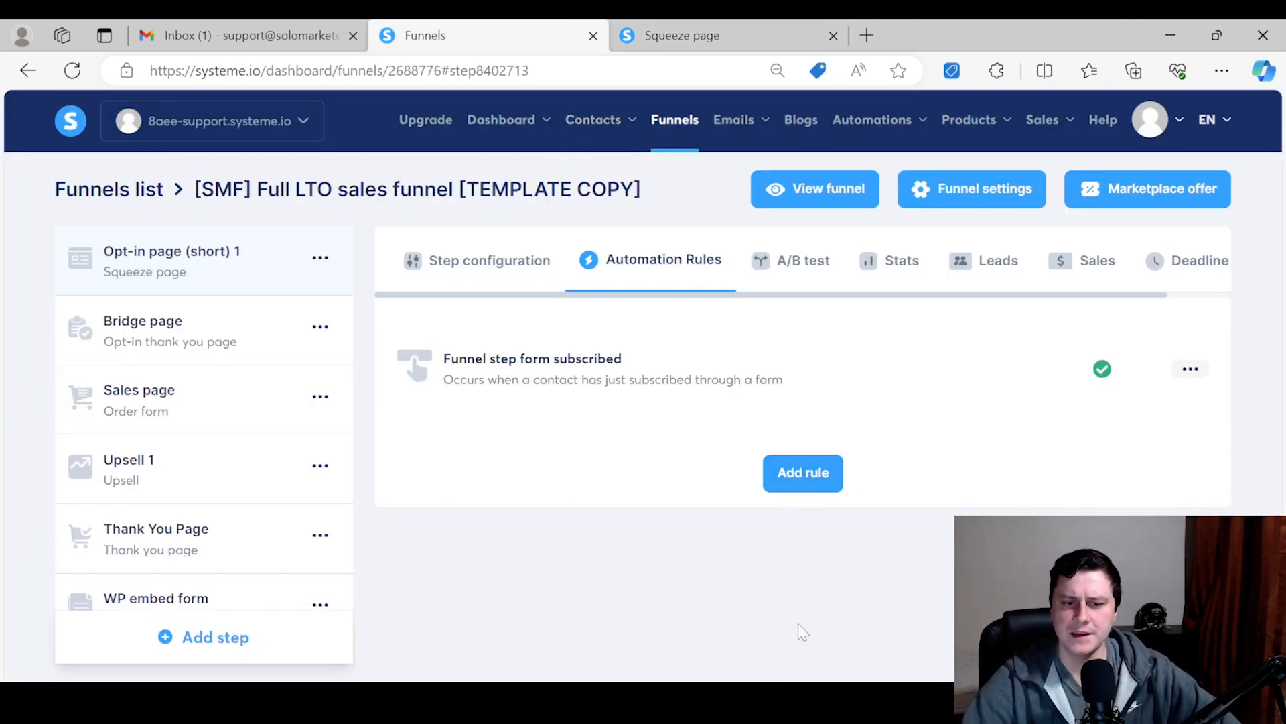
# - Delete and confirm removal of the form-subscribed rule, then return to Step configuration
pyautogui.click(1189, 369)
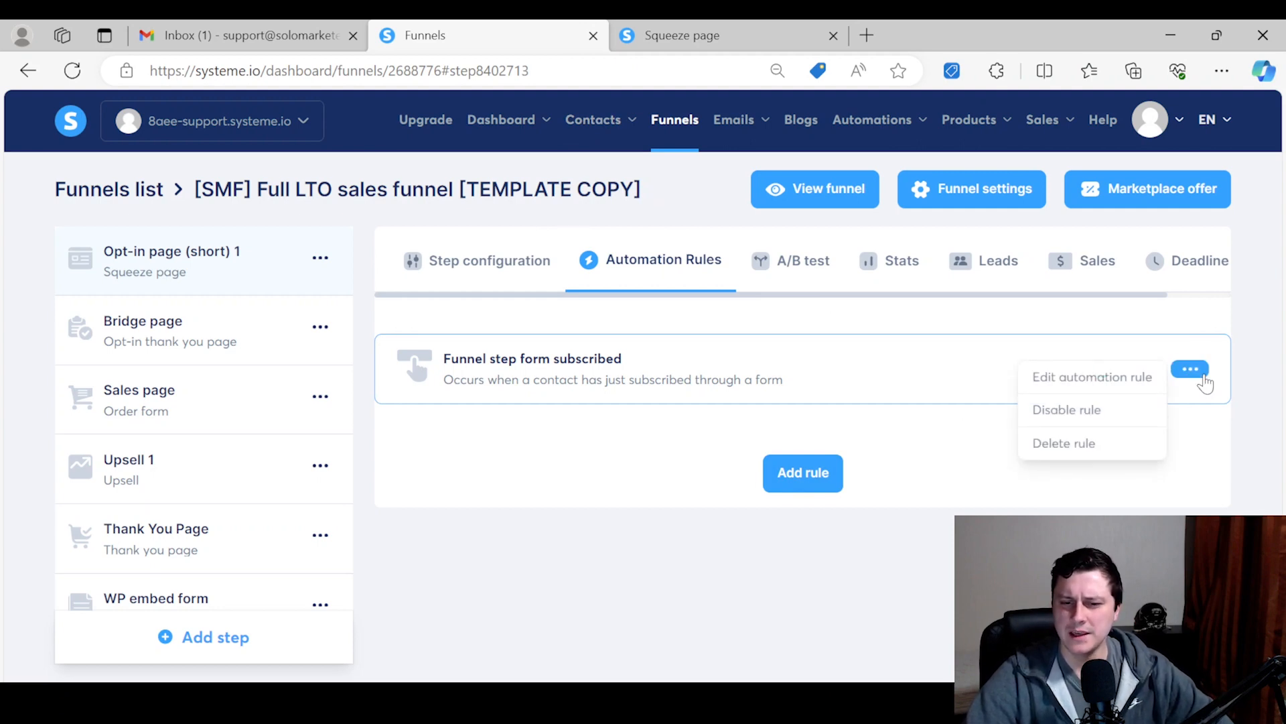
pyautogui.click(1063, 443)
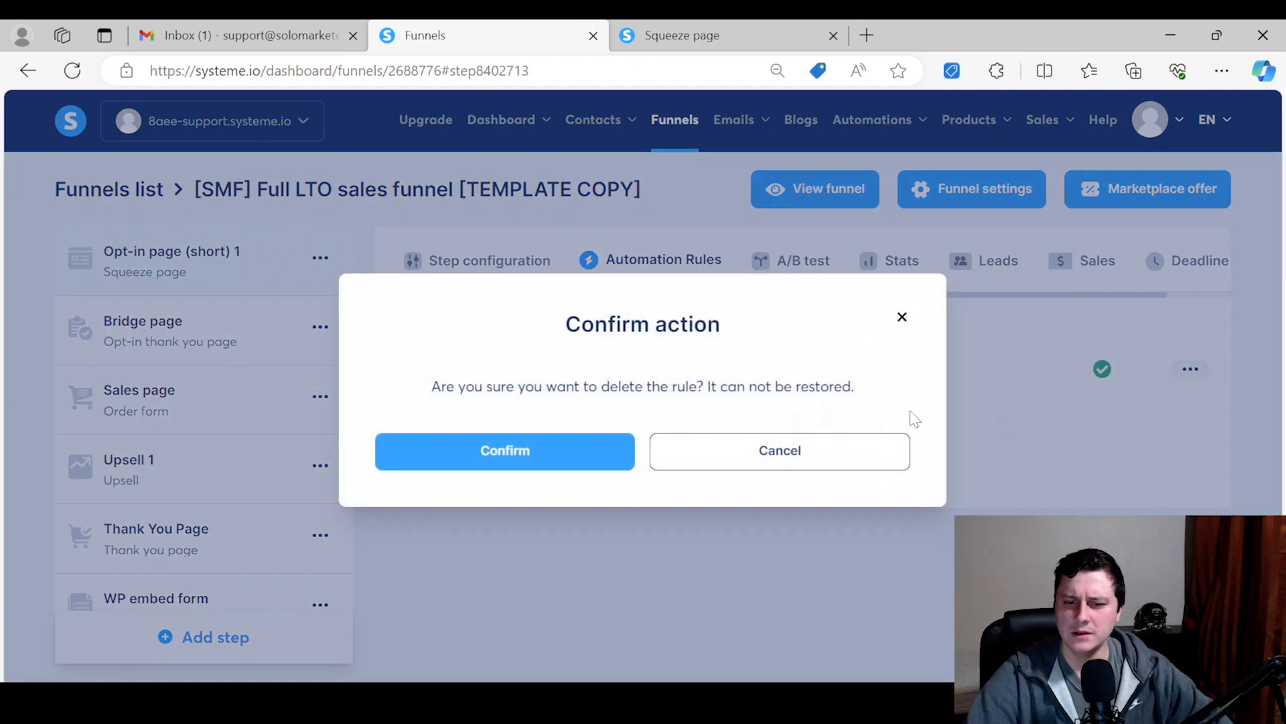
pyautogui.click(505, 450)
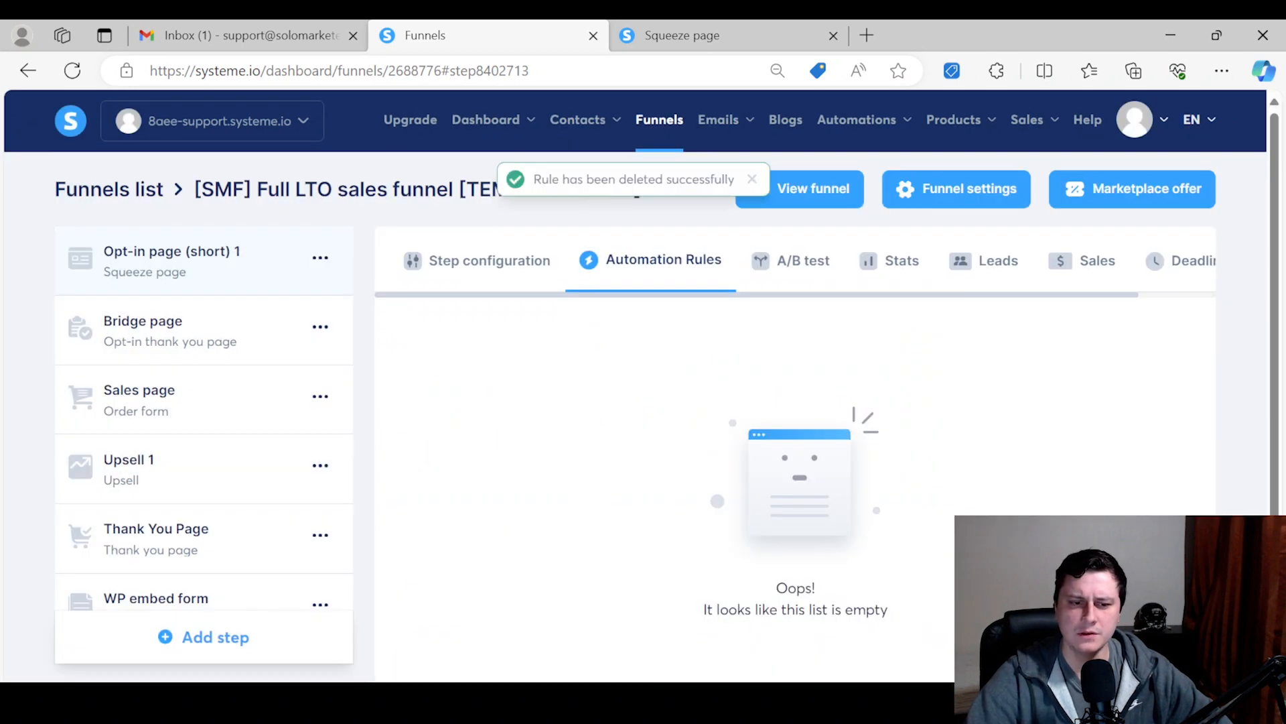
pyautogui.click(490, 260)
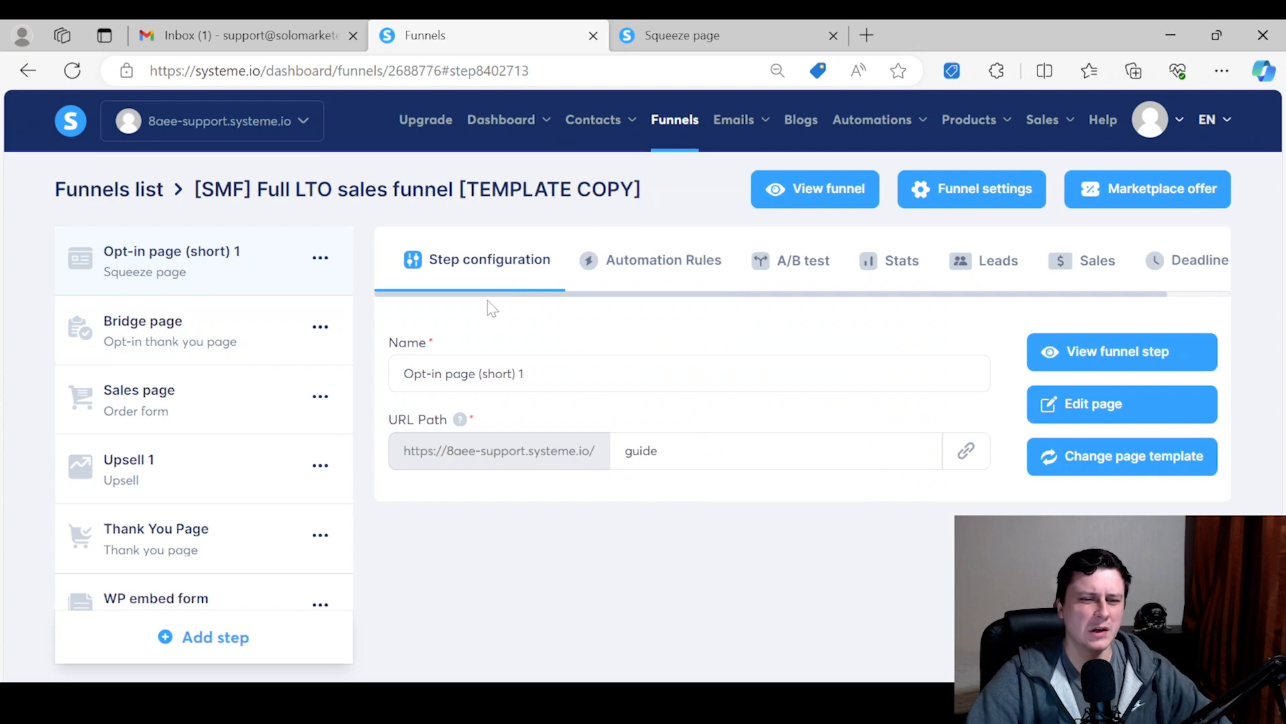
pyautogui.moveTo(248, 270)
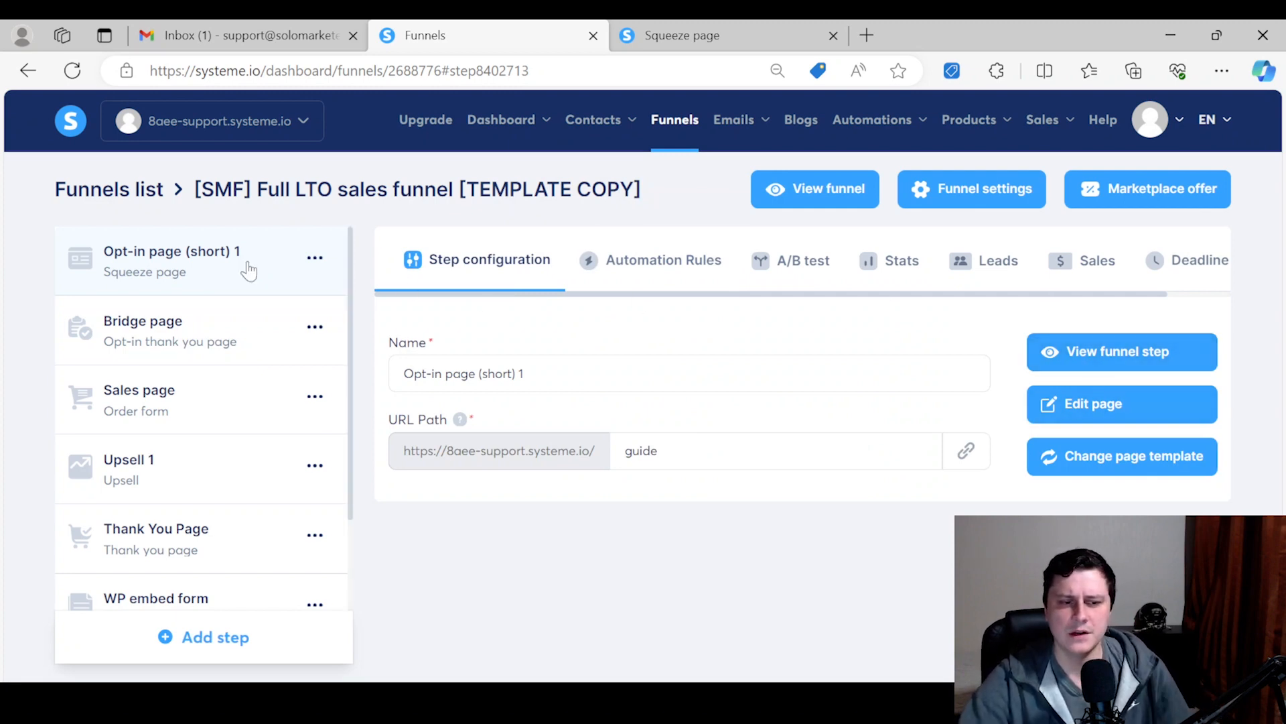
pyautogui.moveTo(618, 427)
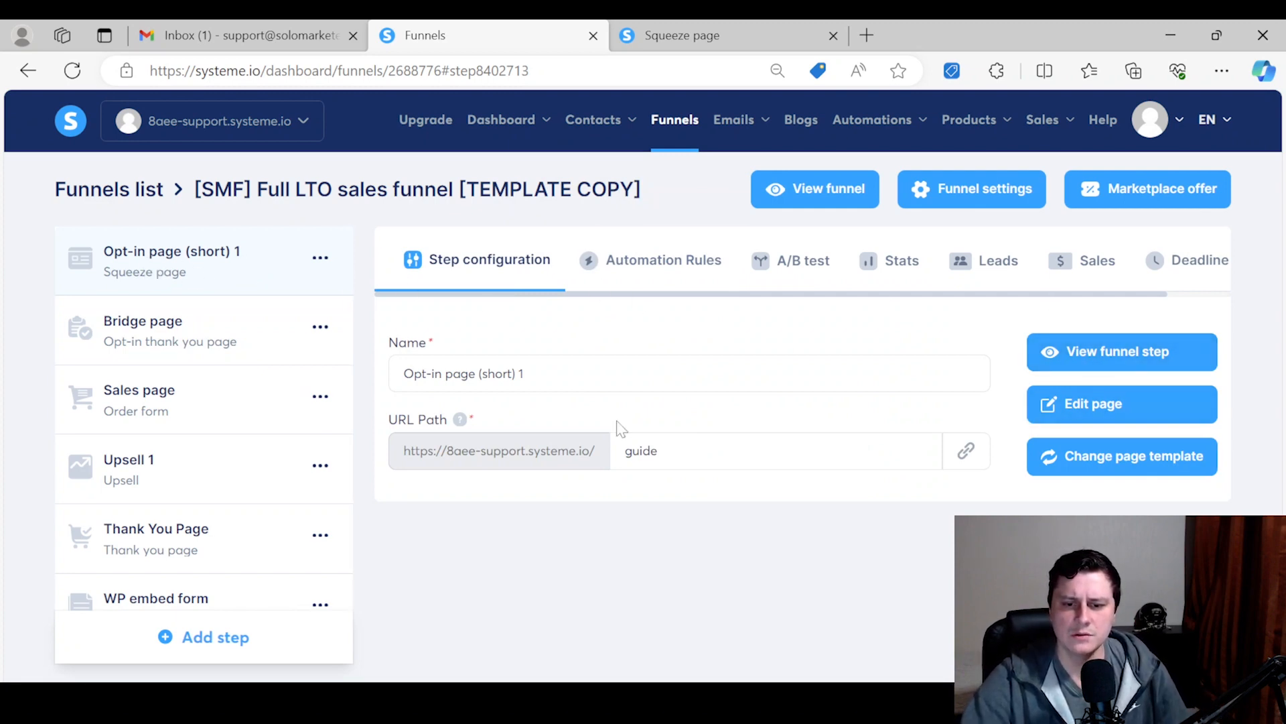
# - Open the opt-in page in the editor and select the red submit button
pyautogui.click(1093, 403)
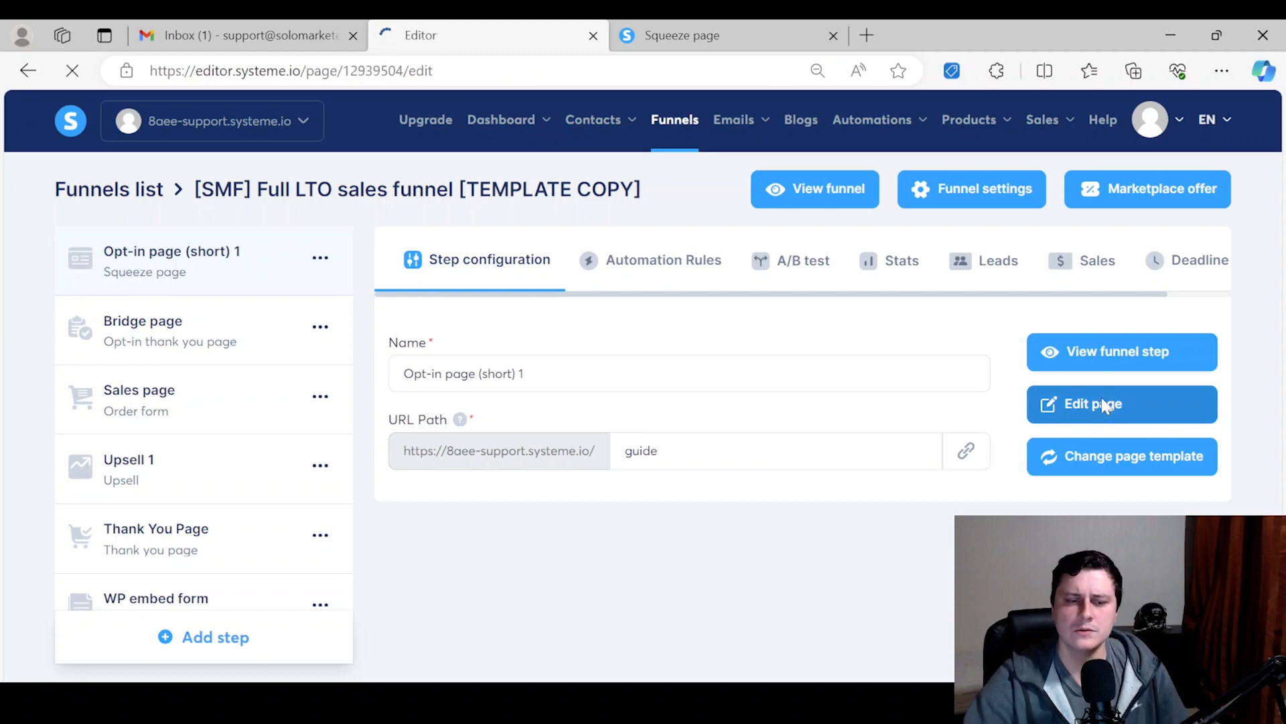
pyautogui.click(1122, 403)
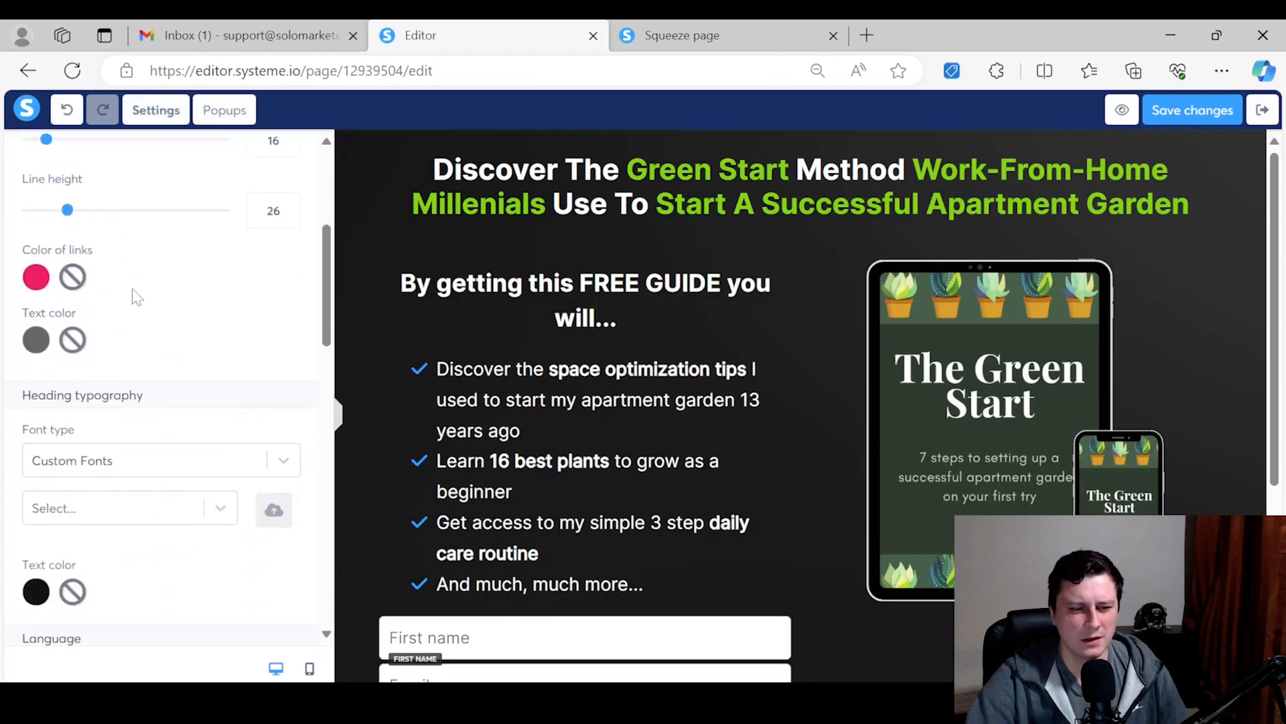
pyautogui.scroll(3)
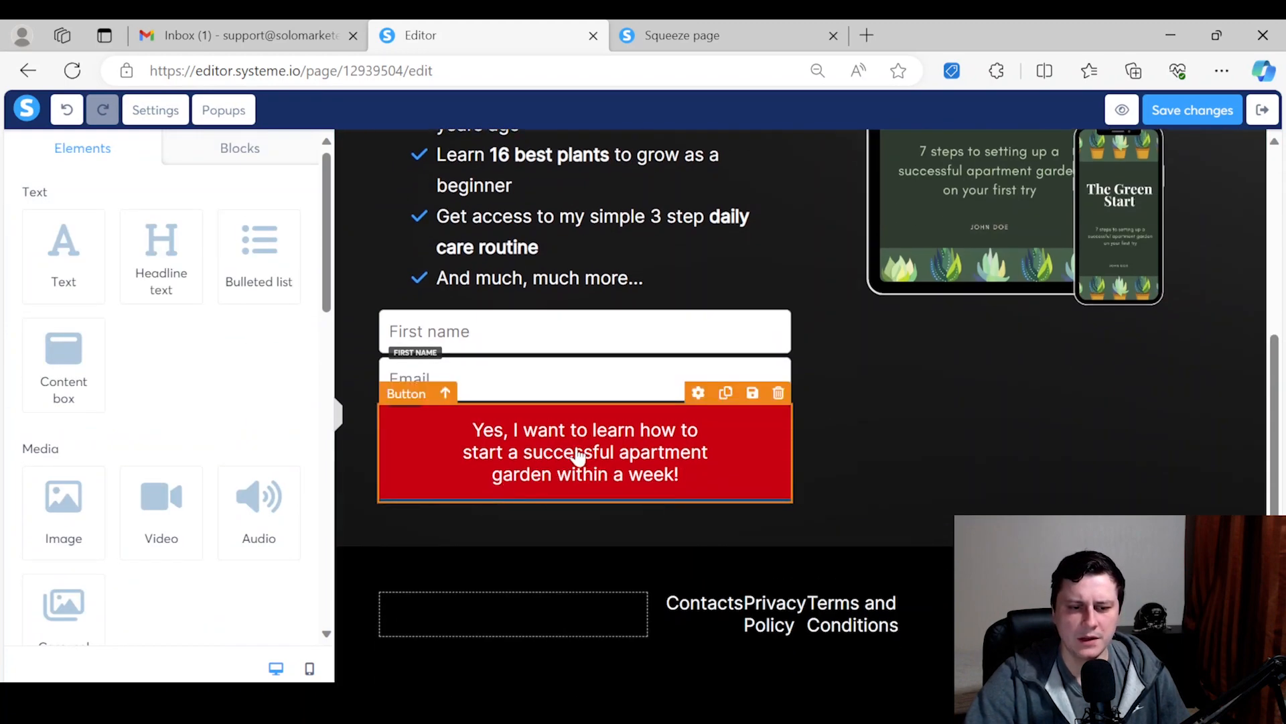
pyautogui.click(585, 451)
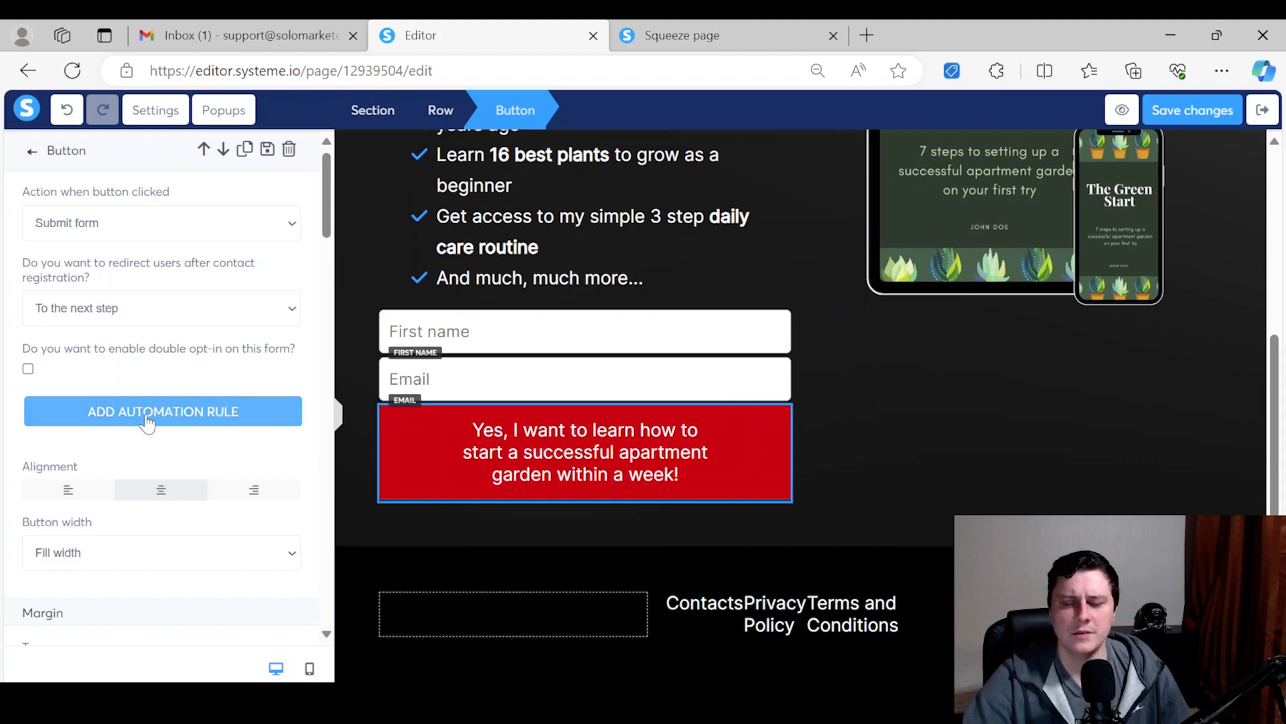
# - Add a button automation rule with an 'Add a tag: Lead magnet signup' action and save
pyautogui.click(162, 410)
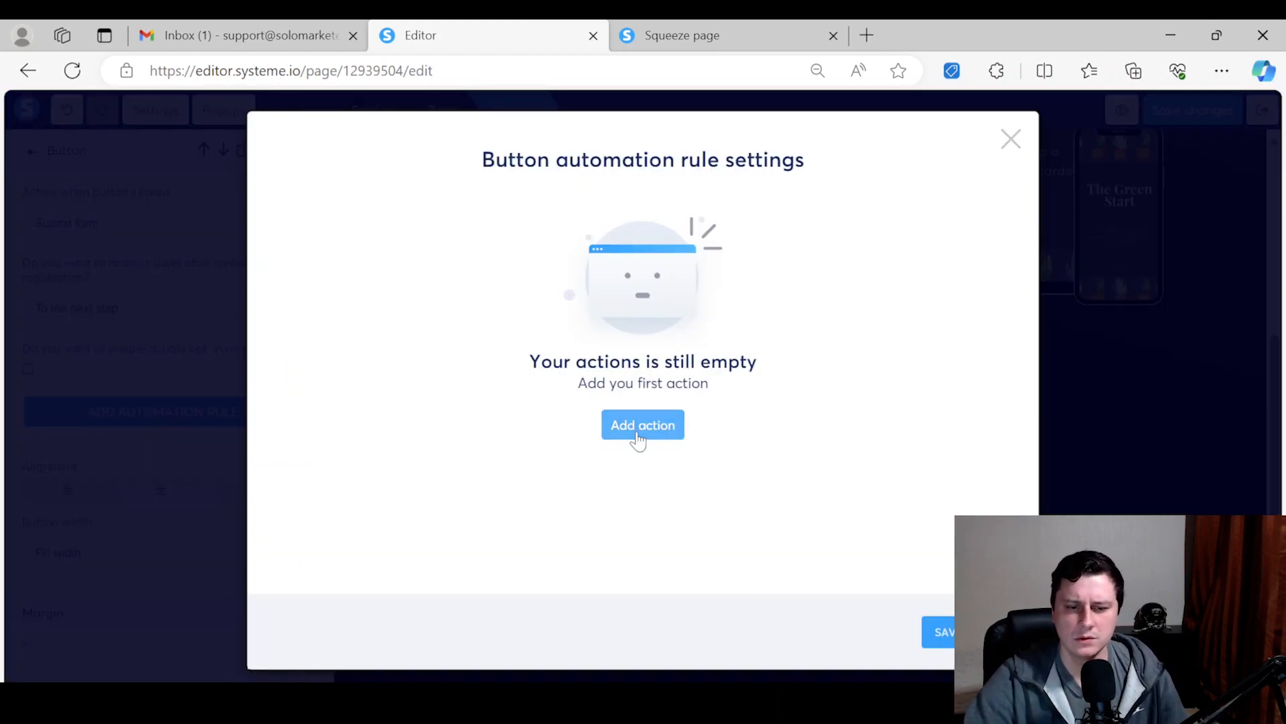
pyautogui.click(643, 424)
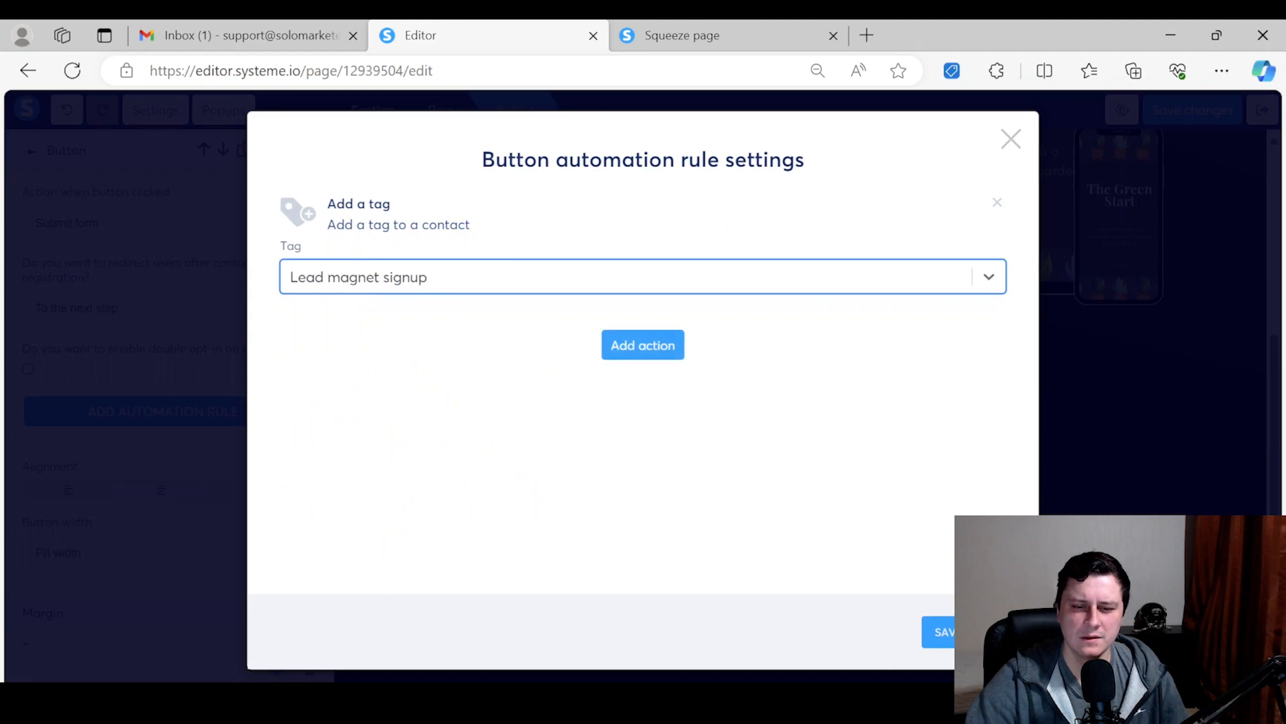
pyautogui.click(1011, 139)
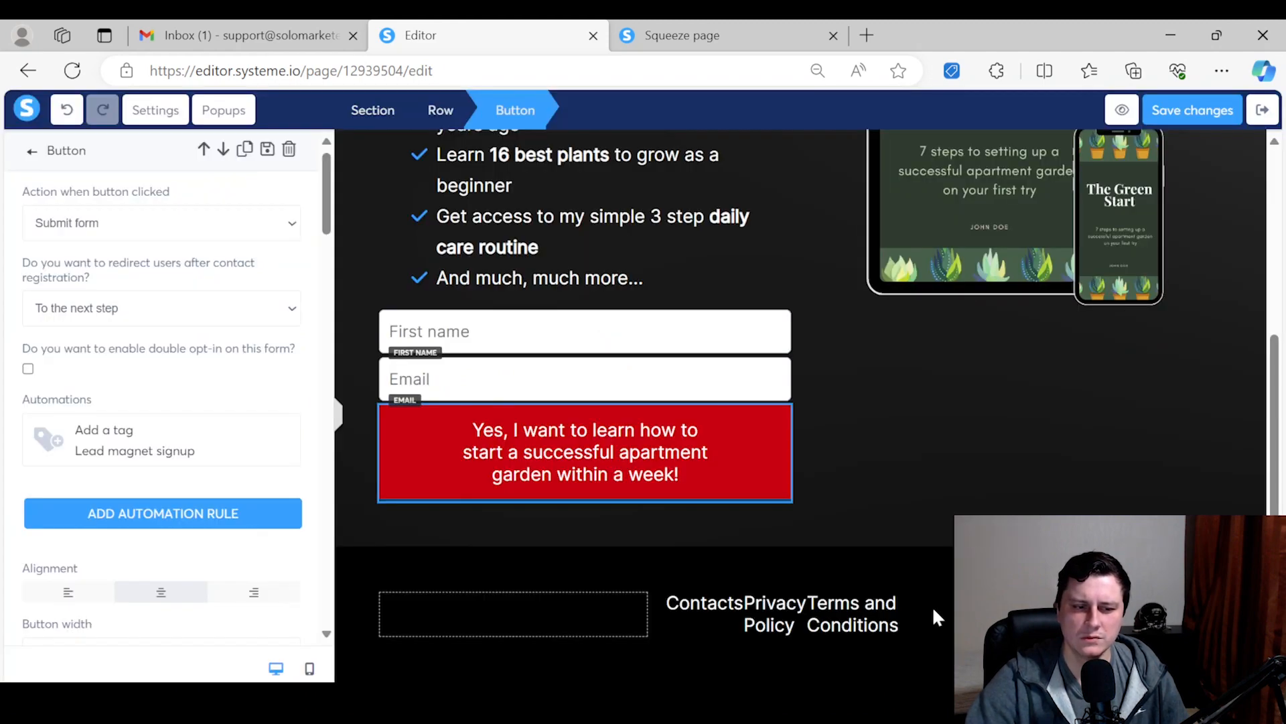
pyautogui.doubleClick(103, 429)
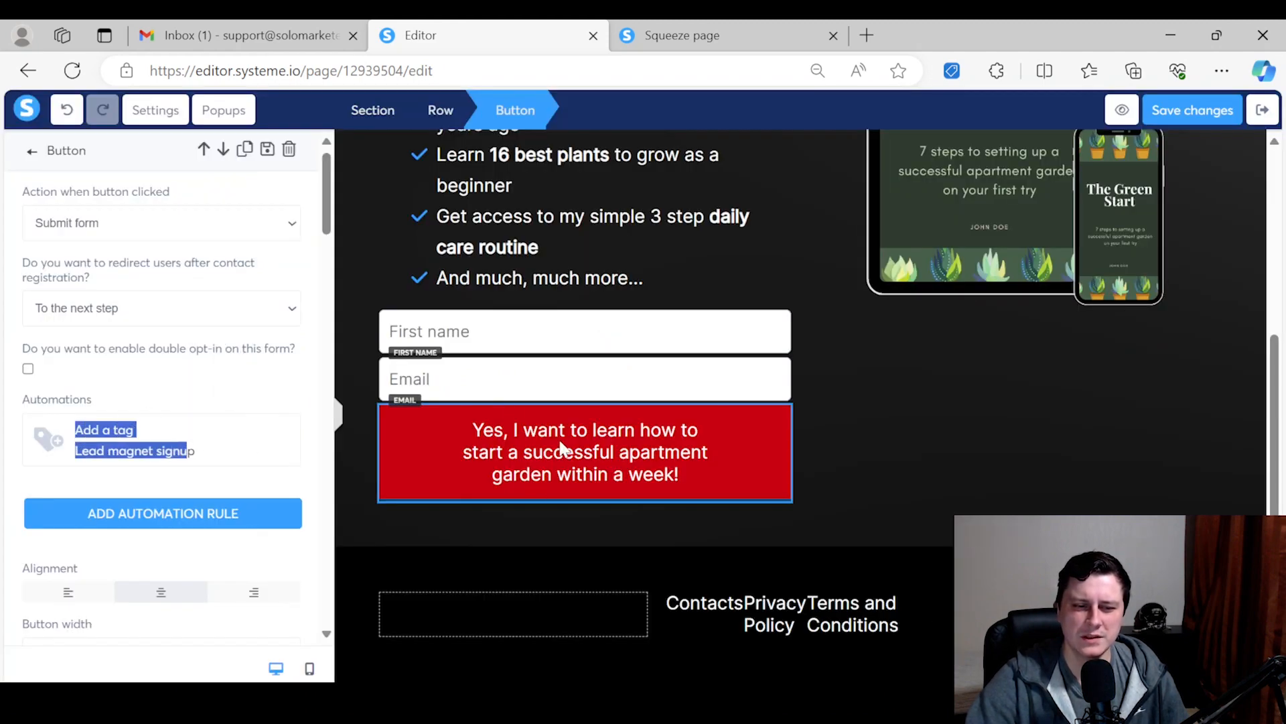
pyautogui.moveTo(644, 525)
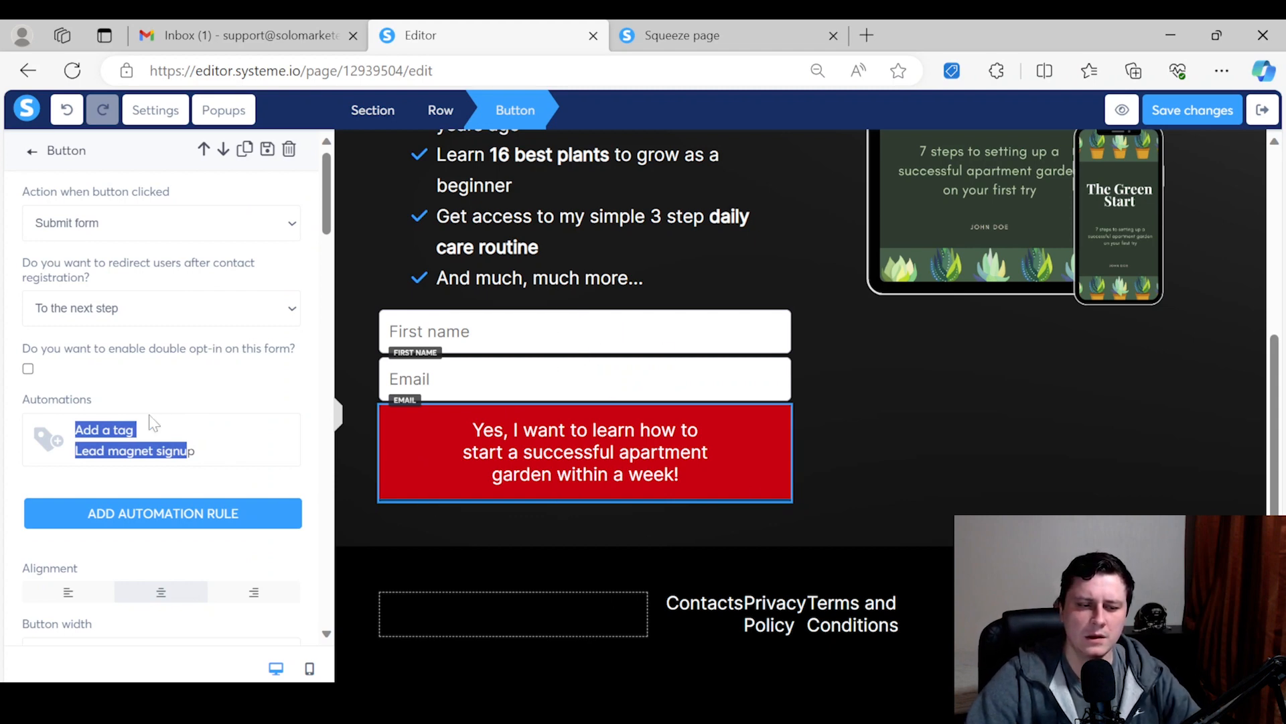
pyautogui.moveTo(73, 466)
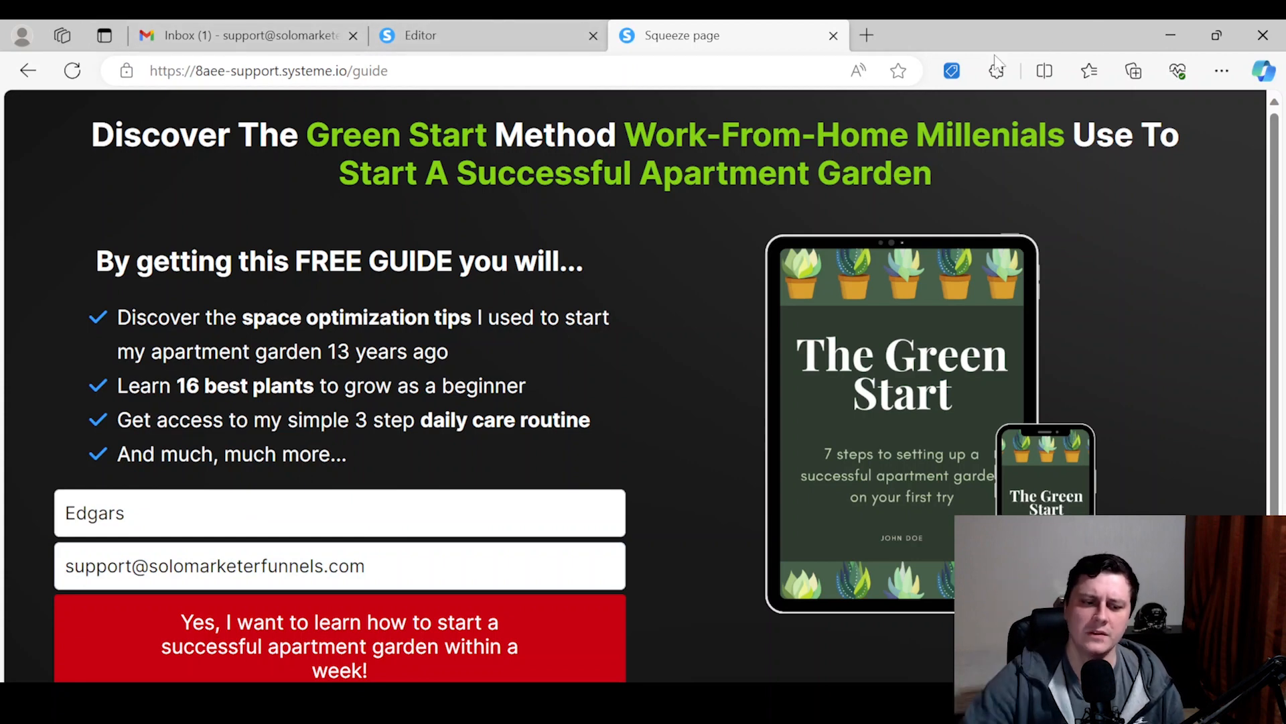
pyautogui.moveTo(1092, 171)
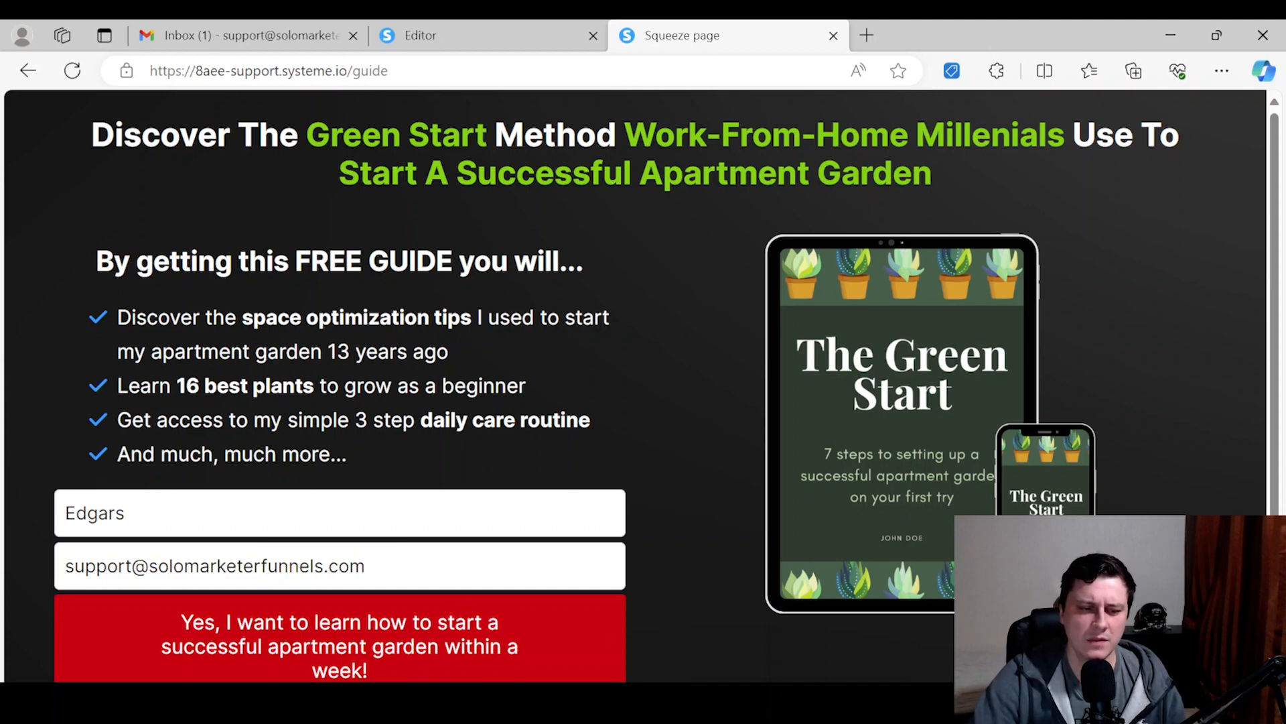
# - Submit the live squeeze page form with test details, then switch tabs
pyautogui.click(337, 646)
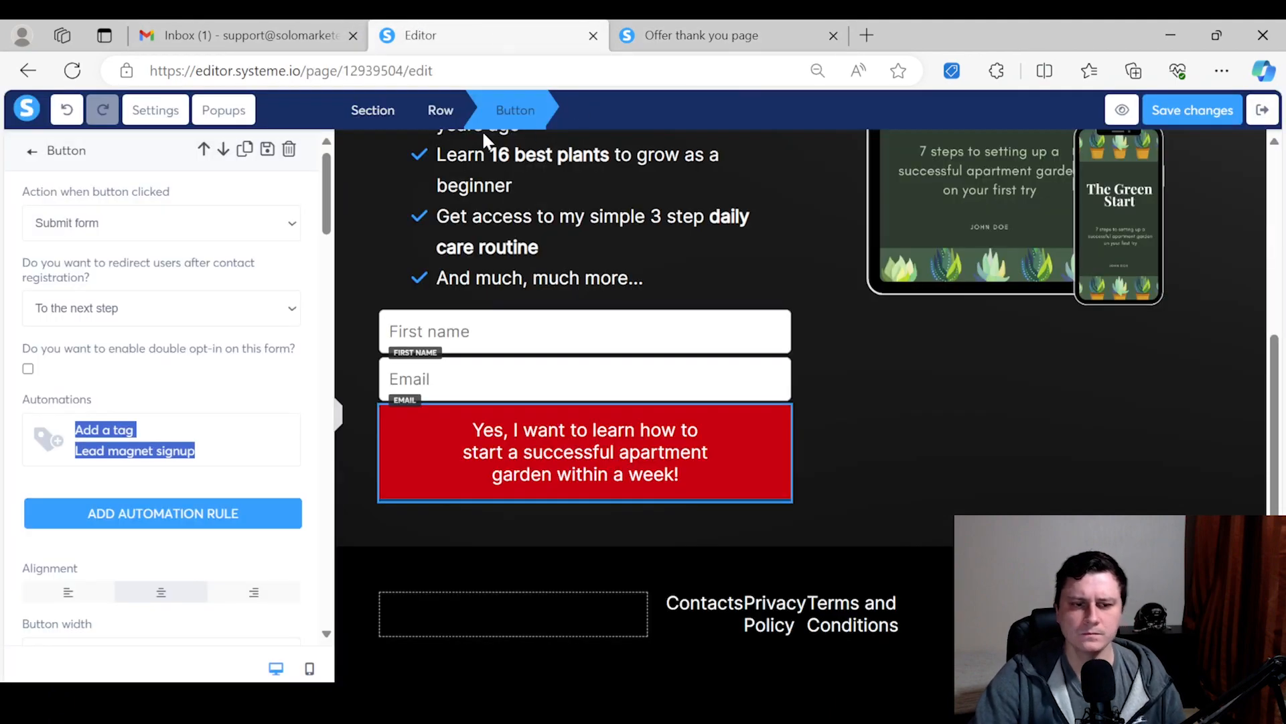
pyautogui.click(867, 36)
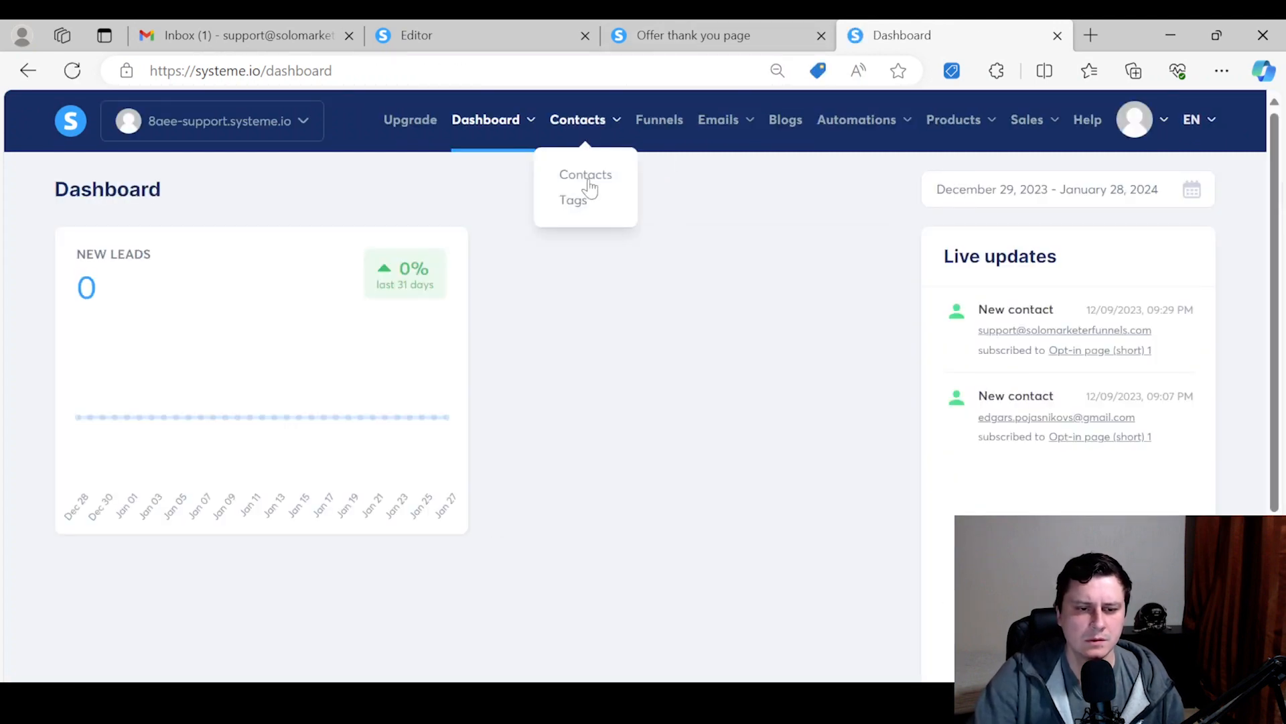
# - Untick 'Lead magnet signup' on the newer contact's page and save the contact
pyautogui.click(585, 175)
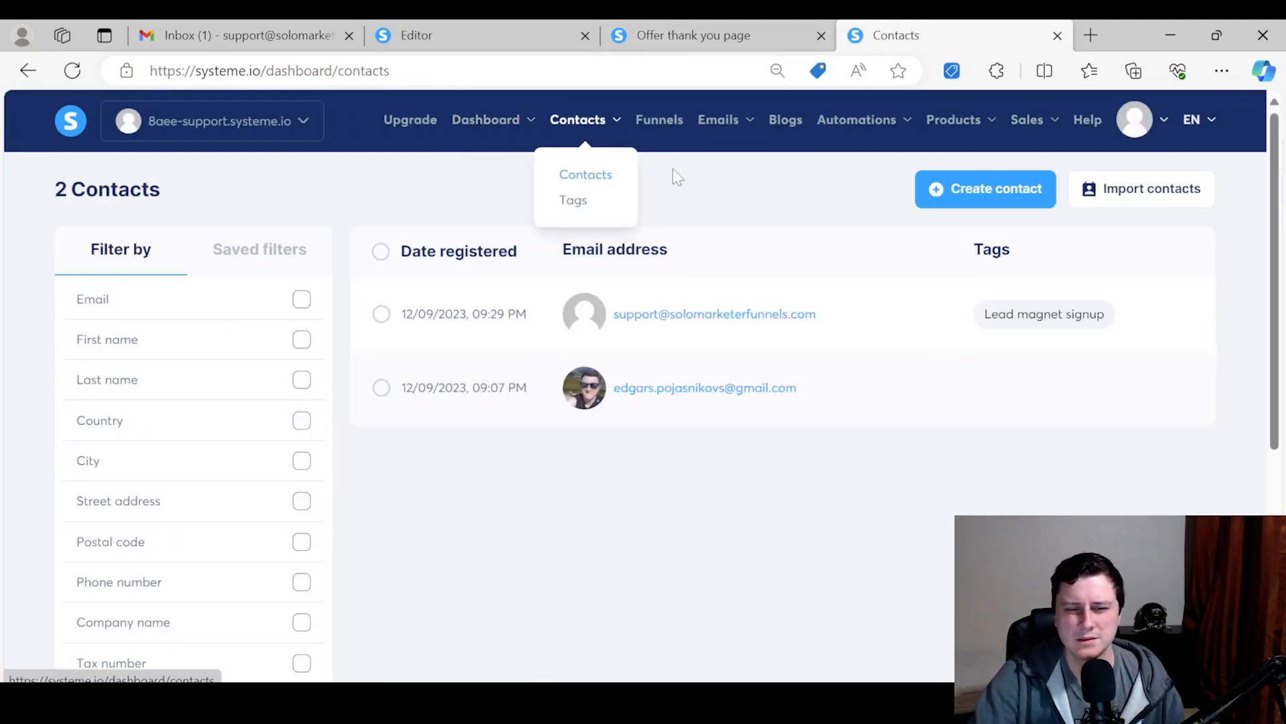
pyautogui.moveTo(584, 314)
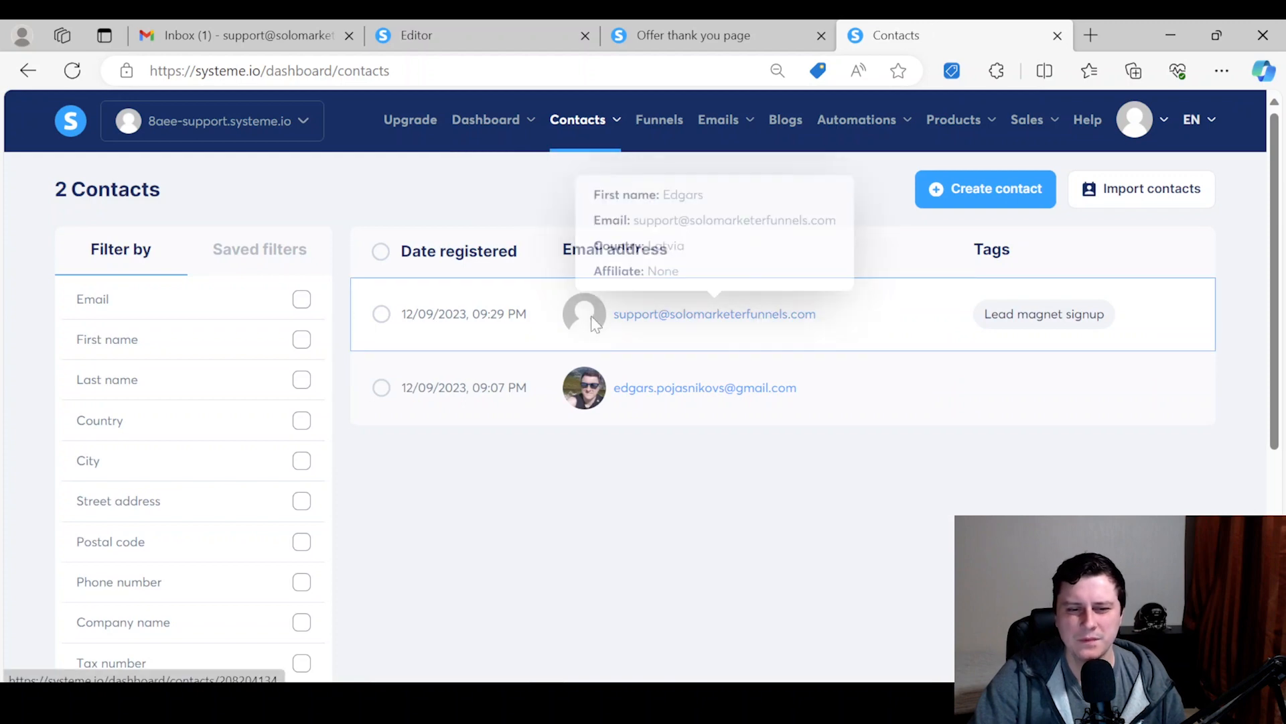
pyautogui.click(713, 313)
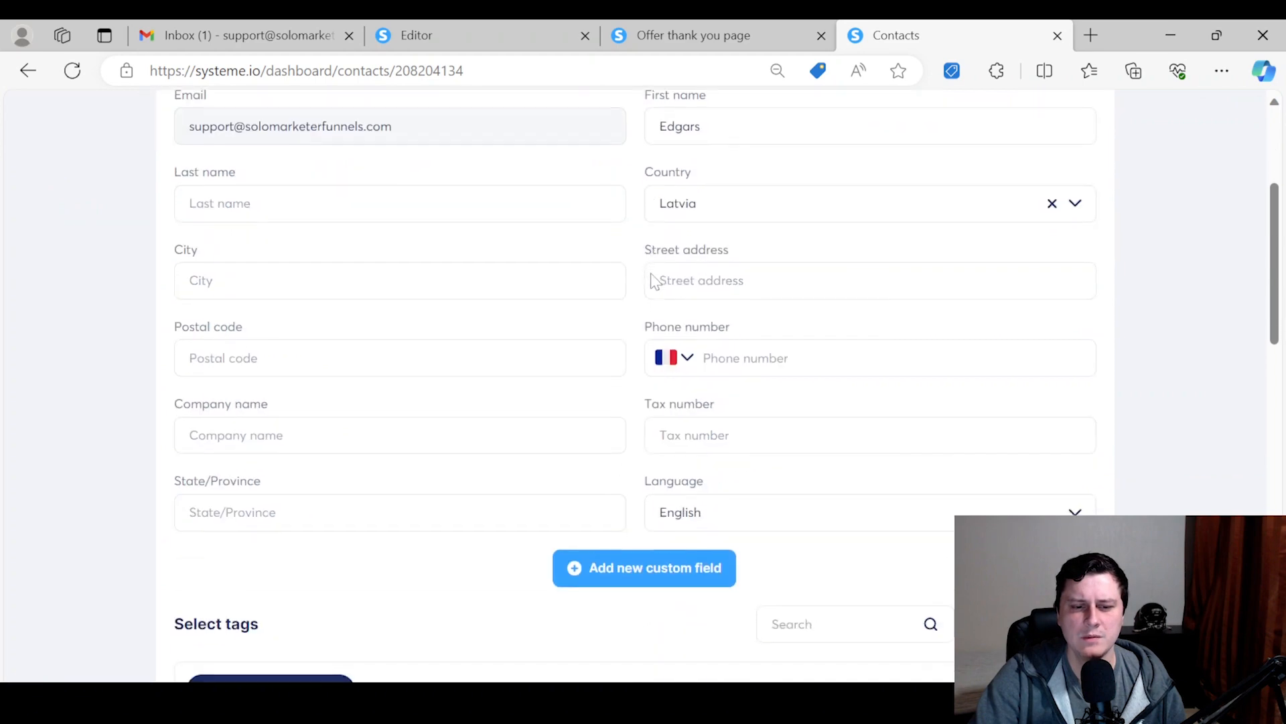
pyautogui.scroll(-3)
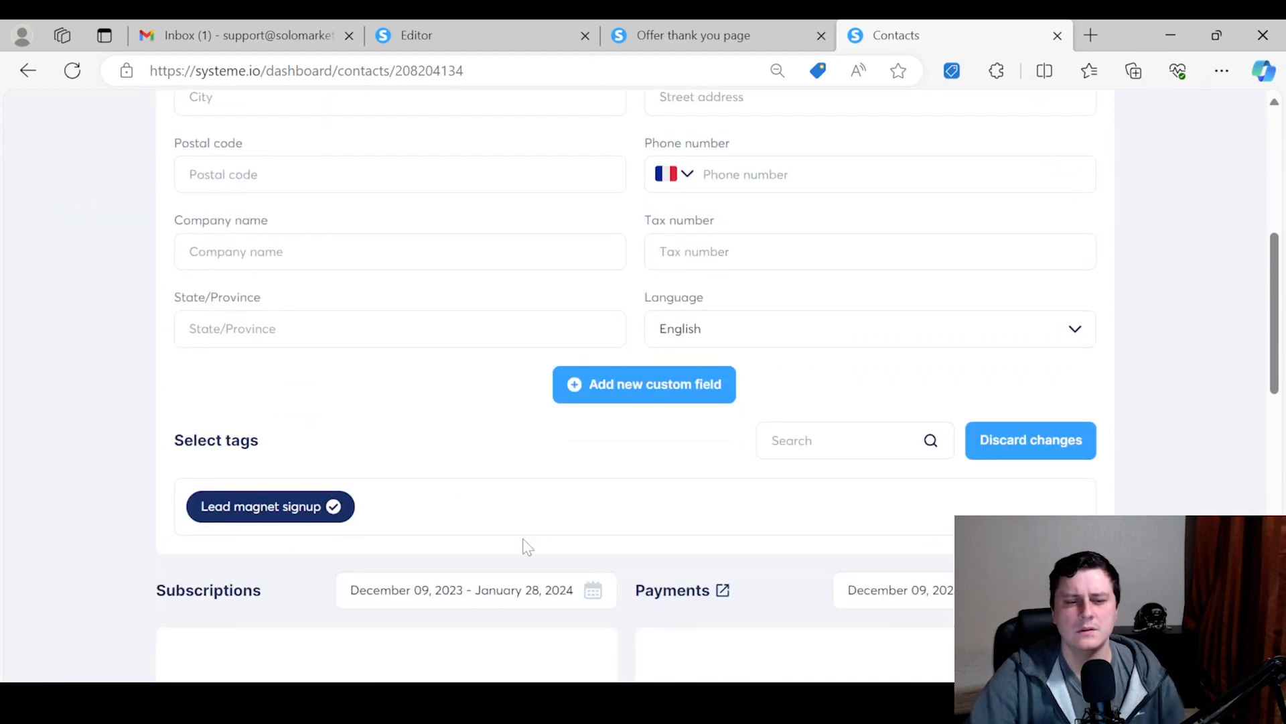
pyautogui.scroll(-3)
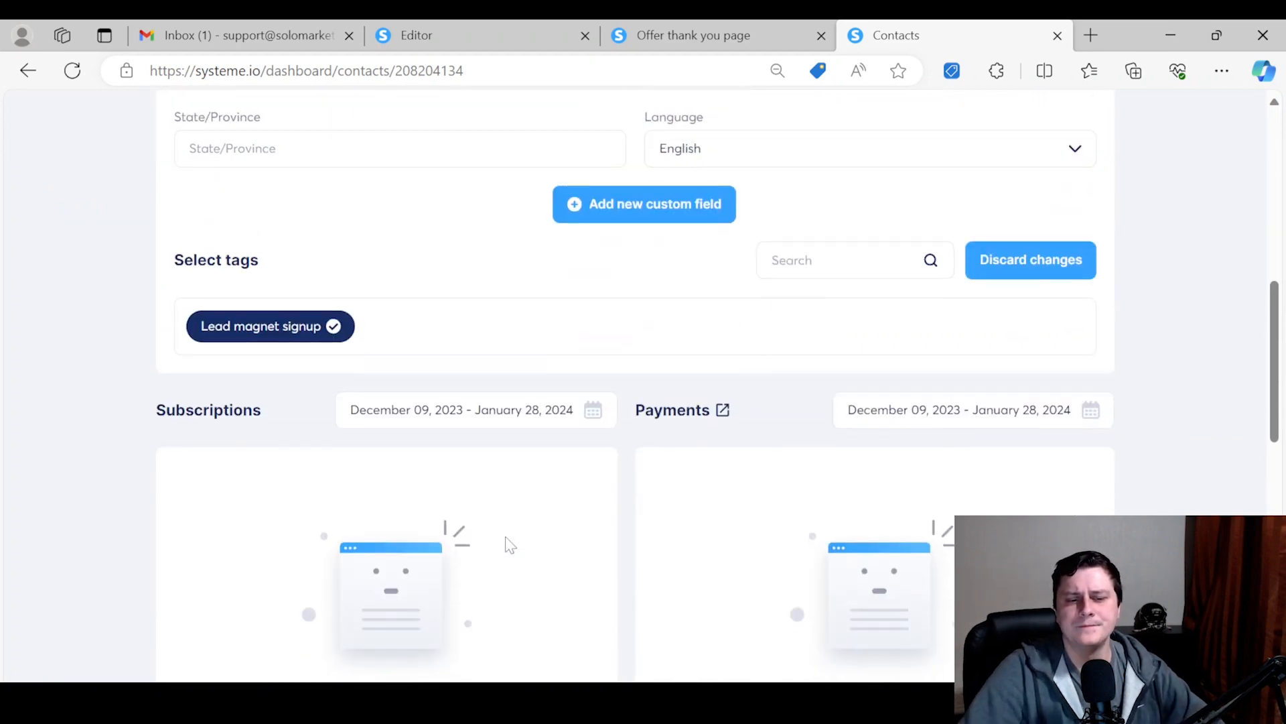
pyautogui.moveTo(467, 379)
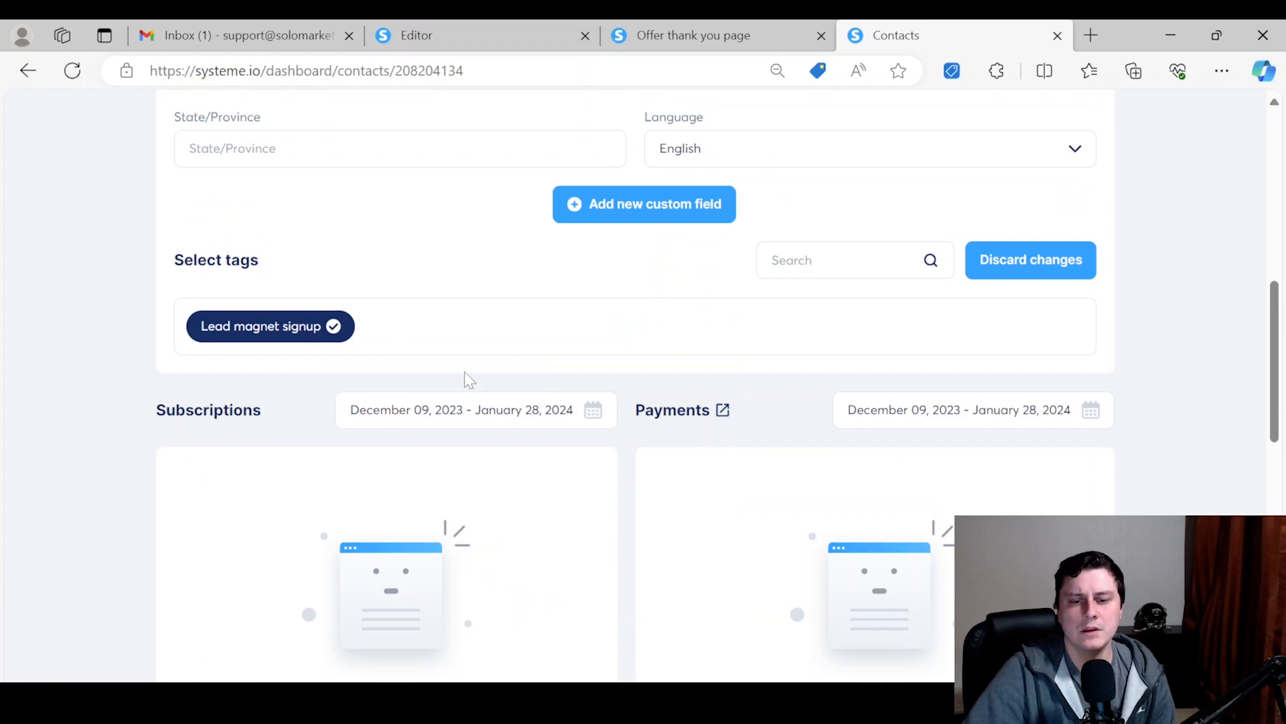
pyautogui.moveTo(344, 437)
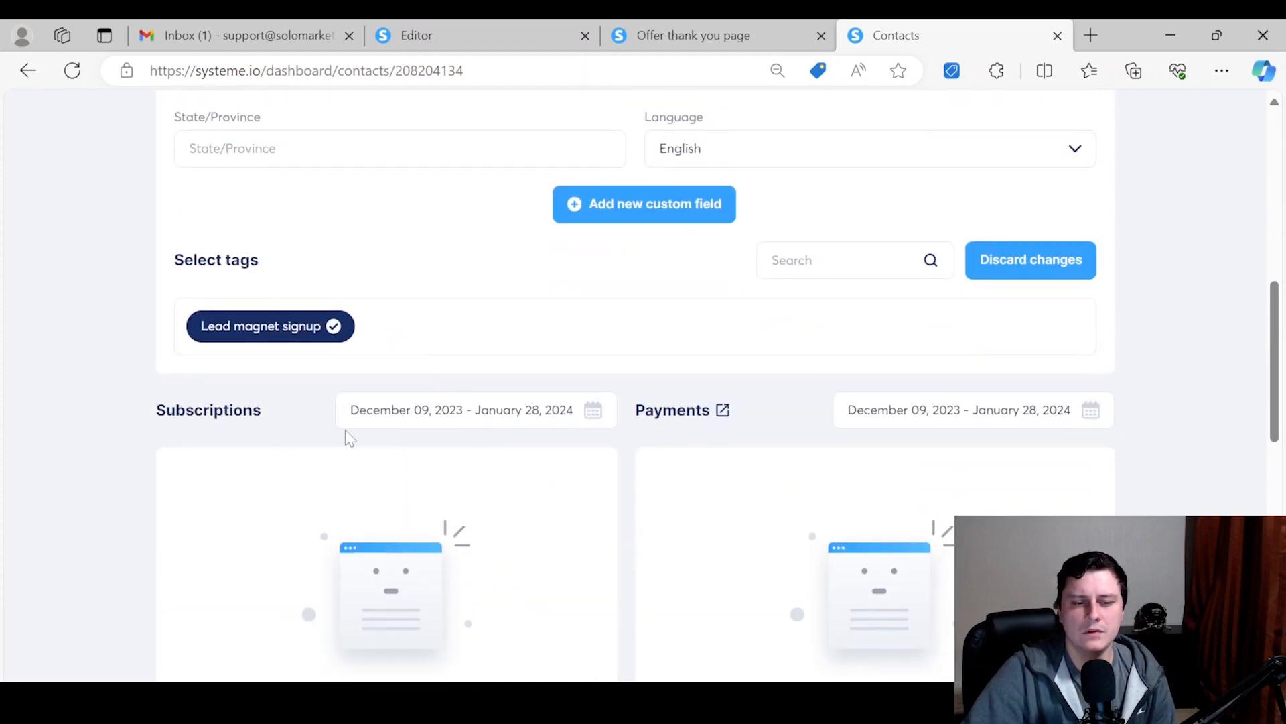
pyautogui.moveTo(685, 230)
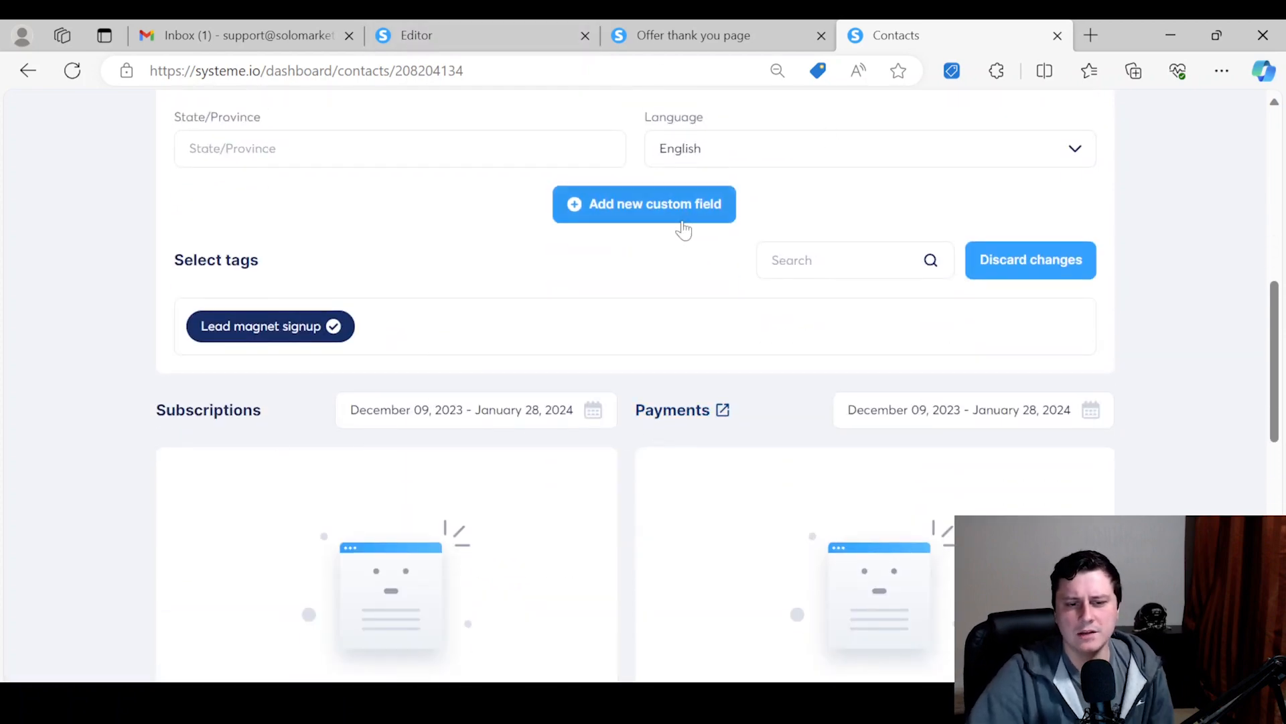
pyautogui.click(270, 326)
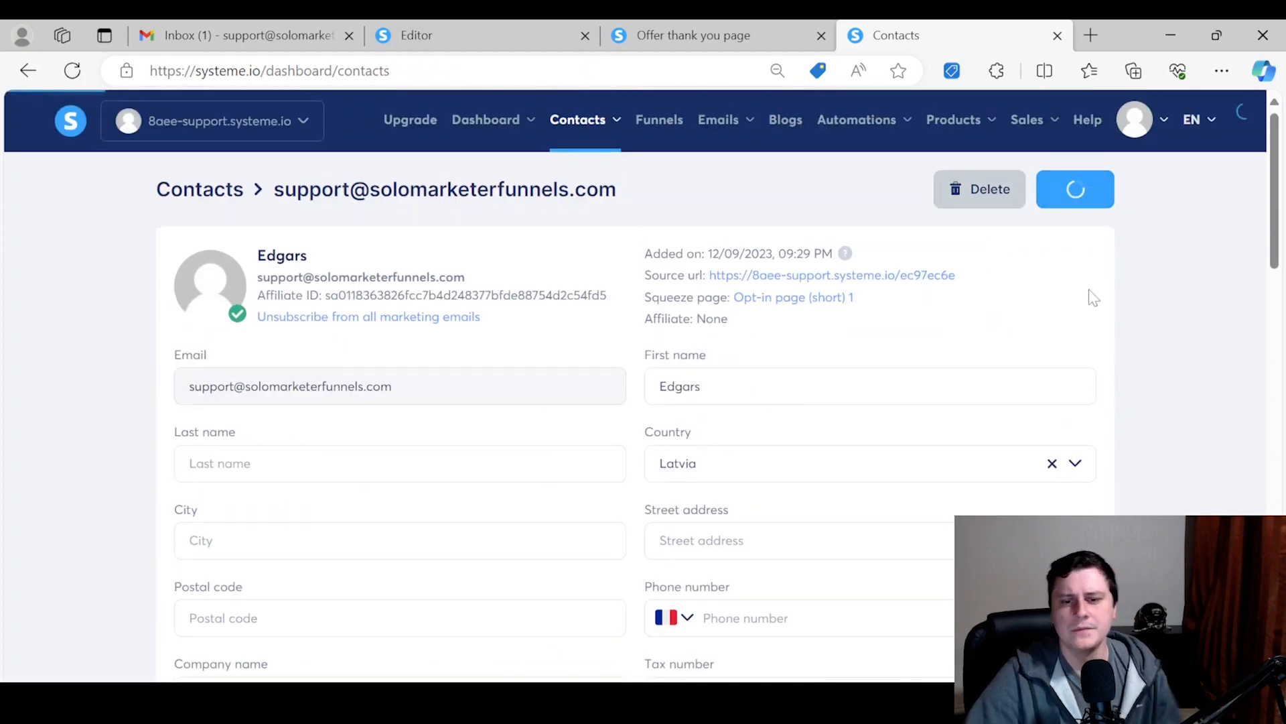
pyautogui.click(1074, 189)
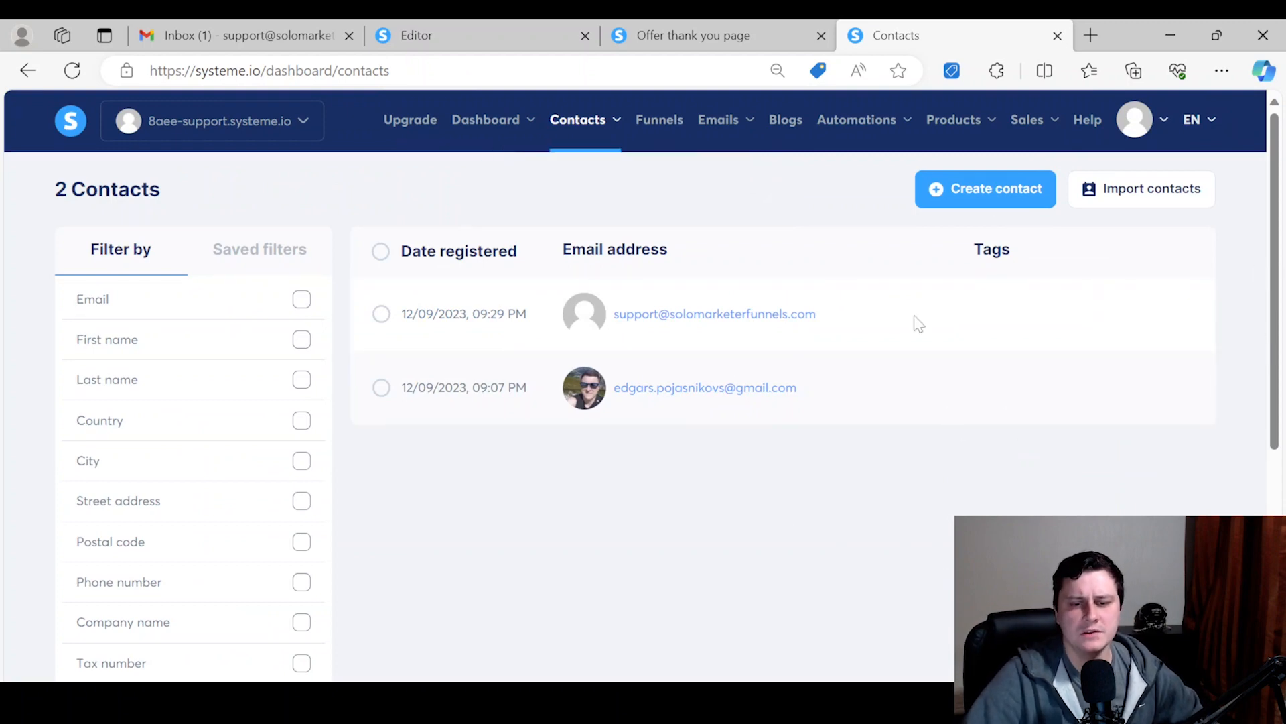
pyautogui.moveTo(1106, 434)
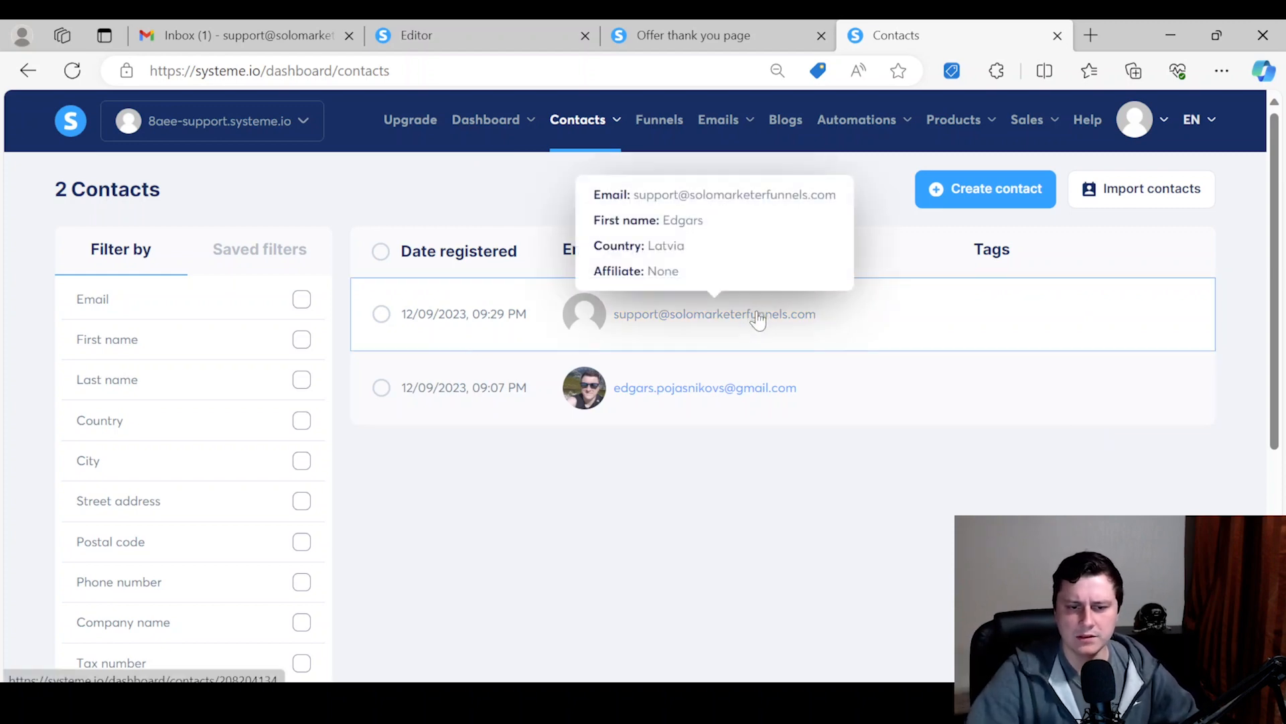
# - Select 'Lead magnet signup' under the newer contact's tags and save
pyautogui.click(714, 314)
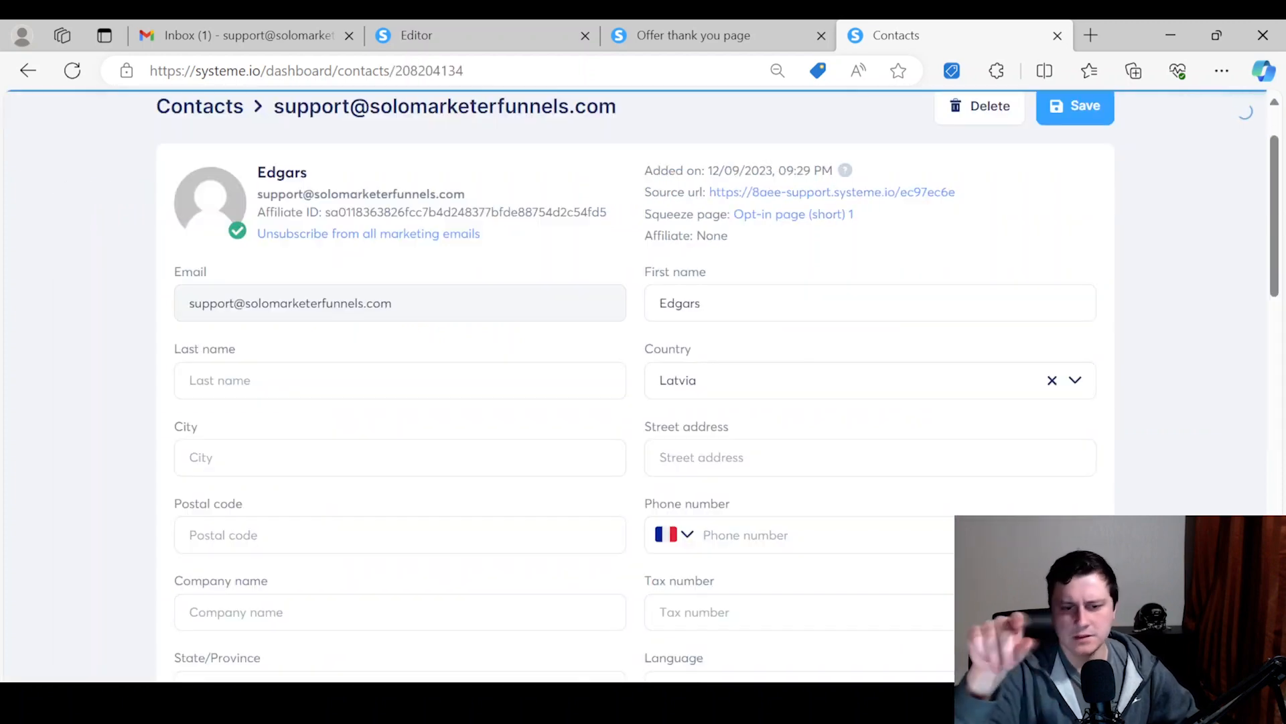
pyautogui.scroll(-3)
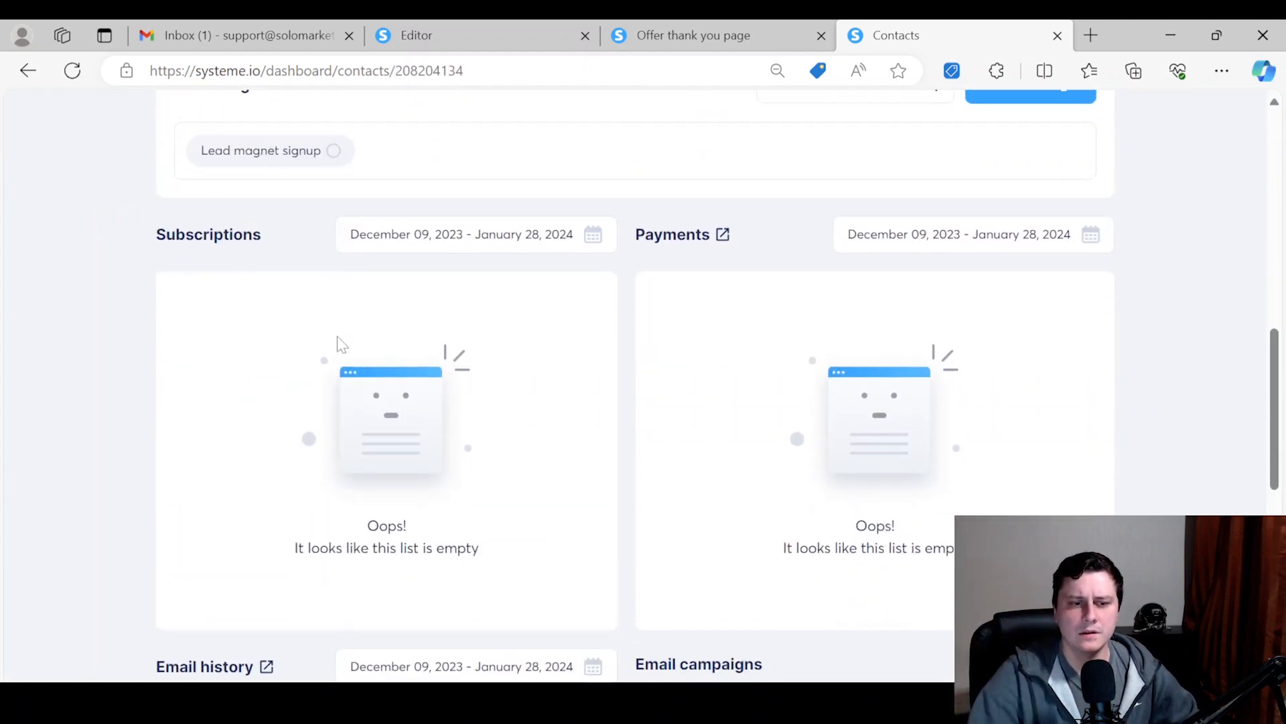
pyautogui.scroll(3)
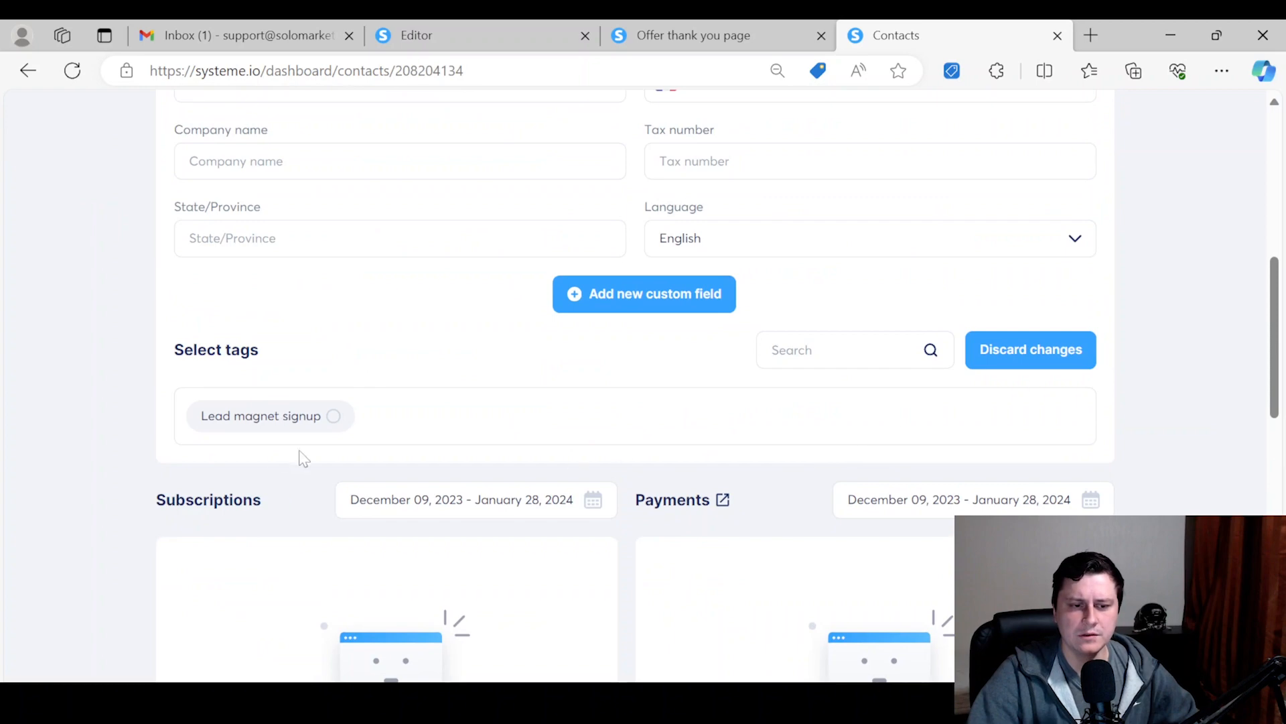
pyautogui.click(269, 416)
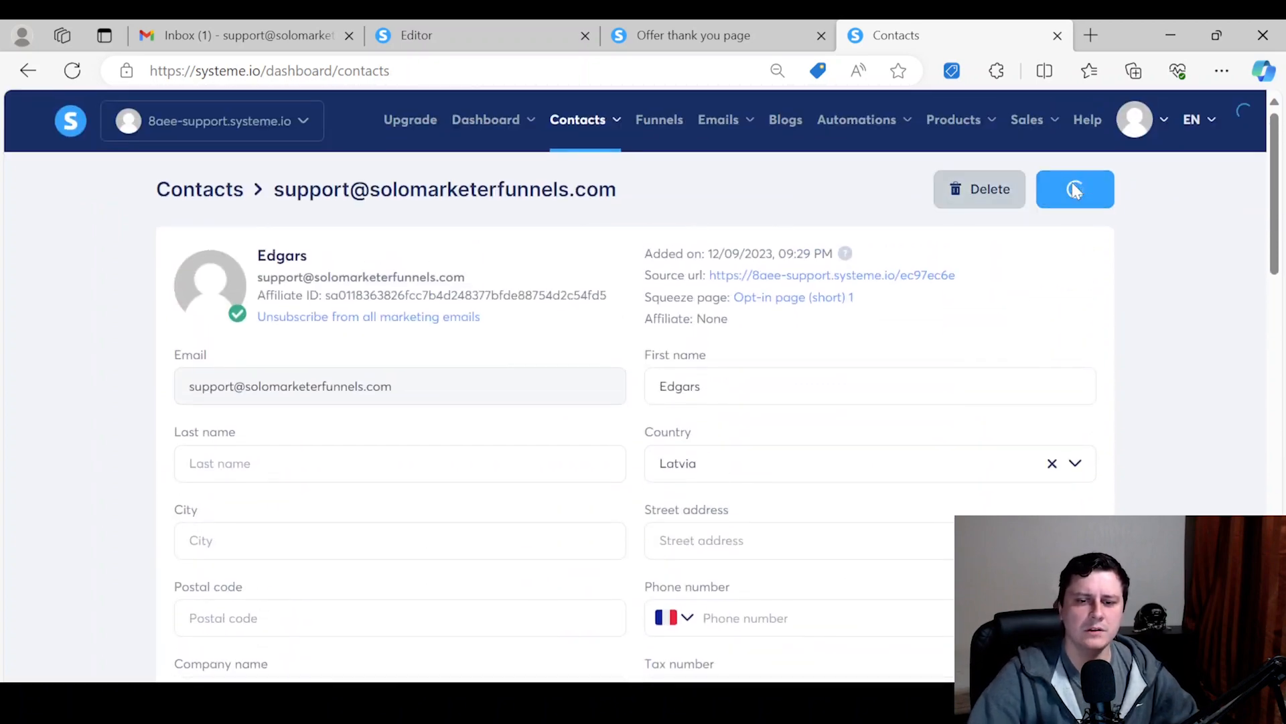
pyautogui.click(1075, 189)
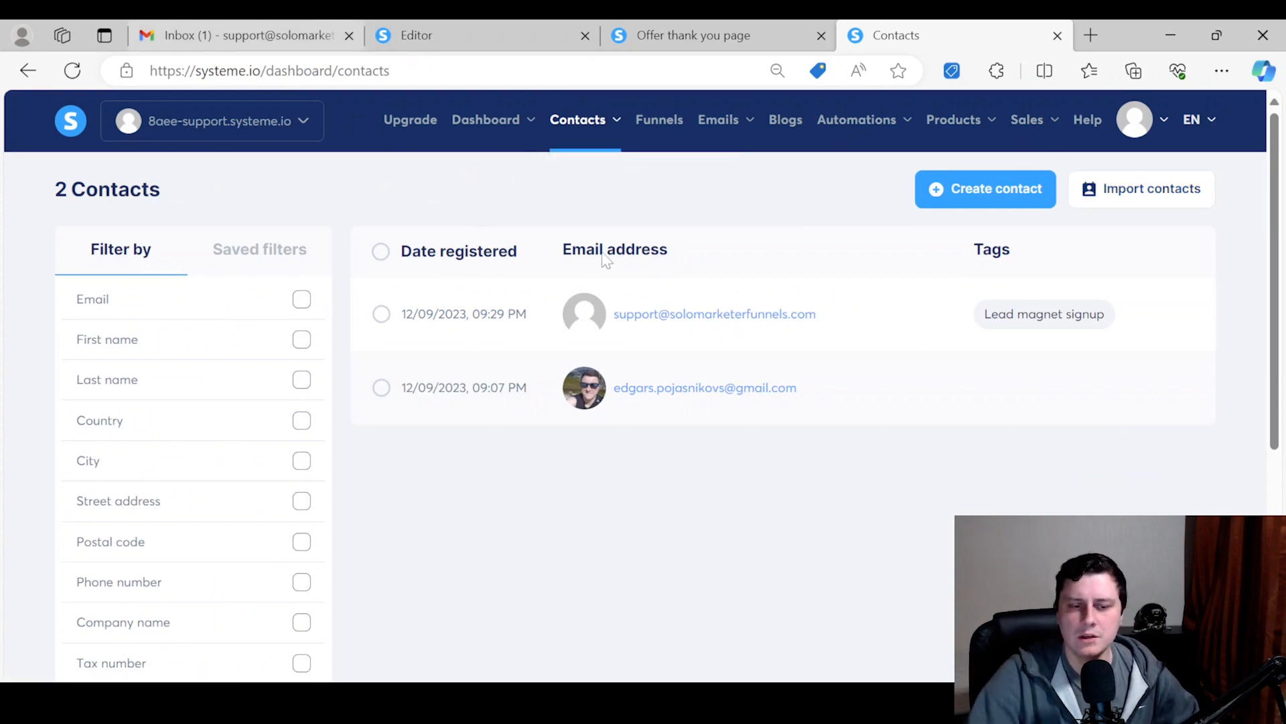
pyautogui.click(380, 313)
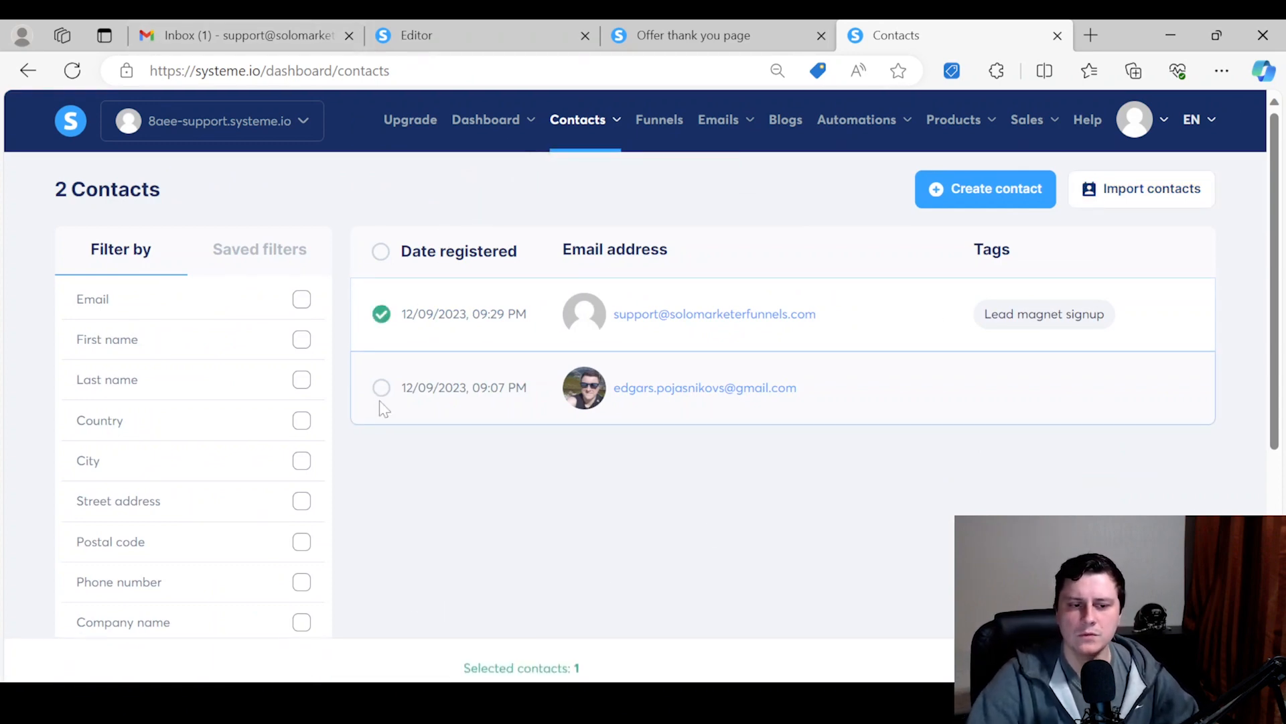
pyautogui.click(380, 387)
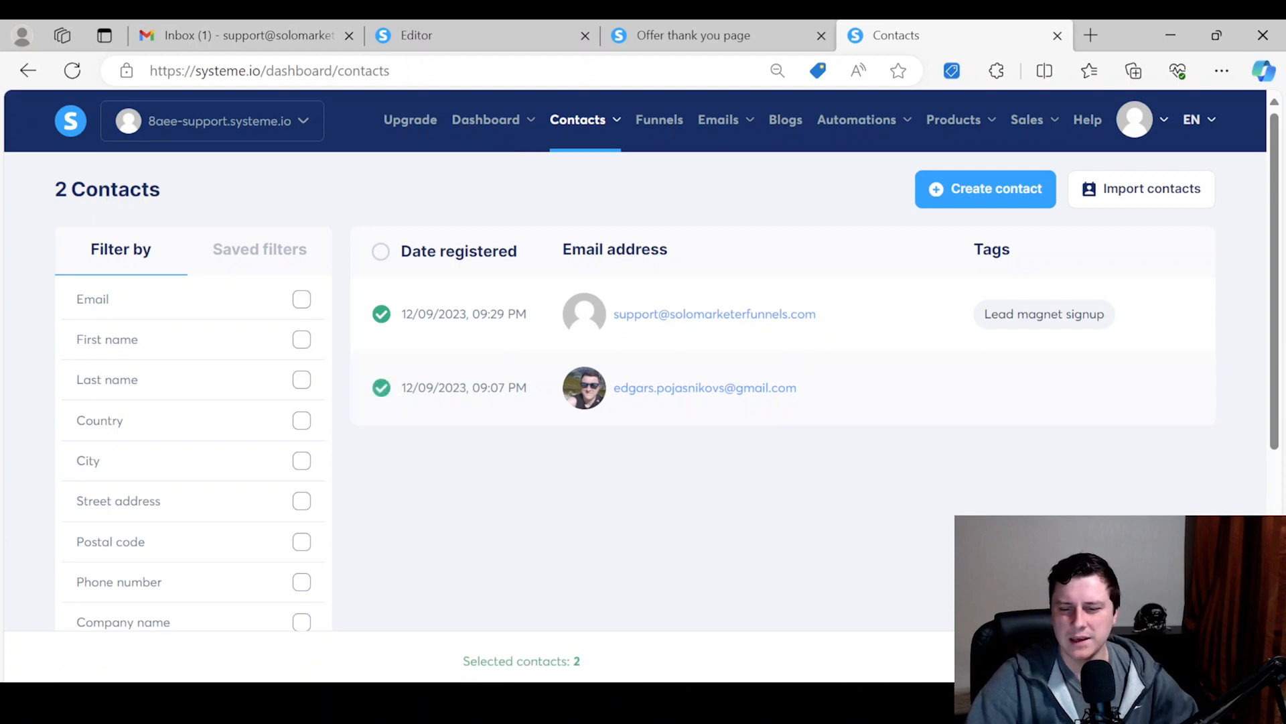
pyautogui.moveTo(1155, 412)
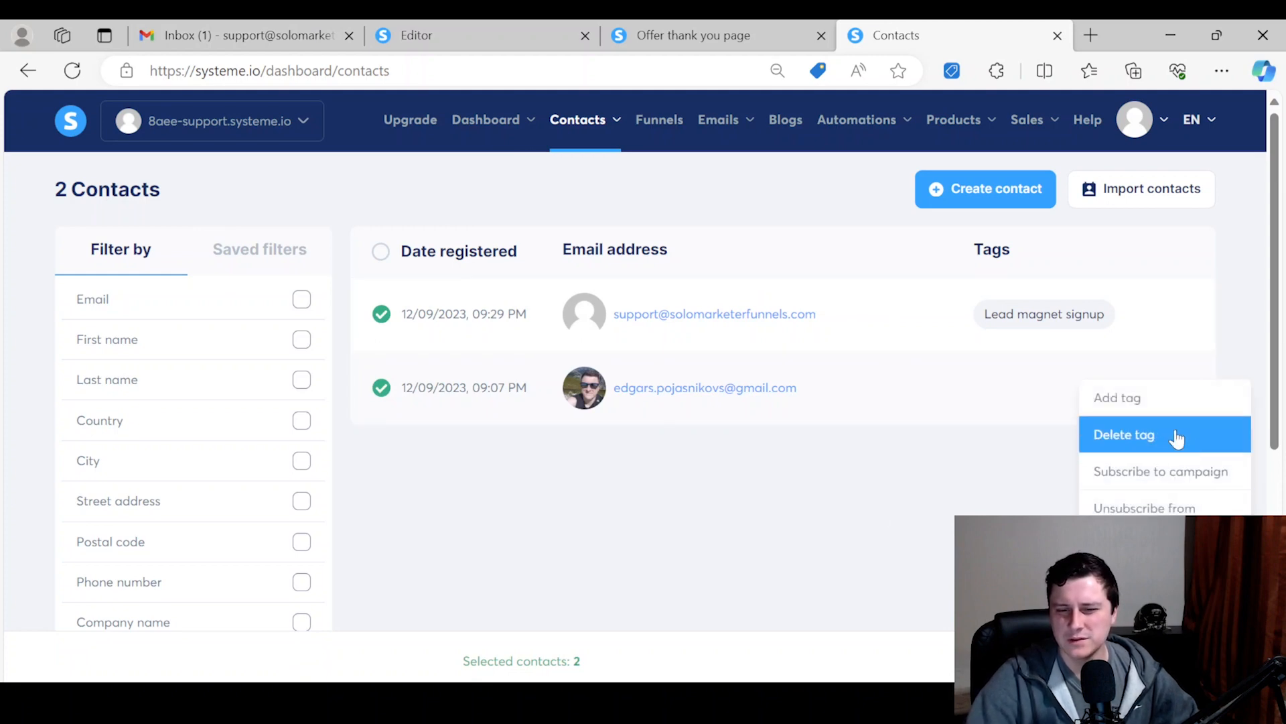
pyautogui.click(1117, 397)
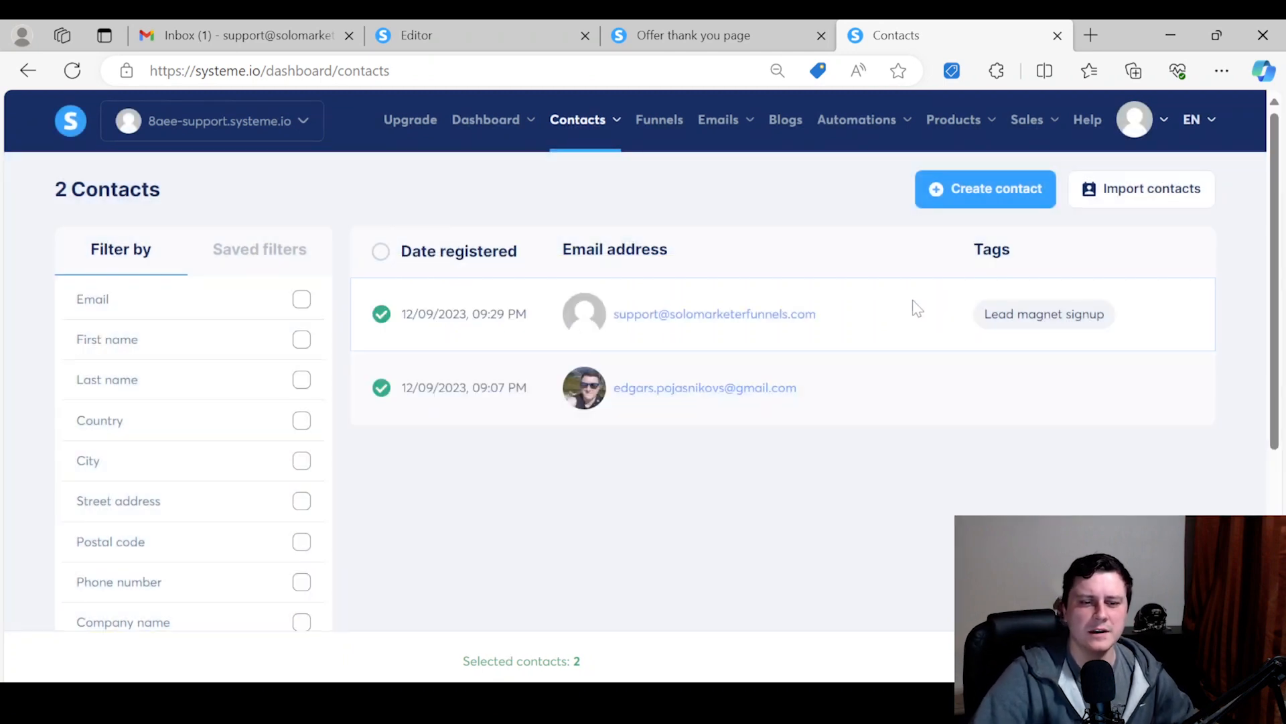
pyautogui.click(381, 314)
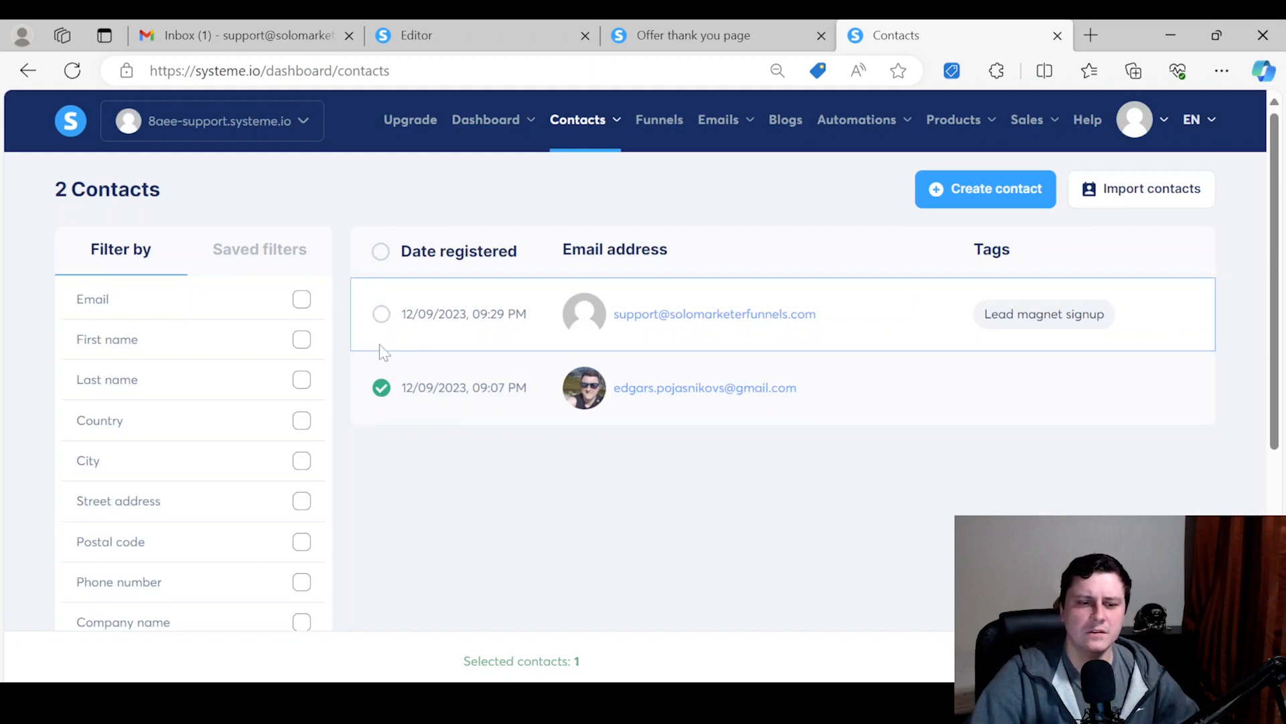
pyautogui.click(380, 387)
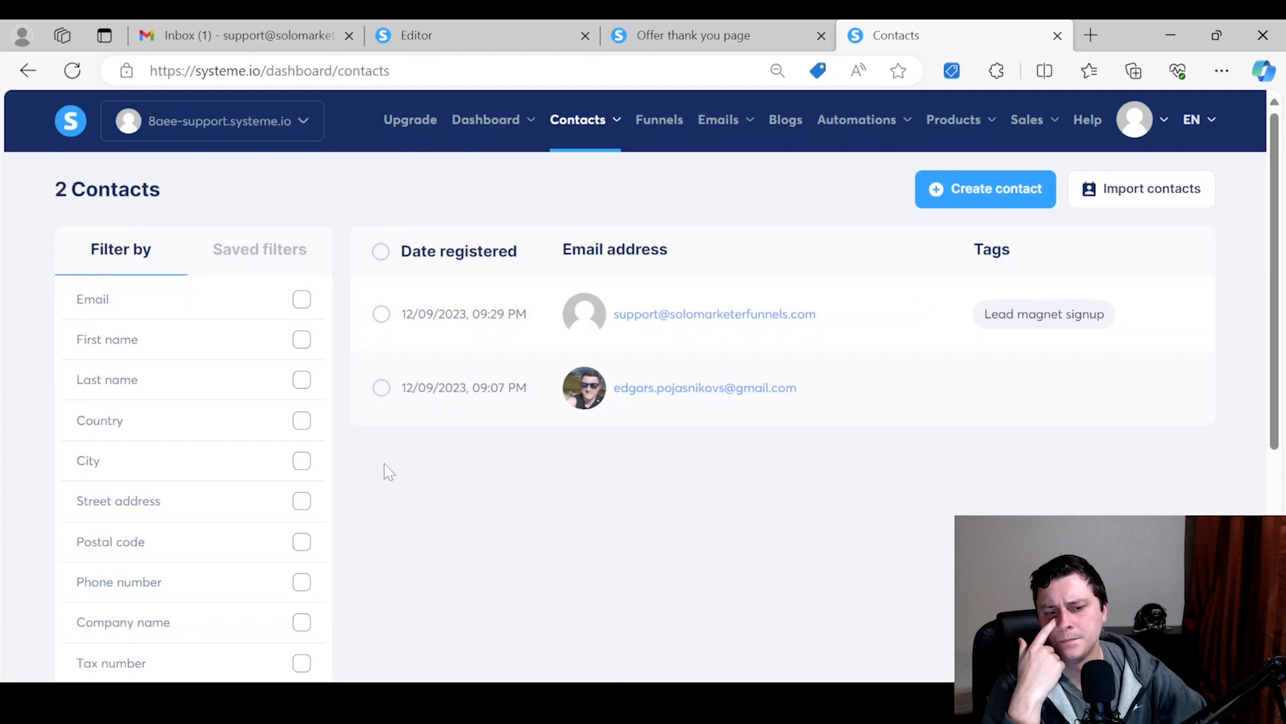
pyautogui.click(857, 120)
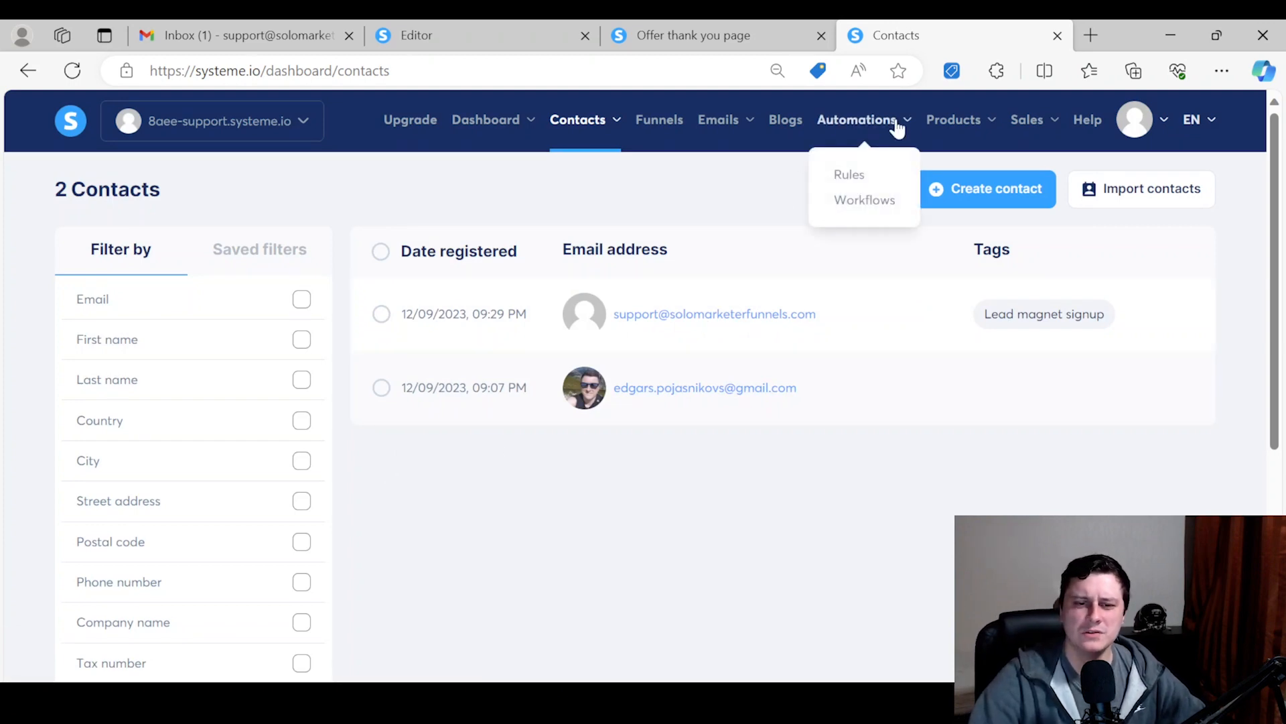
pyautogui.moveTo(854, 545)
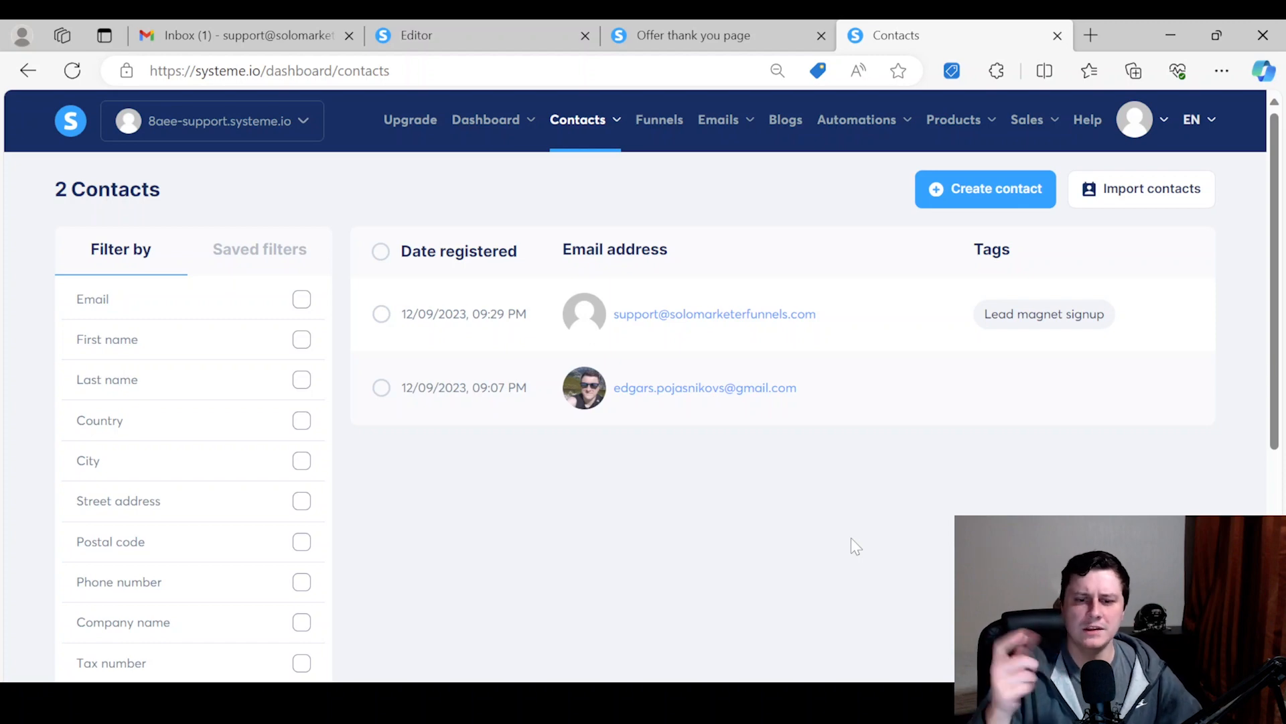
pyautogui.moveTo(861, 549)
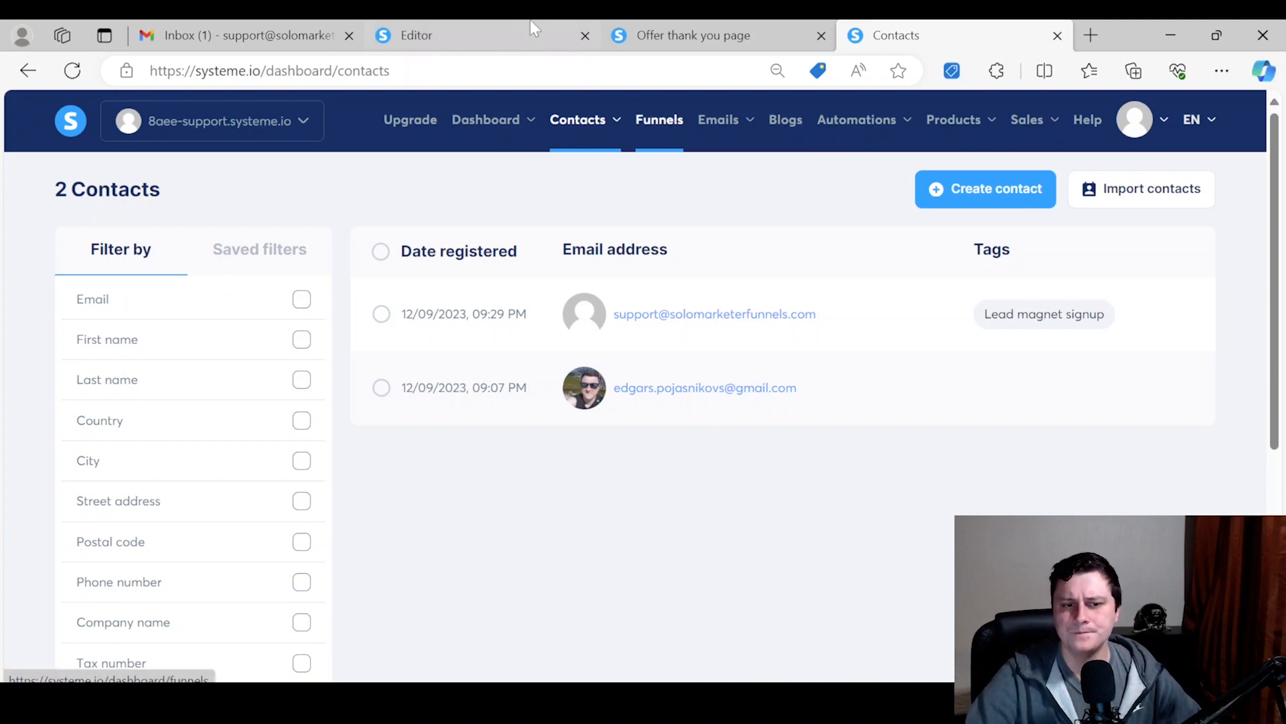
# - Leave the opt-in page editor and view the Sales page step's empty automation rules list
pyautogui.click(417, 35)
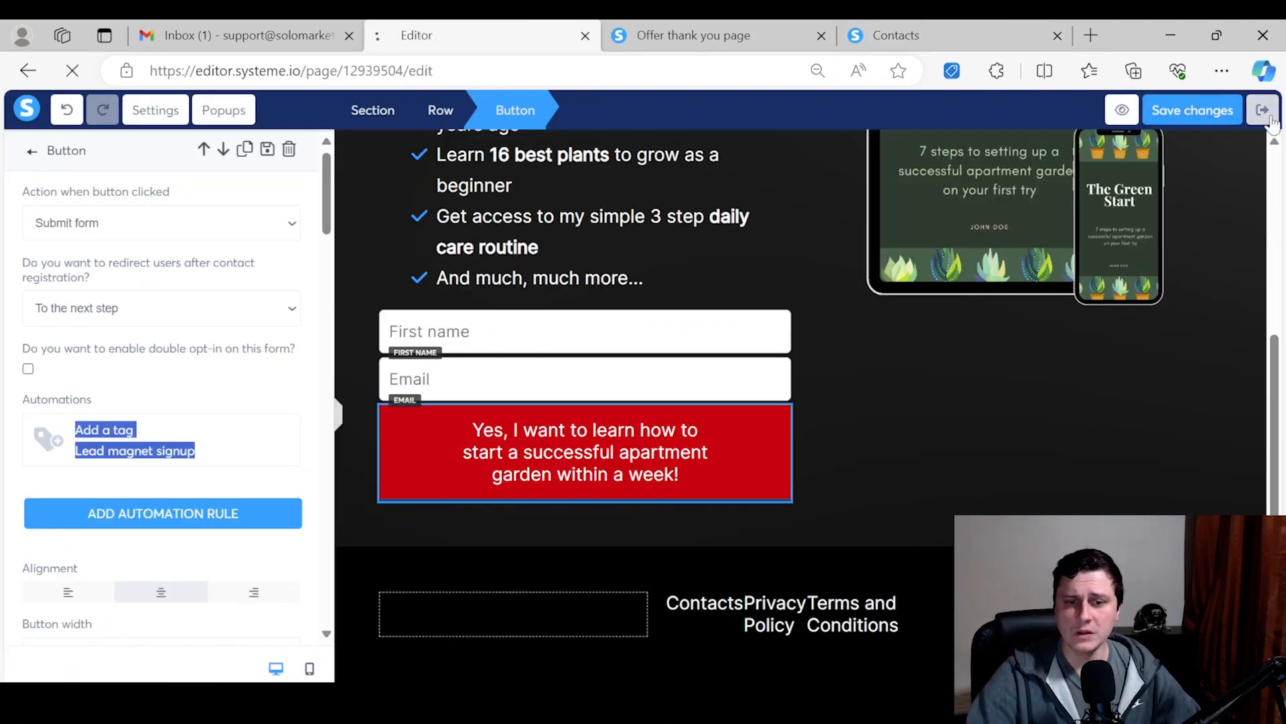
pyautogui.click(1265, 109)
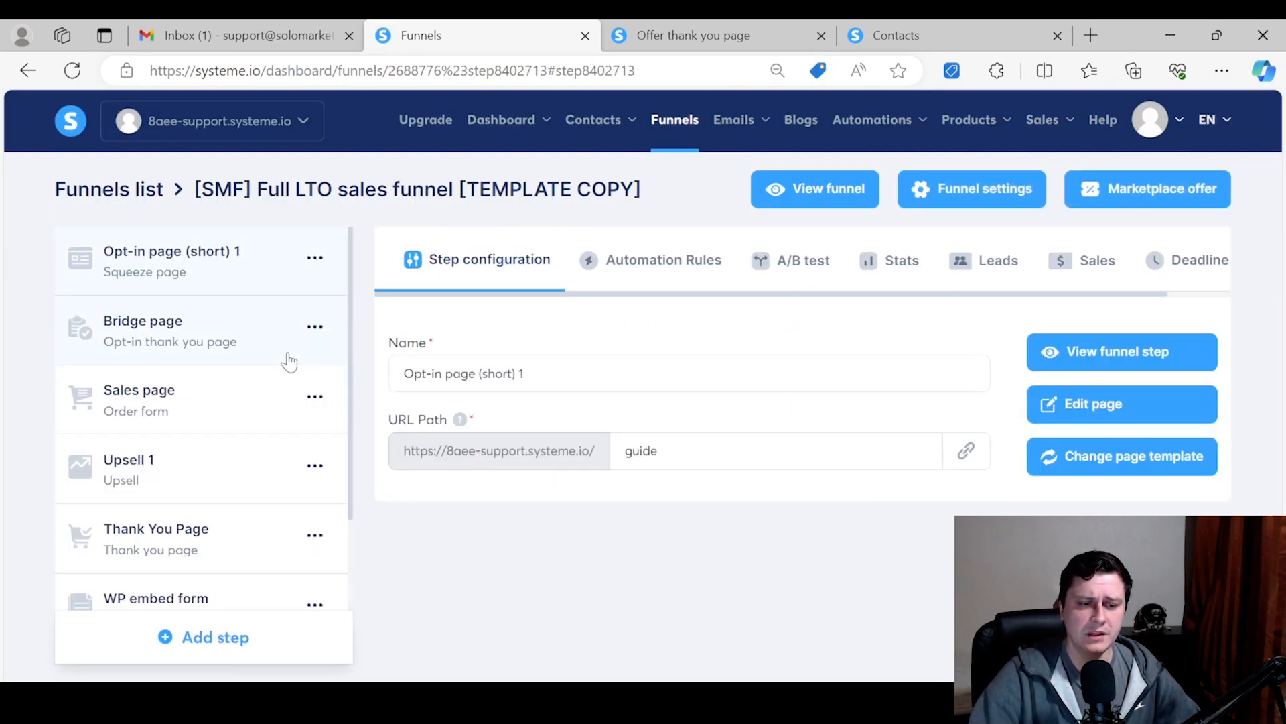
pyautogui.click(139, 400)
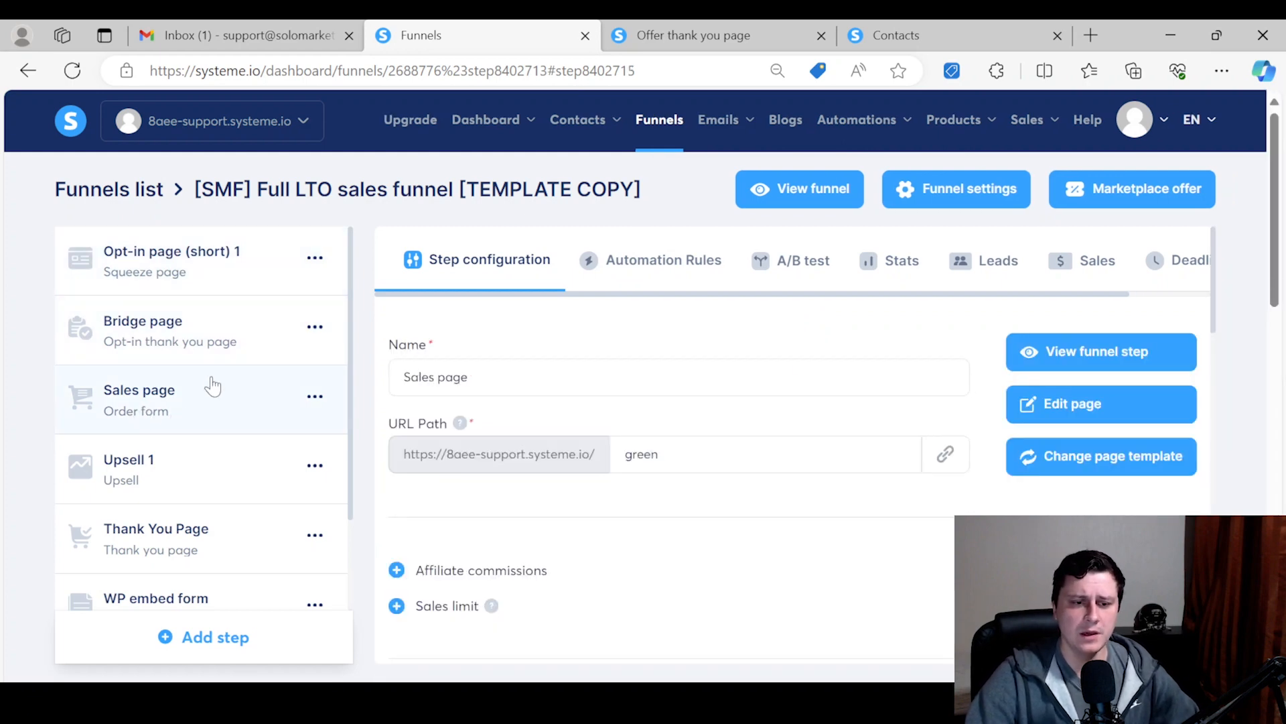
pyautogui.click(663, 260)
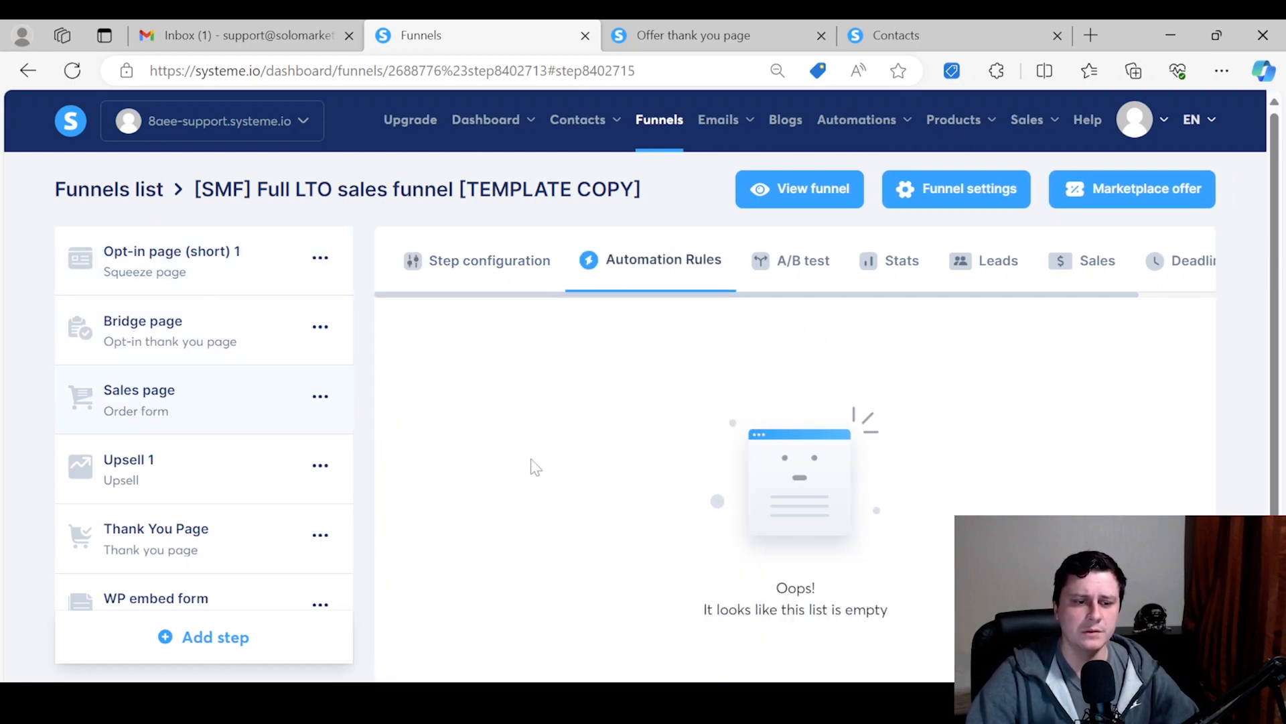
pyautogui.scroll(-3)
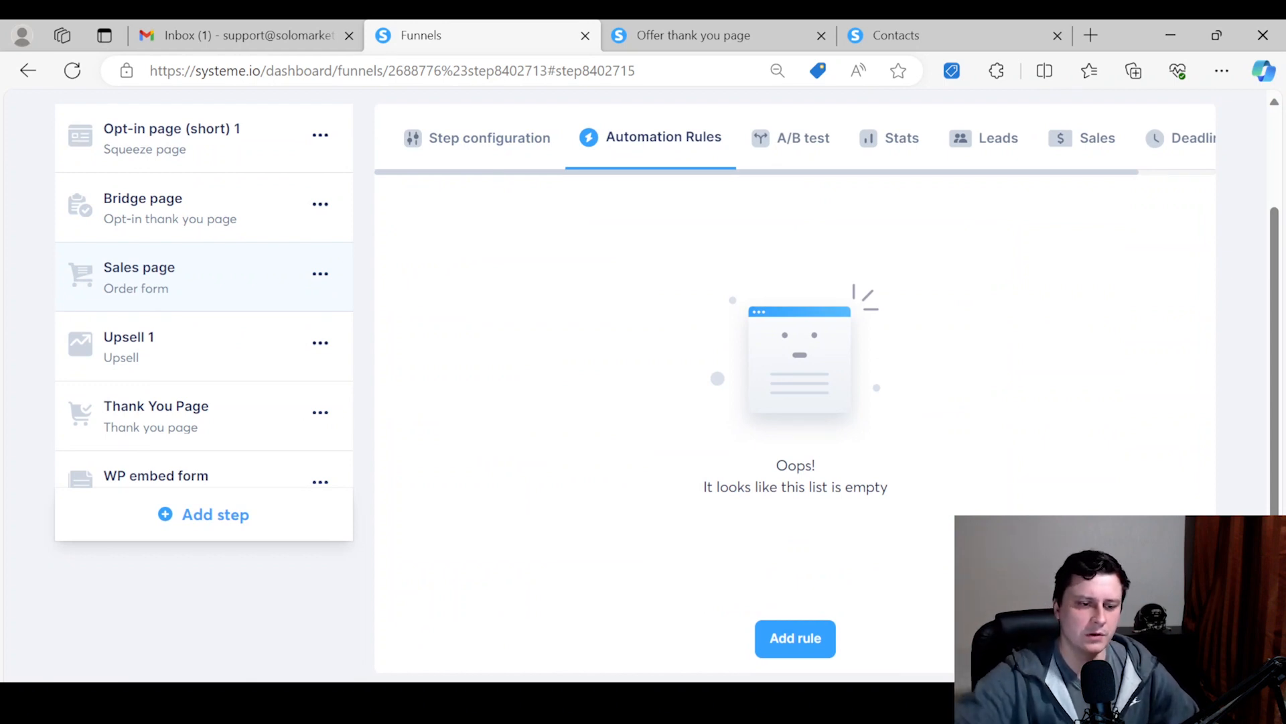
pyautogui.moveTo(530, 399)
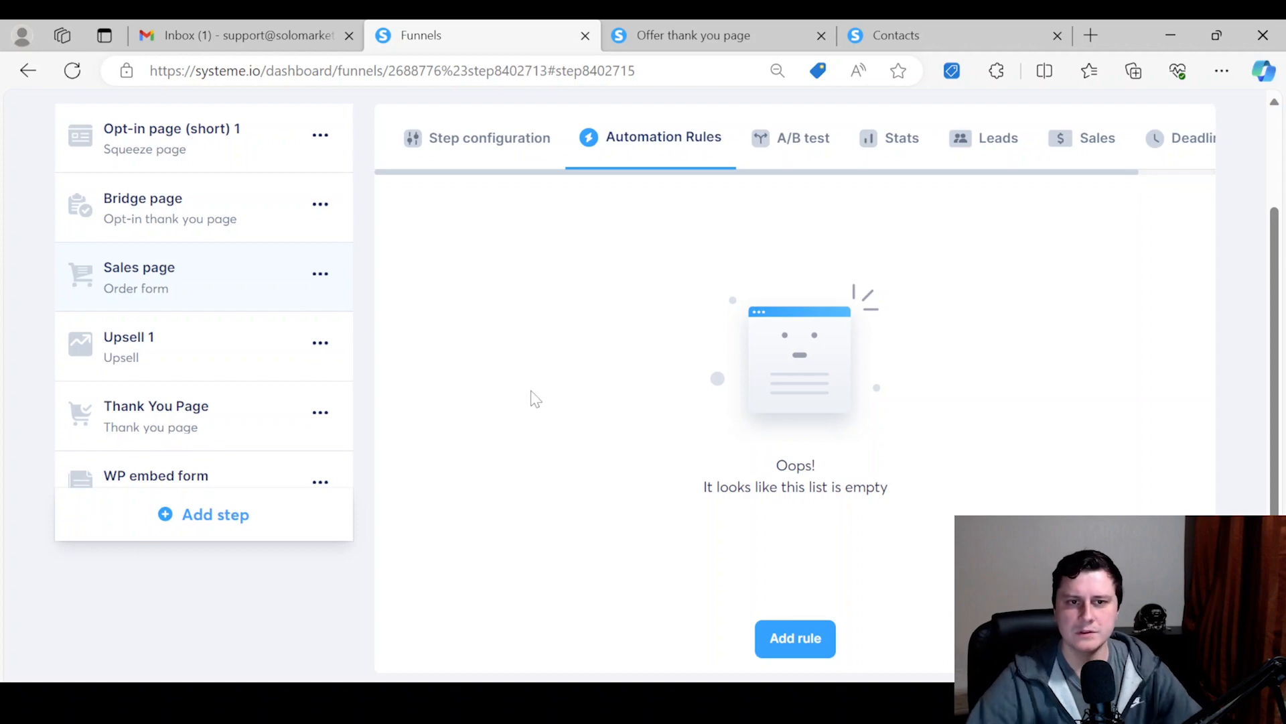
pyautogui.scroll(3)
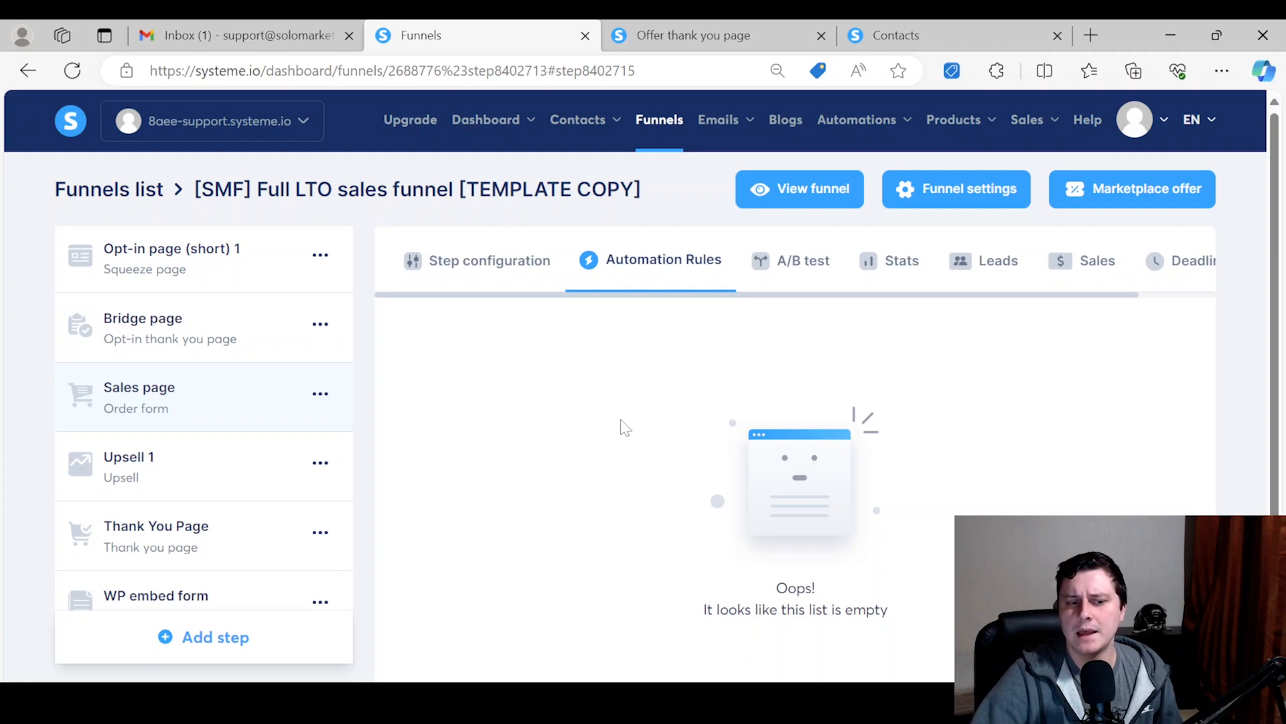
pyautogui.moveTo(610, 375)
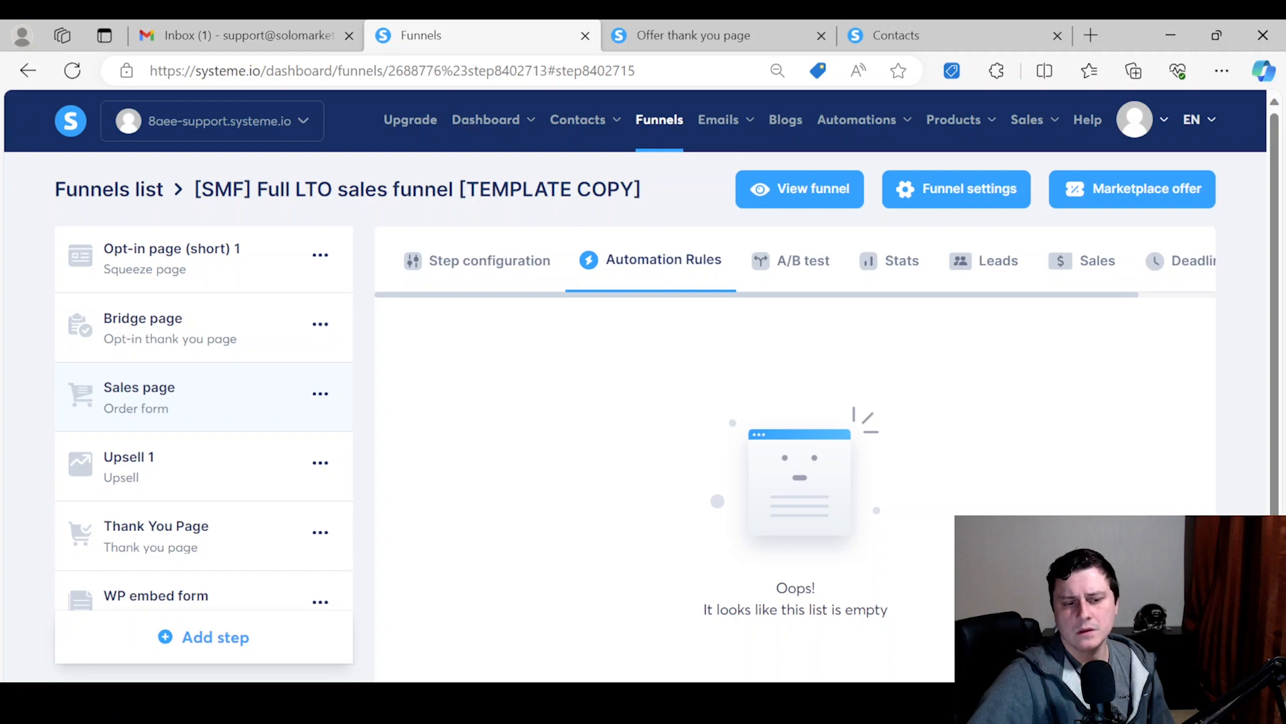
pyautogui.moveTo(385, 280)
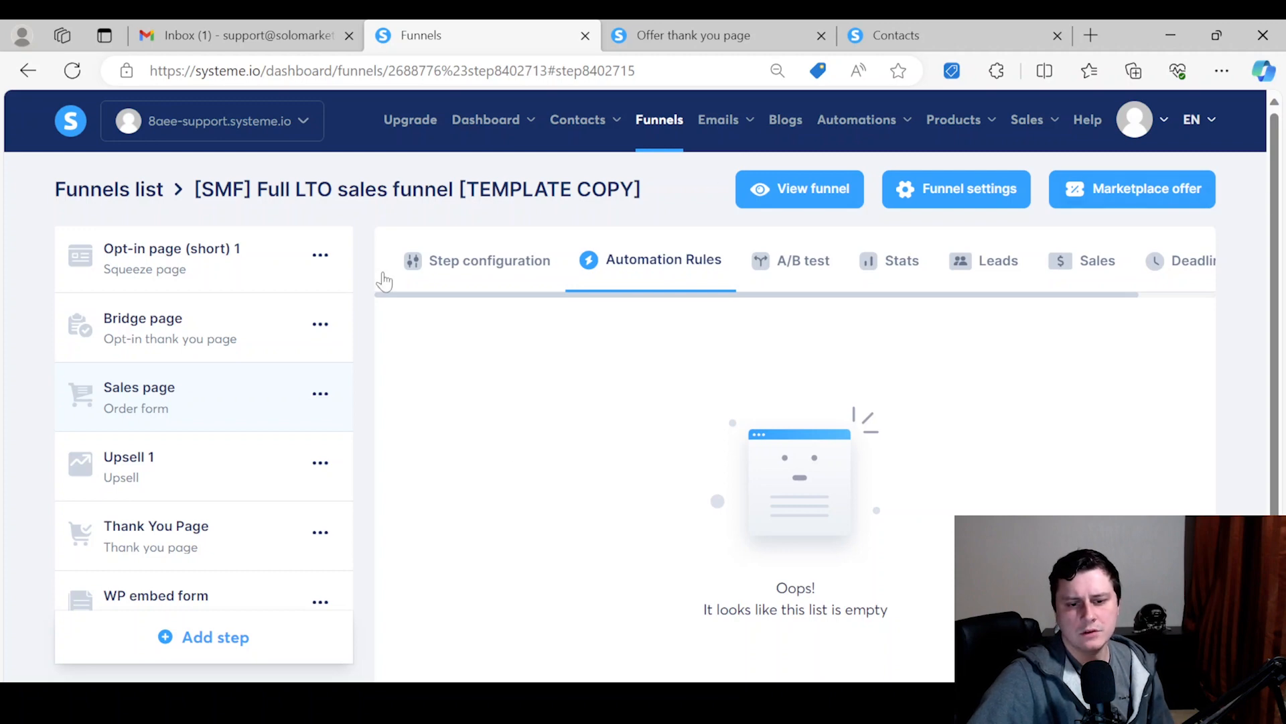